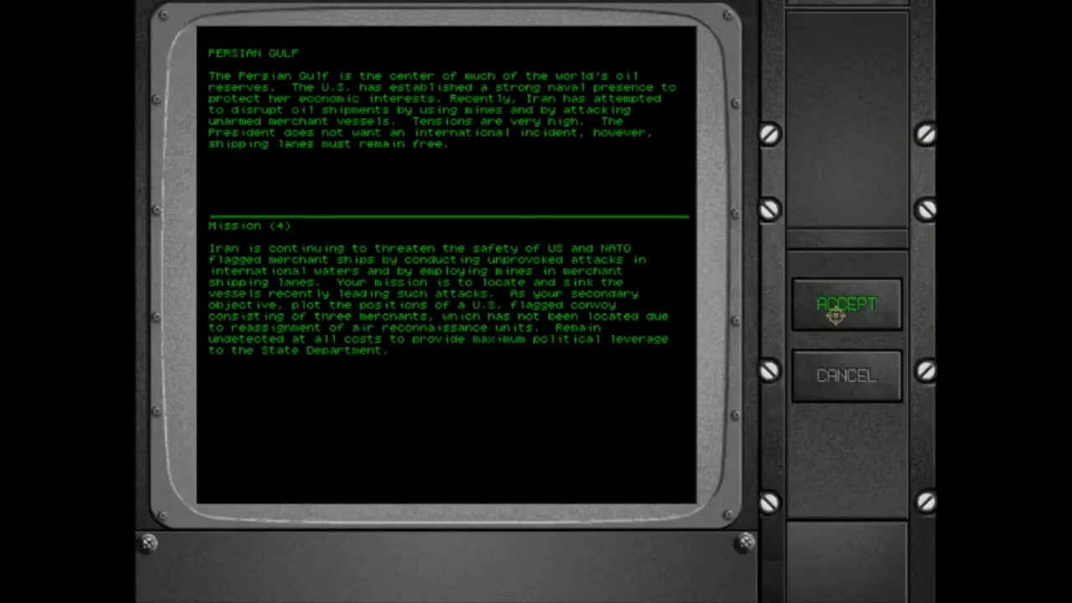
Accept the Persian Gulf mission briefing and switch to the sonar station
{"action": "left_click", "coordinate": [846, 305]}
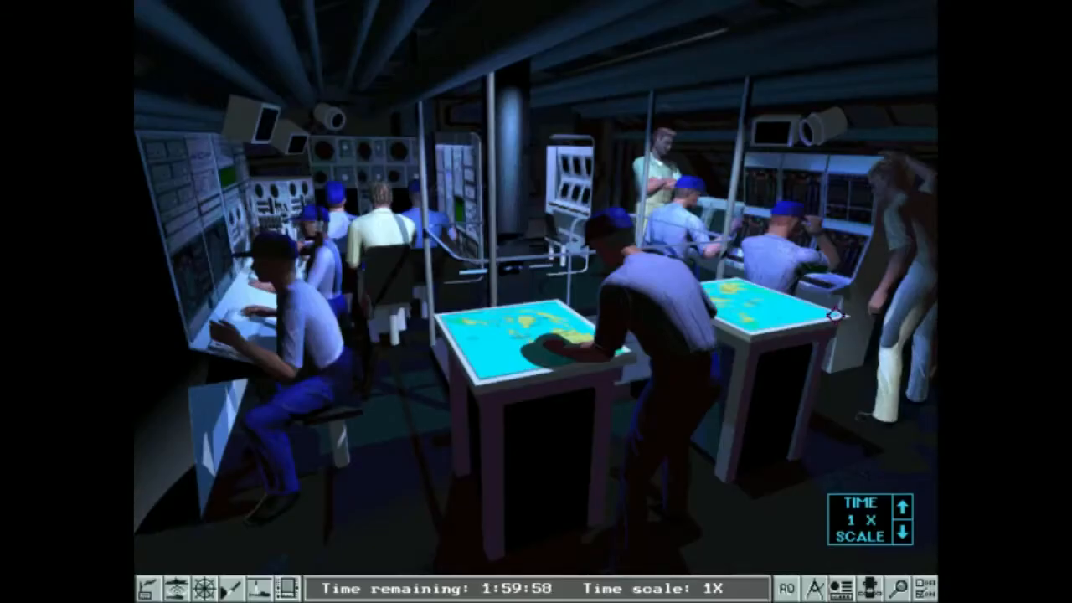
{"action": "mouse_move", "coordinate": [208, 550]}
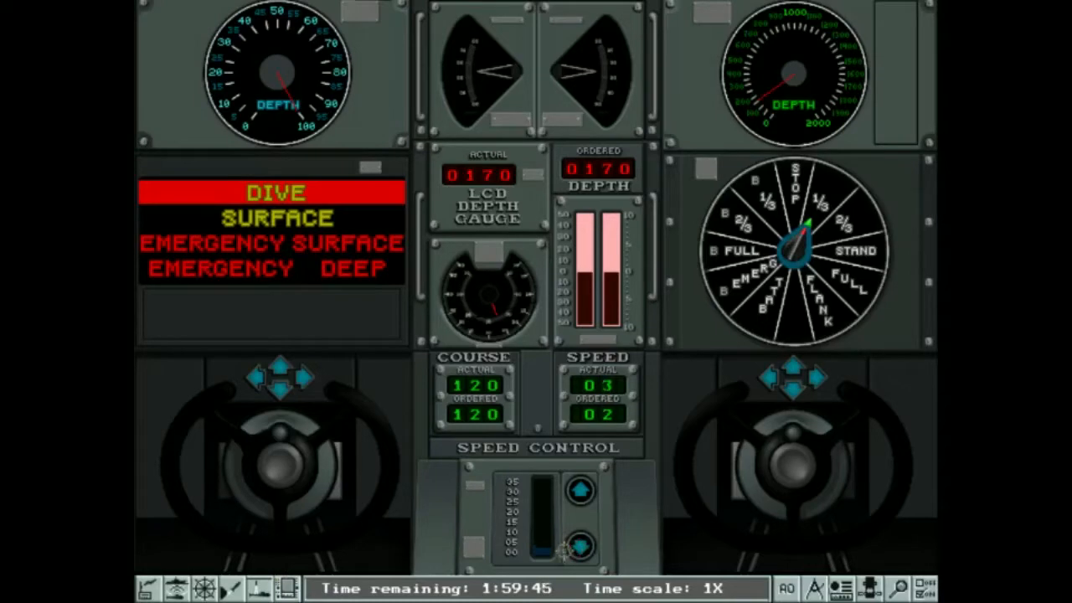
{"action": "left_click", "coordinate": [580, 550]}
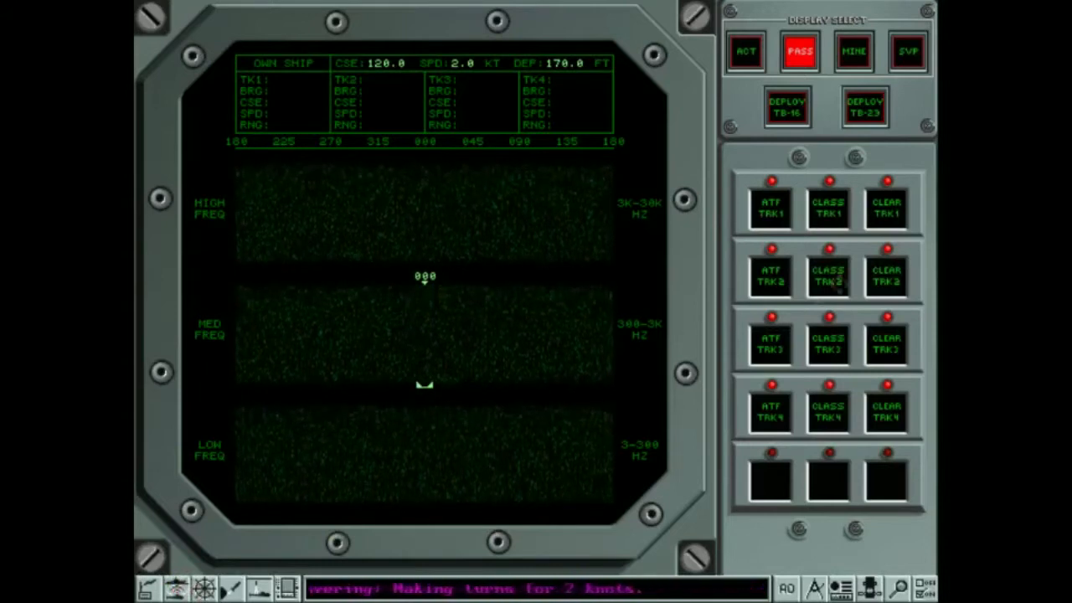
View the SVP water temperature layer, then return to the passive sonar waterfall
{"action": "left_click", "coordinate": [906, 50]}
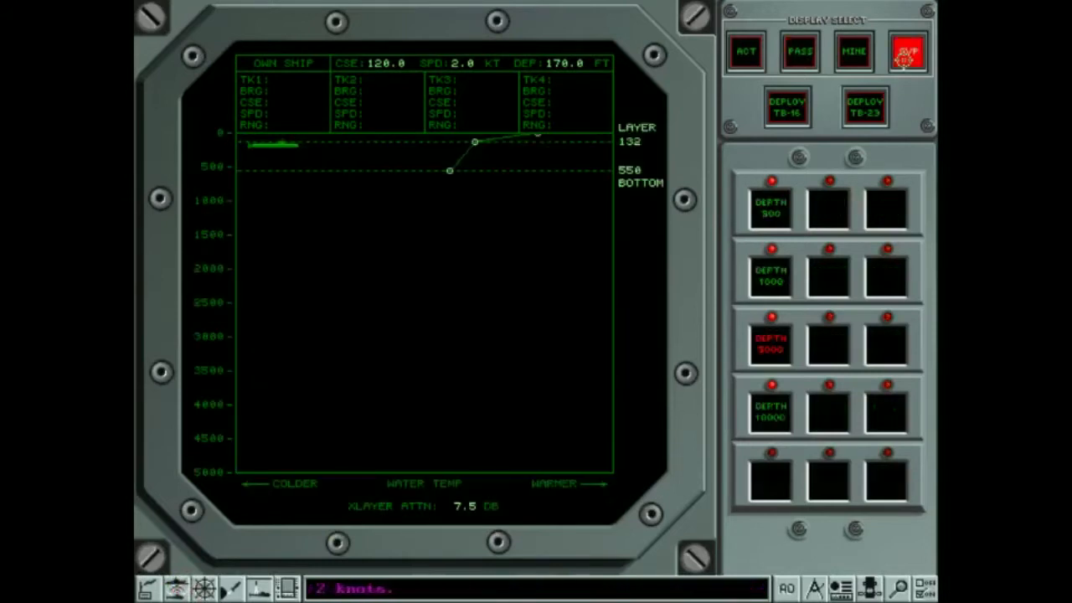
{"action": "left_click", "coordinate": [908, 51]}
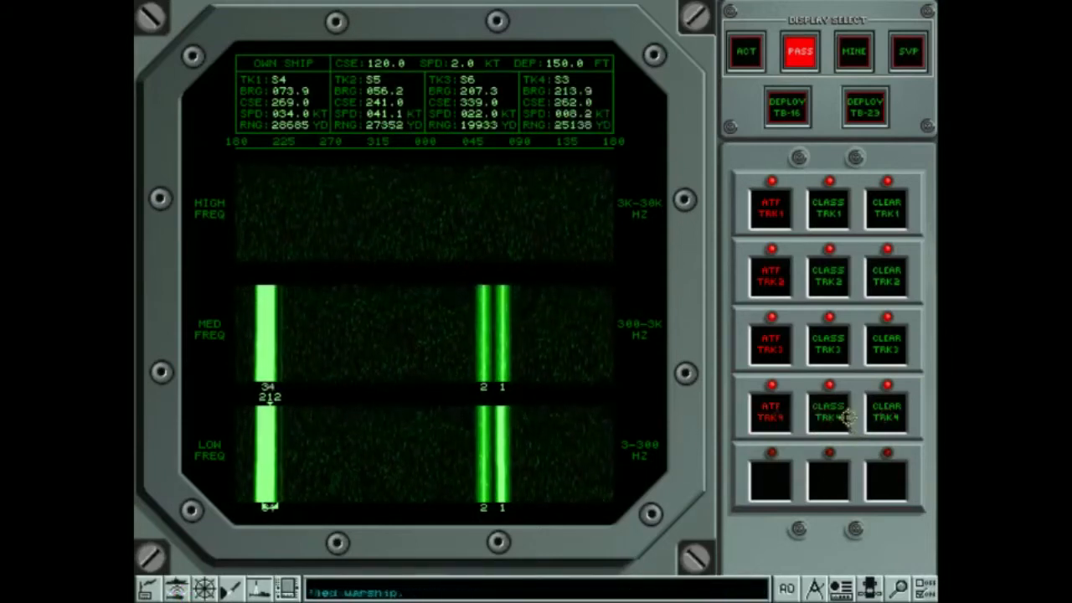
Classify track four as a merchant, clear its track, and bring up the weapons tube console
{"action": "left_click", "coordinate": [828, 410]}
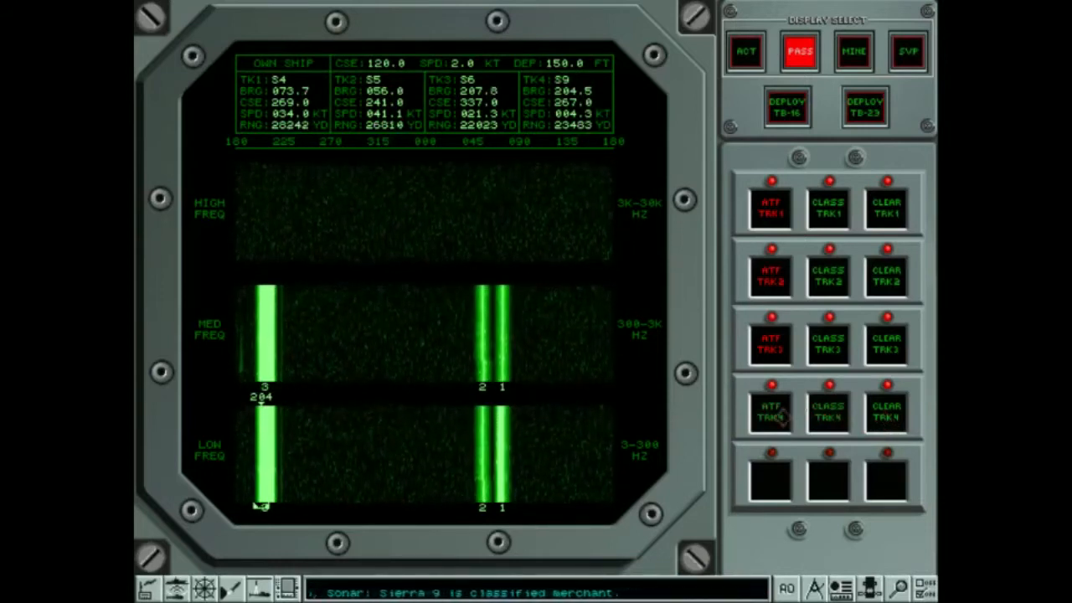
{"action": "left_click", "coordinate": [769, 407]}
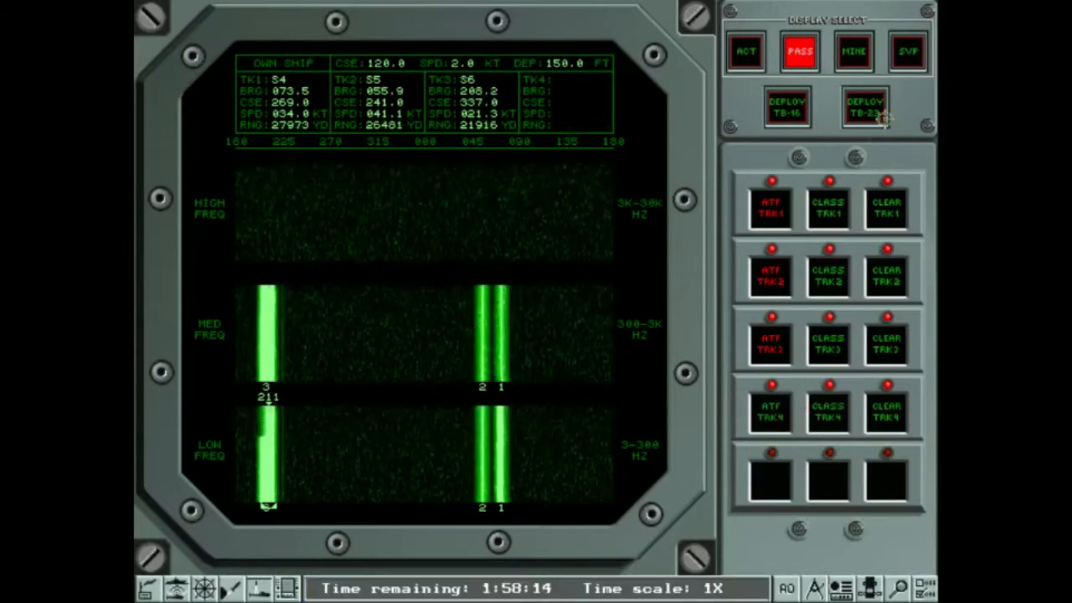
{"action": "left_click", "coordinate": [864, 107]}
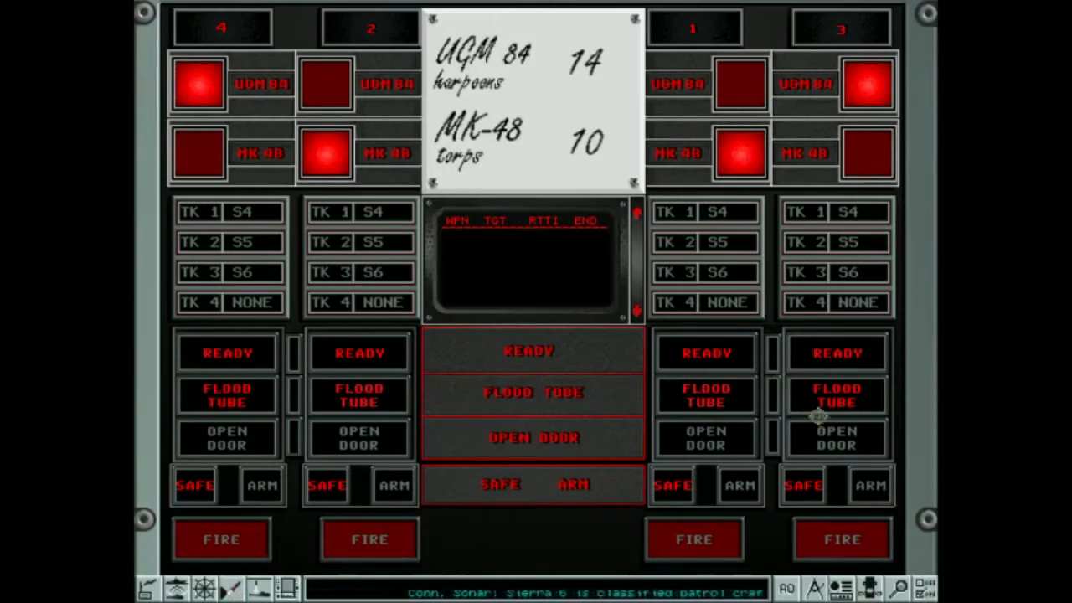
Open the ship identification reference and page forward to the PF 103 patrol boat
{"action": "left_click", "coordinate": [834, 437]}
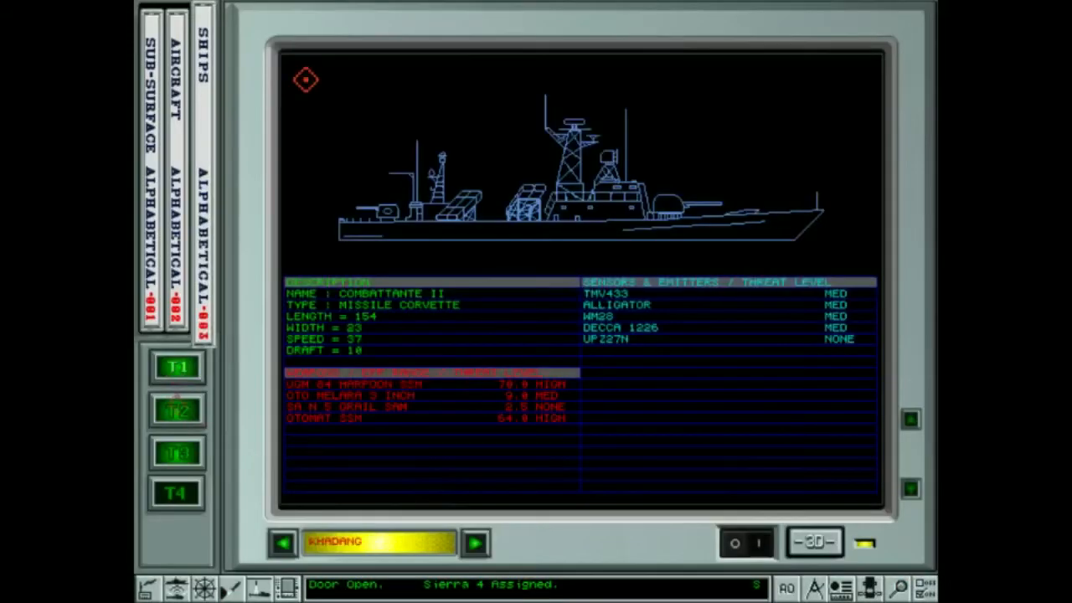
{"action": "left_click", "coordinate": [476, 543]}
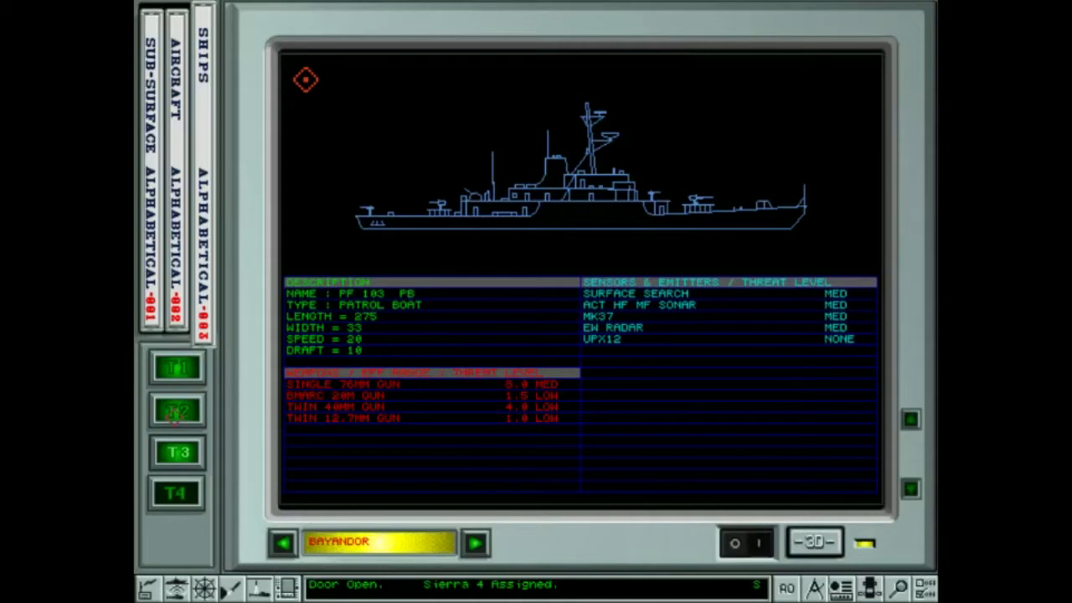
Order Harpoon loads for tubes 1 and 2 and bring up the fire control console
{"action": "left_click", "coordinate": [476, 543]}
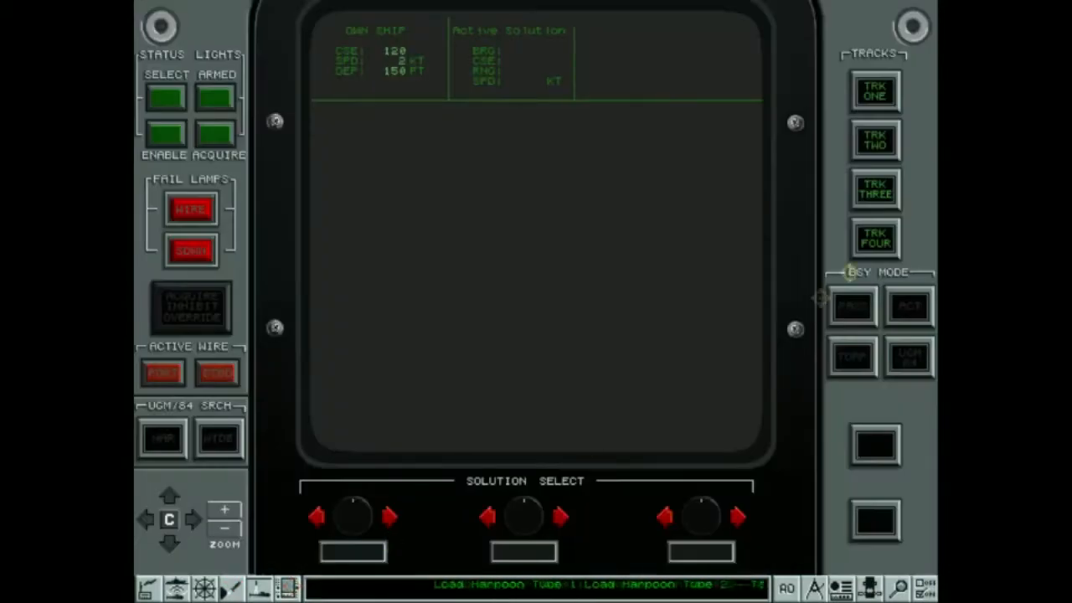
Select track one (S4), preview a UGM-84 Harpoon attack plot, then show its passive bearing solution
{"action": "left_click", "coordinate": [874, 90]}
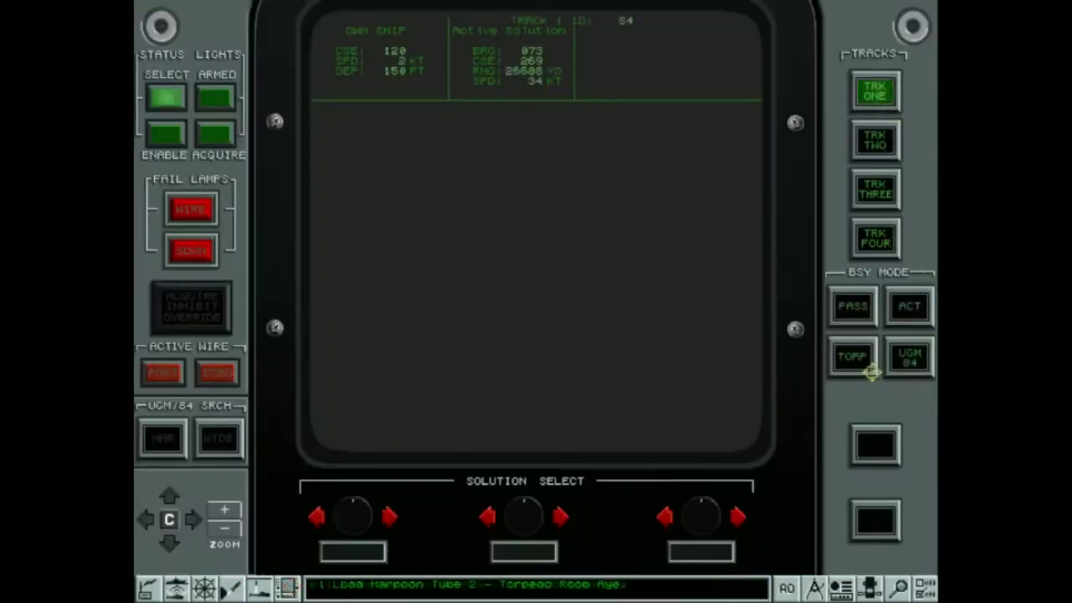
{"action": "left_click", "coordinate": [908, 358]}
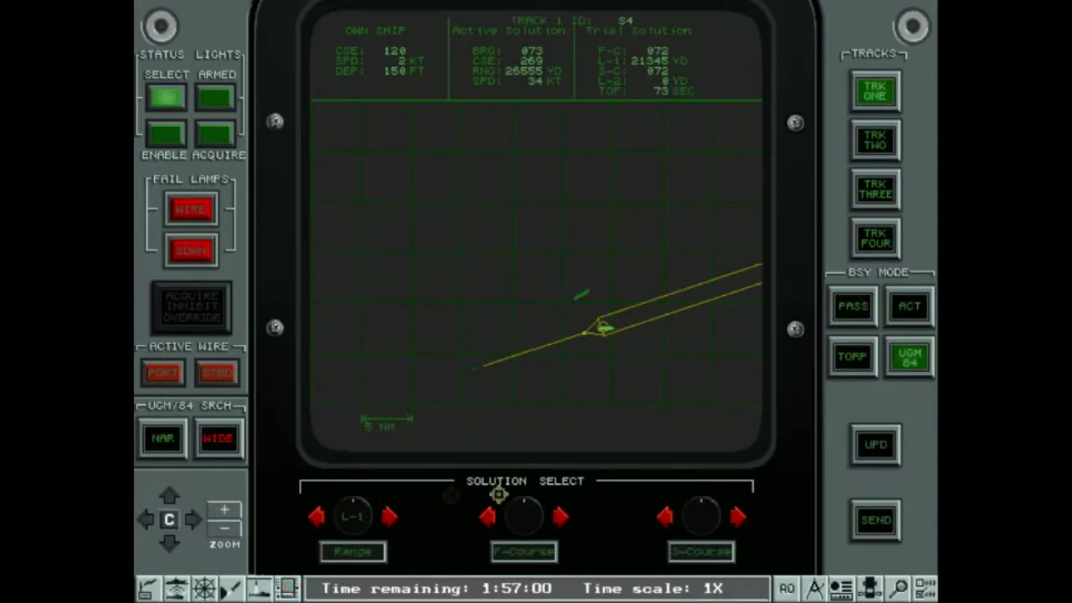
{"action": "left_click", "coordinate": [851, 305]}
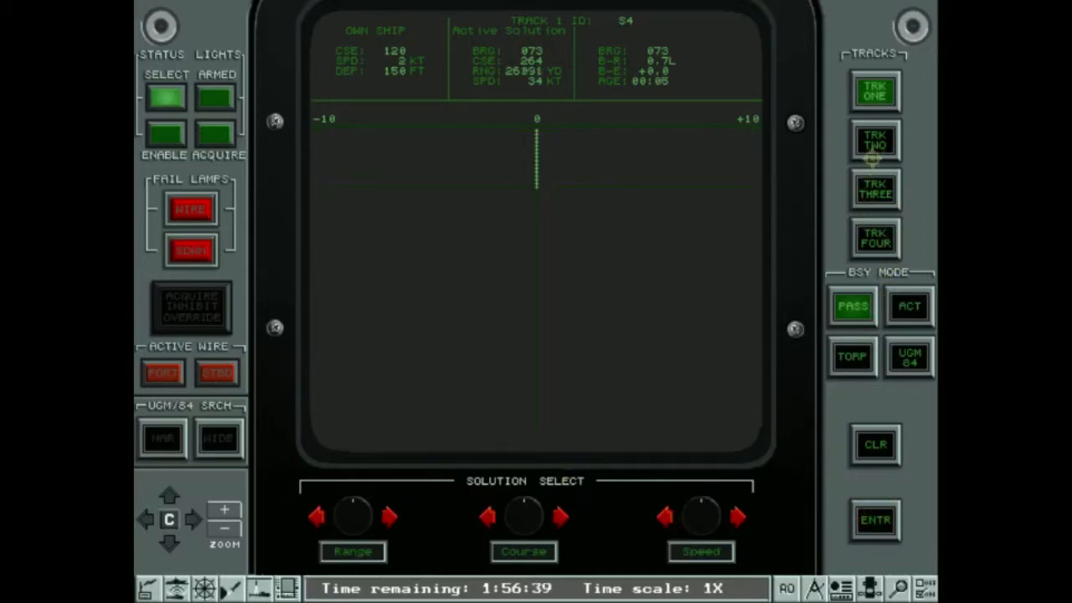
Refine and enter track two's course estimate, then return to track one's solution
{"action": "left_click", "coordinate": [874, 141]}
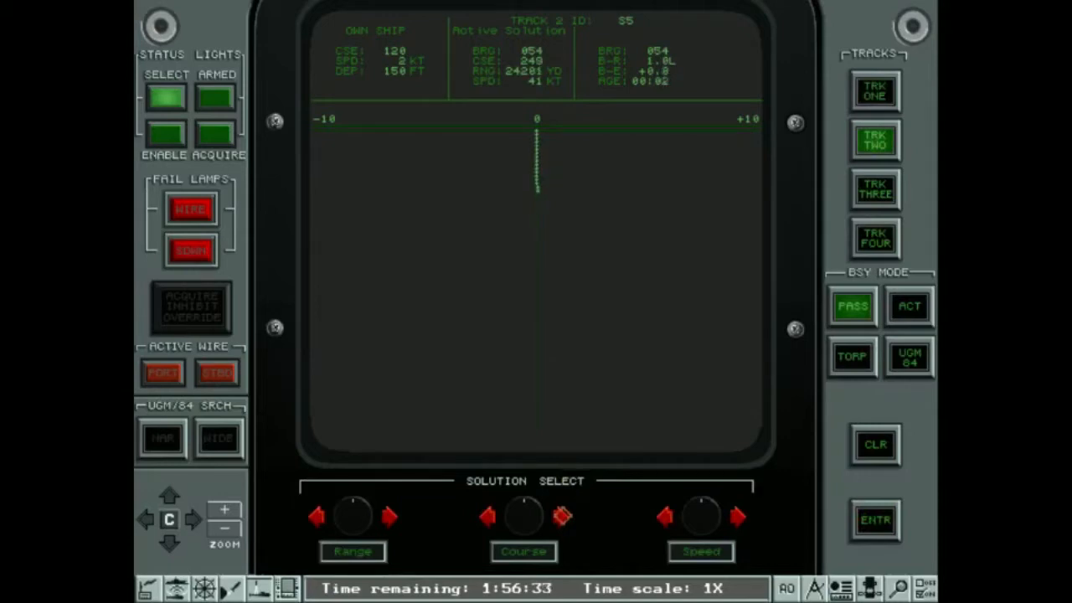
{"action": "left_click", "coordinate": [388, 516]}
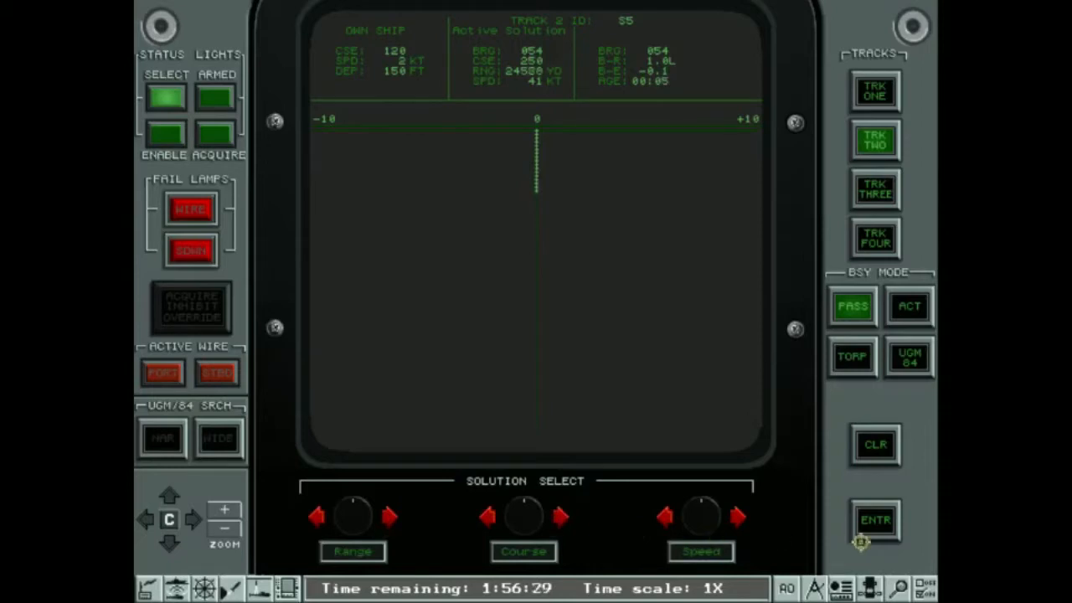
{"action": "mouse_move", "coordinate": [339, 523]}
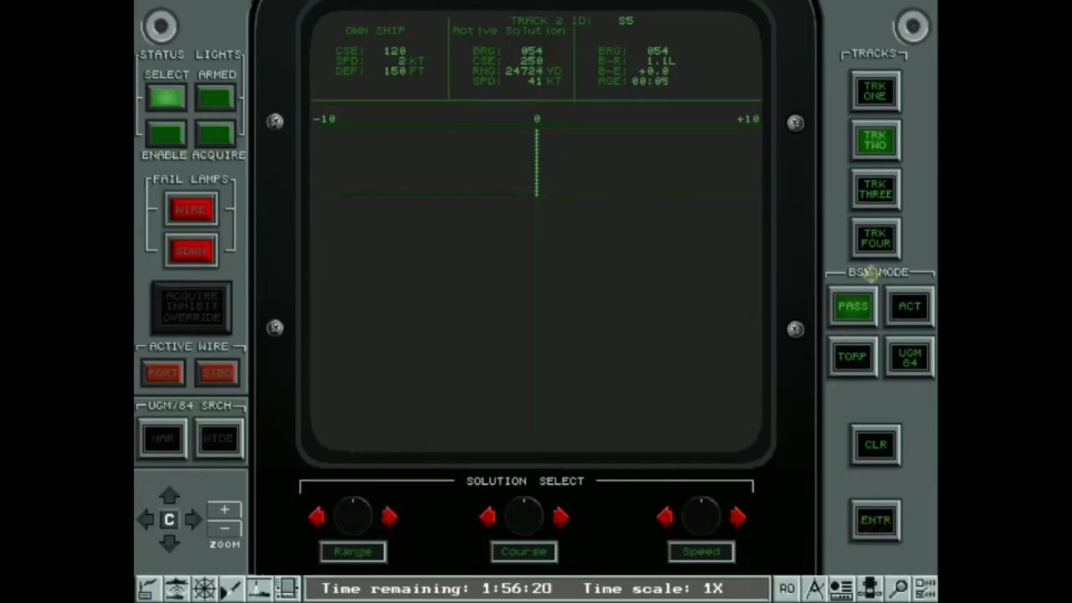
{"action": "left_click", "coordinate": [874, 90]}
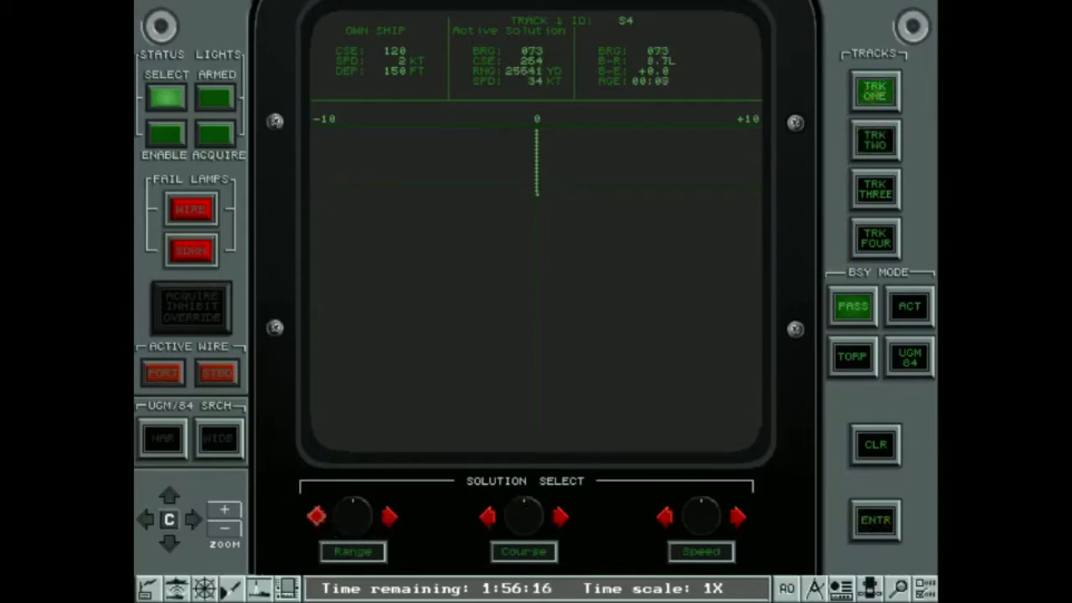
Refine track one's solution to about 22 knots on course 272, then move to track two
{"action": "left_click", "coordinate": [389, 516]}
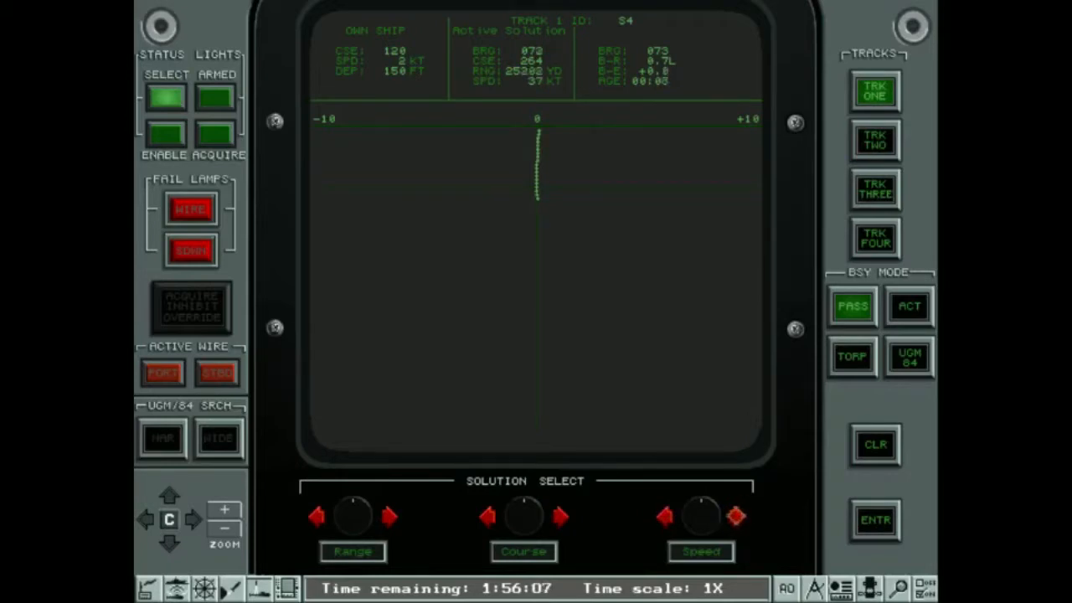
{"action": "left_click", "coordinate": [663, 516]}
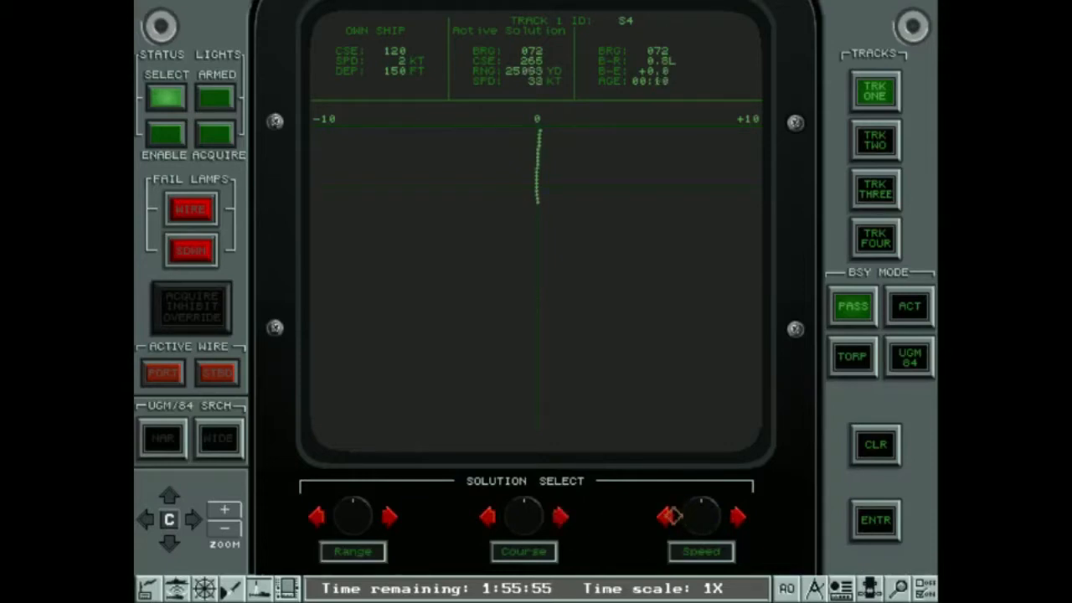
{"action": "left_click", "coordinate": [666, 516]}
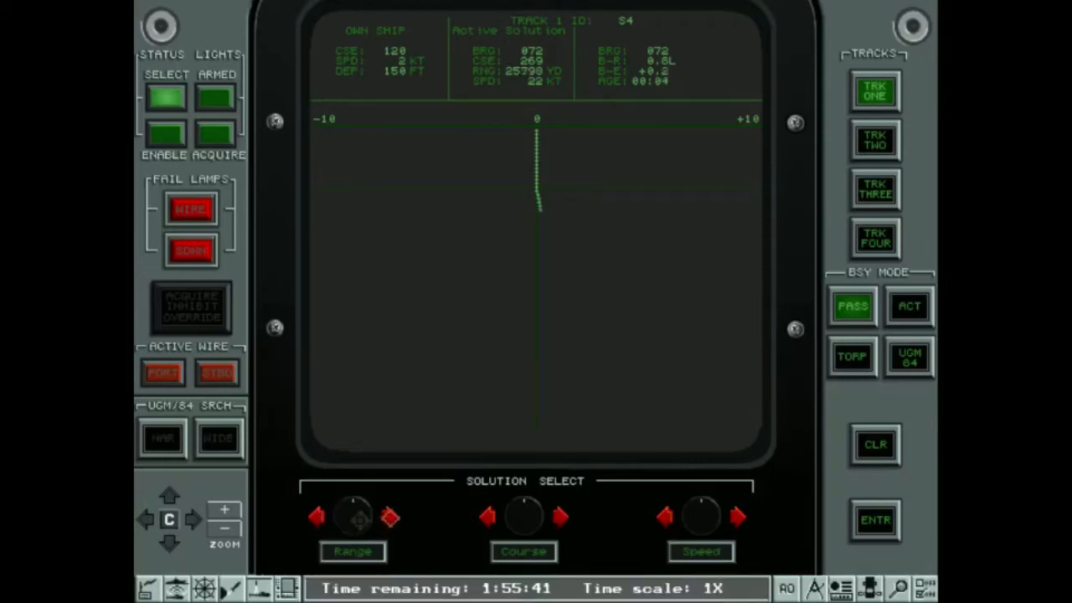
{"action": "left_click", "coordinate": [317, 518]}
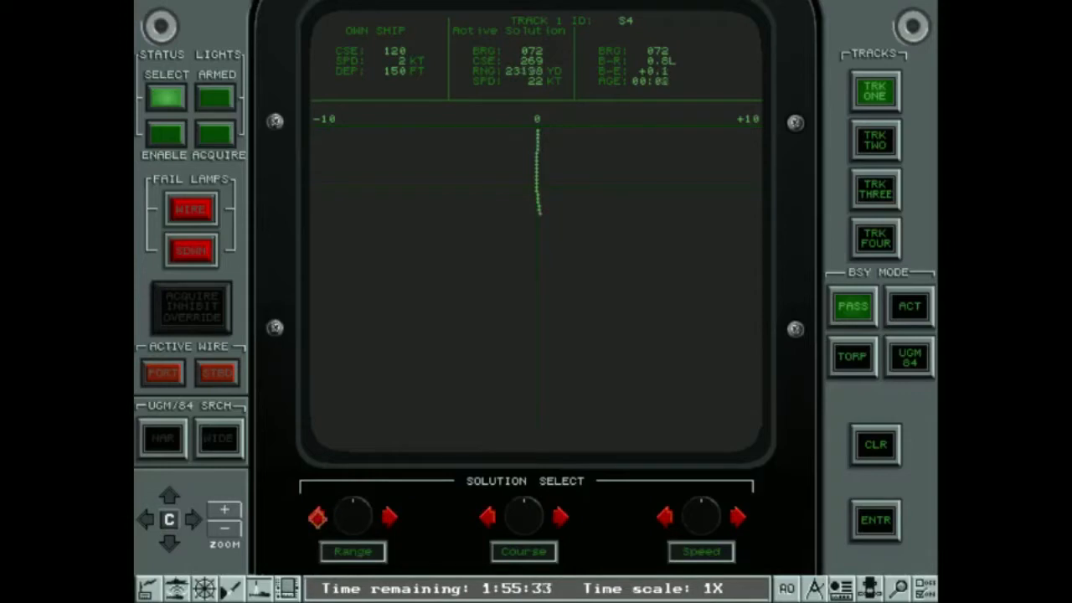
{"action": "left_click", "coordinate": [489, 517]}
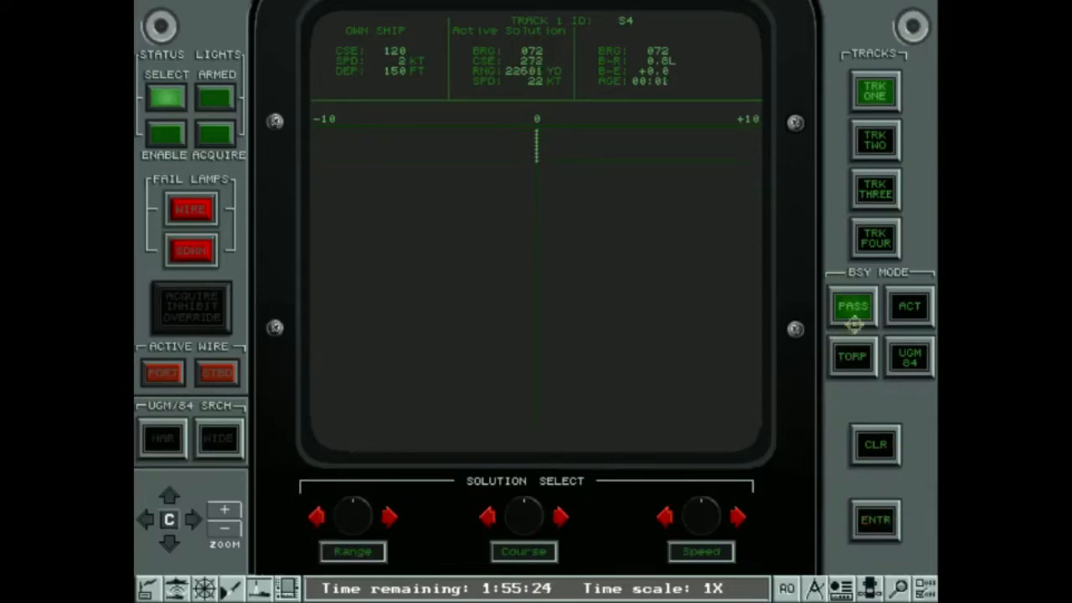
{"action": "left_click", "coordinate": [874, 141]}
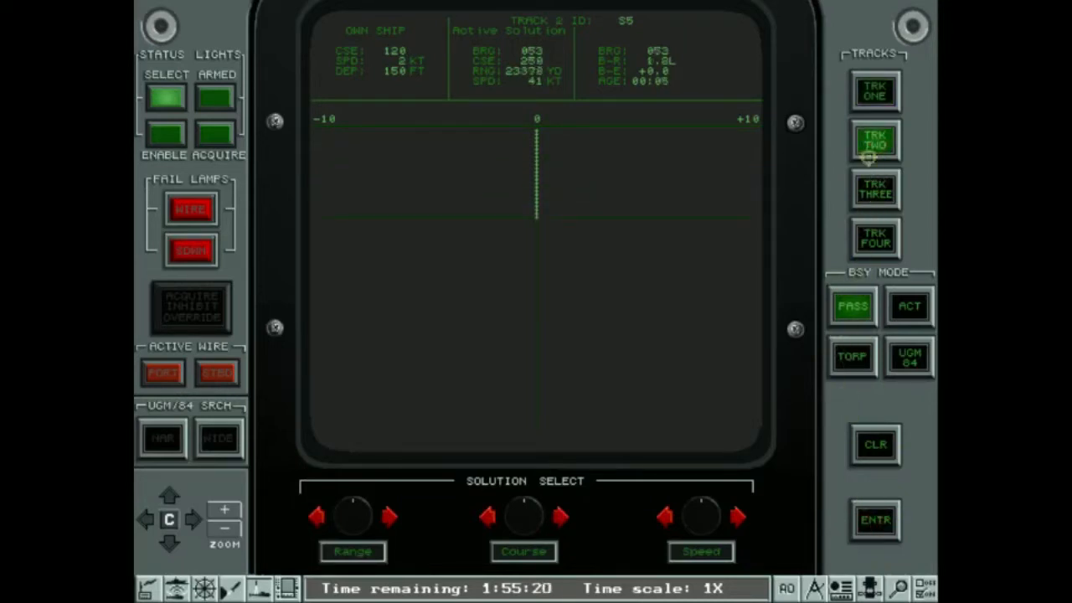
Assign contacts S5 and S10 to the loaded Harpoon tubes and enter track two's solution
{"action": "left_click", "coordinate": [874, 90]}
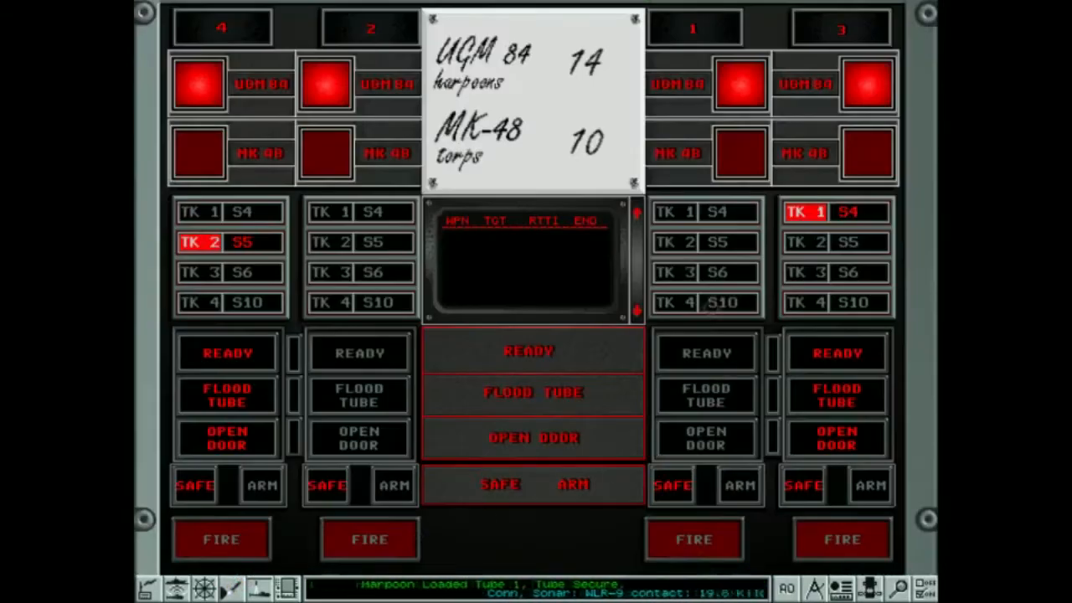
{"action": "left_click", "coordinate": [329, 241]}
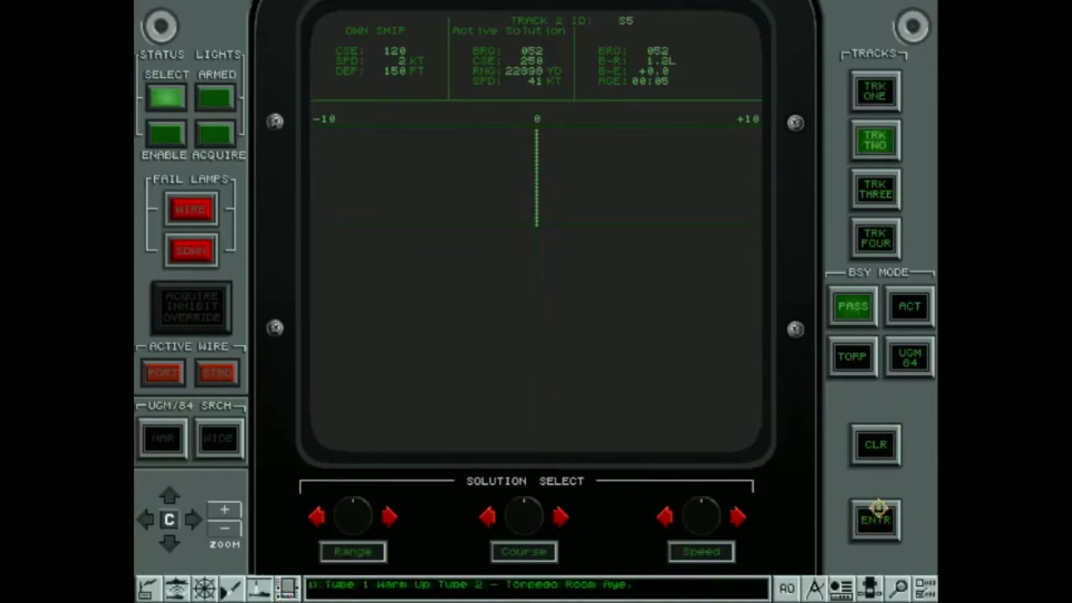
{"action": "left_click", "coordinate": [875, 519]}
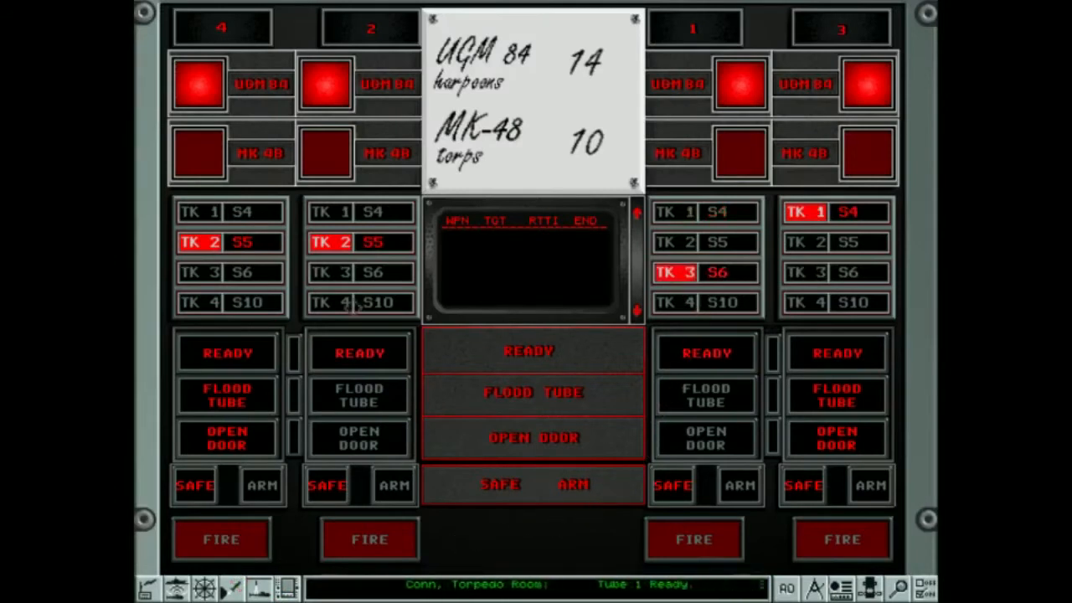
{"action": "left_click", "coordinate": [332, 302]}
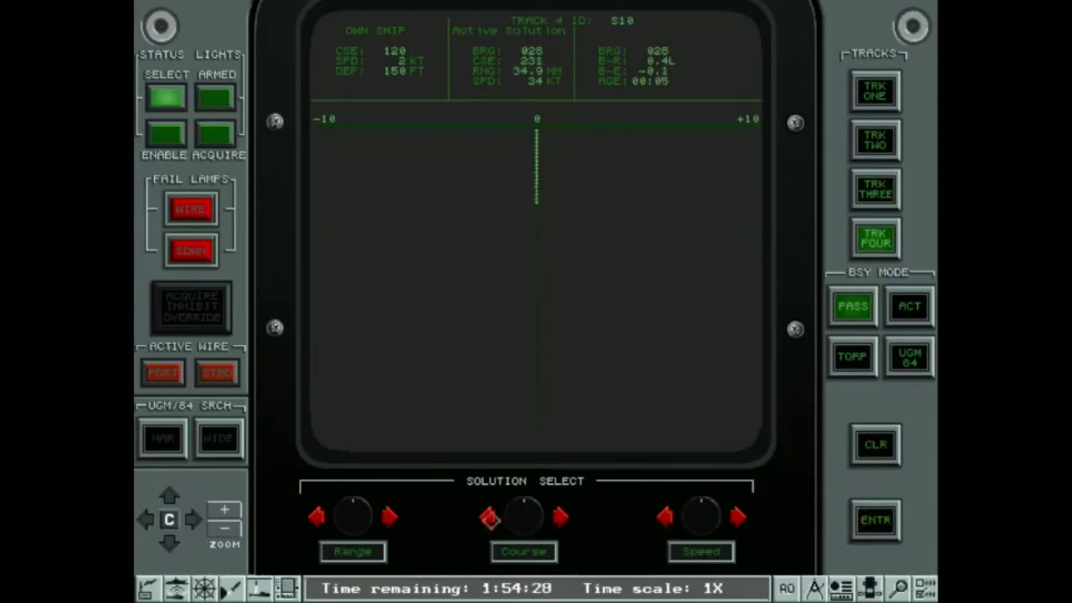
Adjust and enter track four's course estimate, then enter track three's firing solution
{"action": "left_click", "coordinate": [875, 519]}
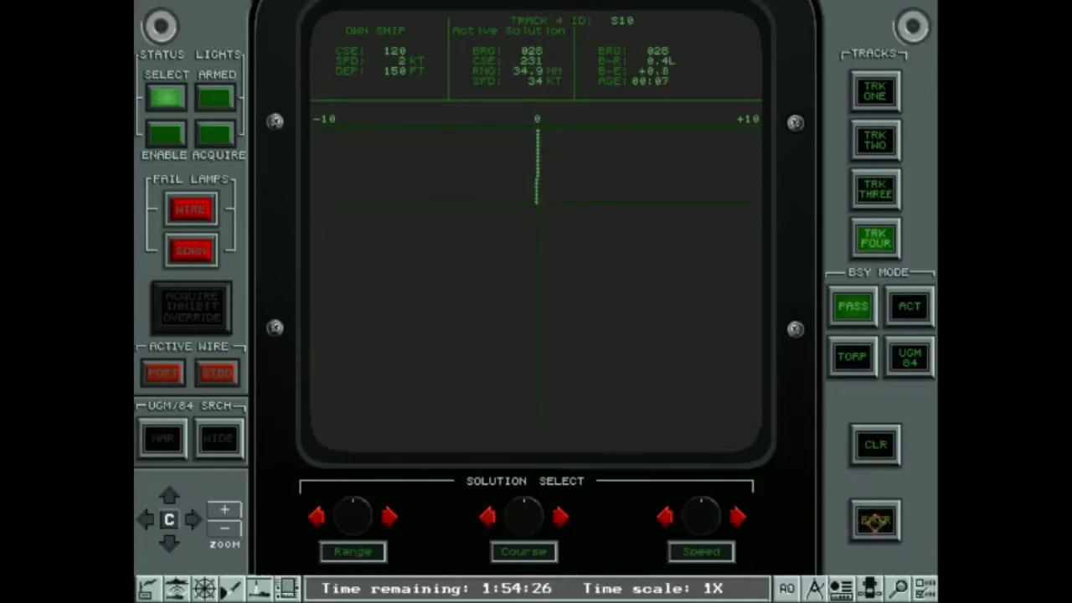
{"action": "left_click", "coordinate": [566, 516]}
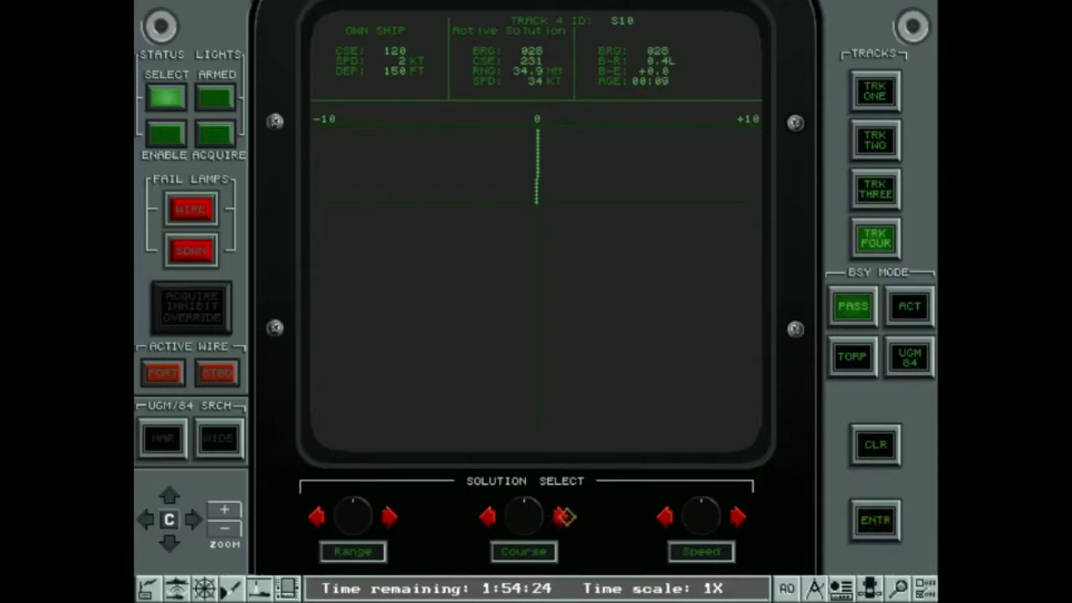
{"action": "left_click", "coordinate": [486, 516]}
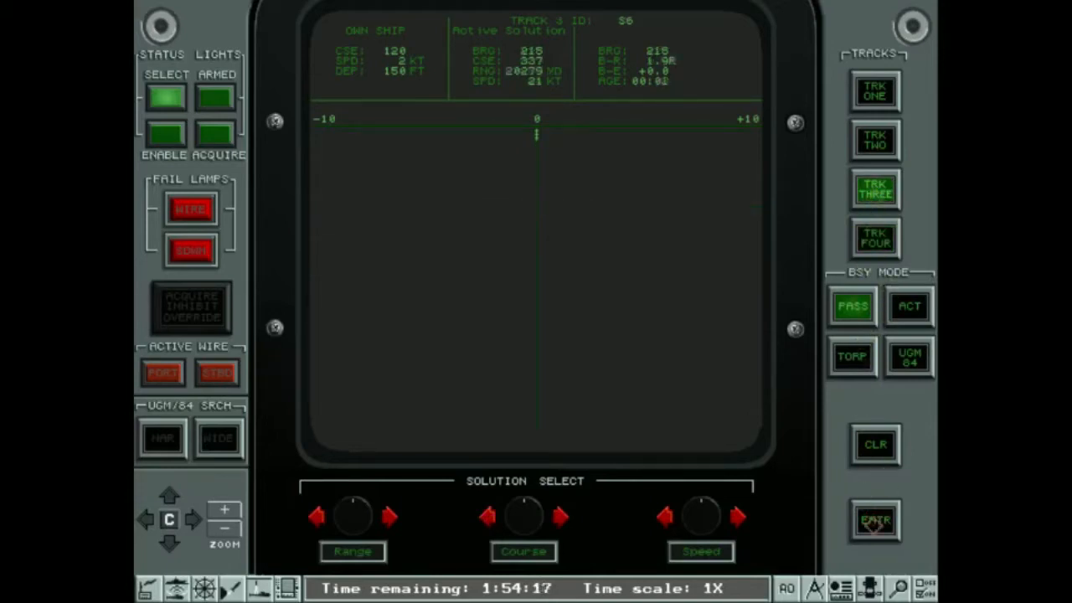
{"action": "left_click", "coordinate": [874, 141]}
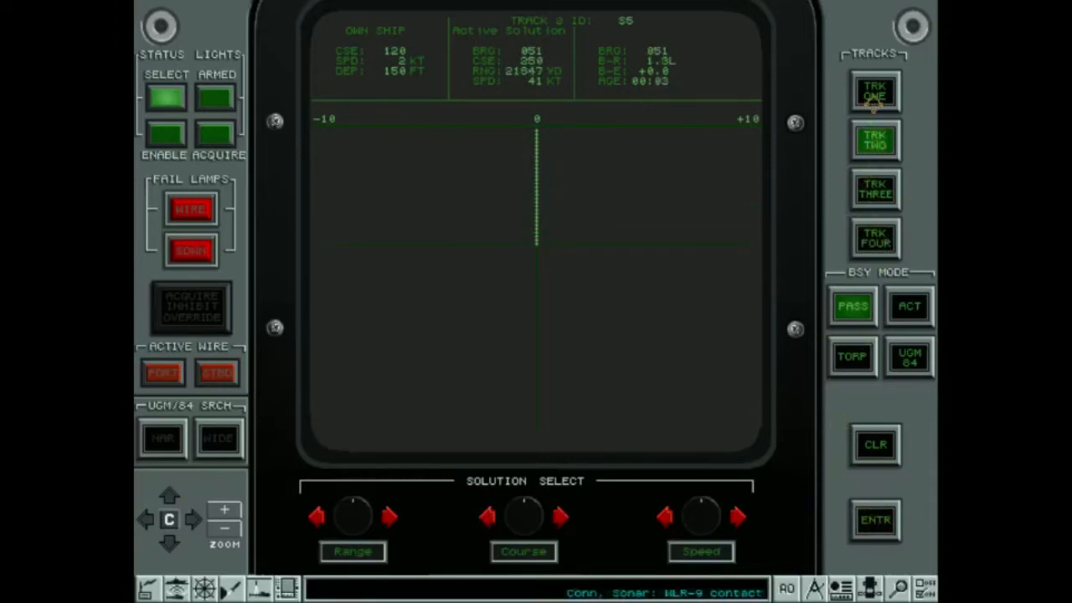
Enter track one's firing solution and keep the next track's solution in passive mode
{"action": "left_click", "coordinate": [875, 90]}
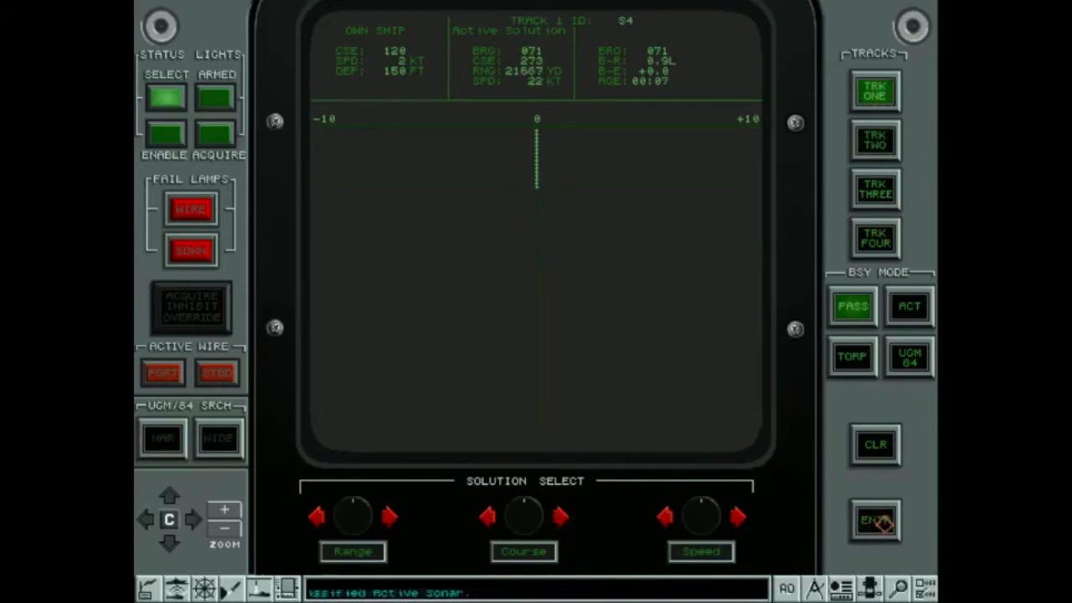
{"action": "left_click", "coordinate": [874, 141]}
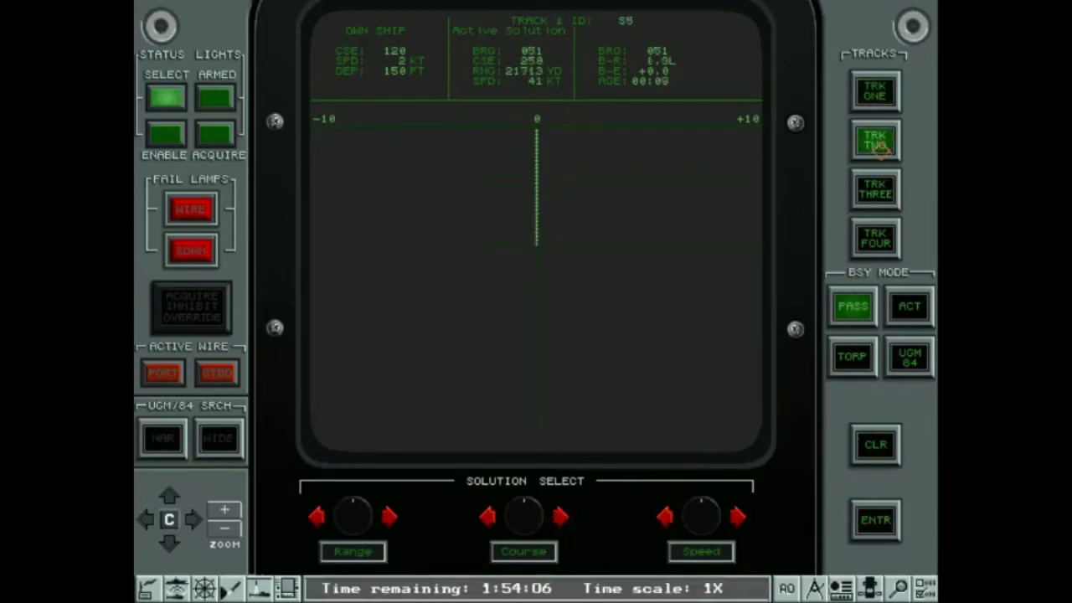
{"action": "left_click", "coordinate": [874, 187]}
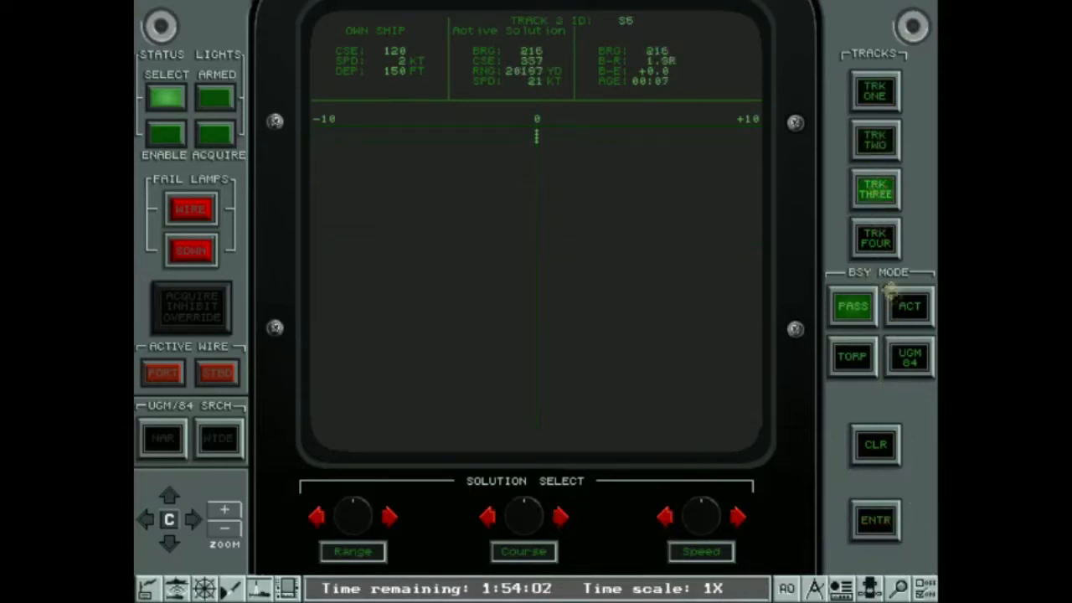
{"action": "left_click", "coordinate": [875, 519]}
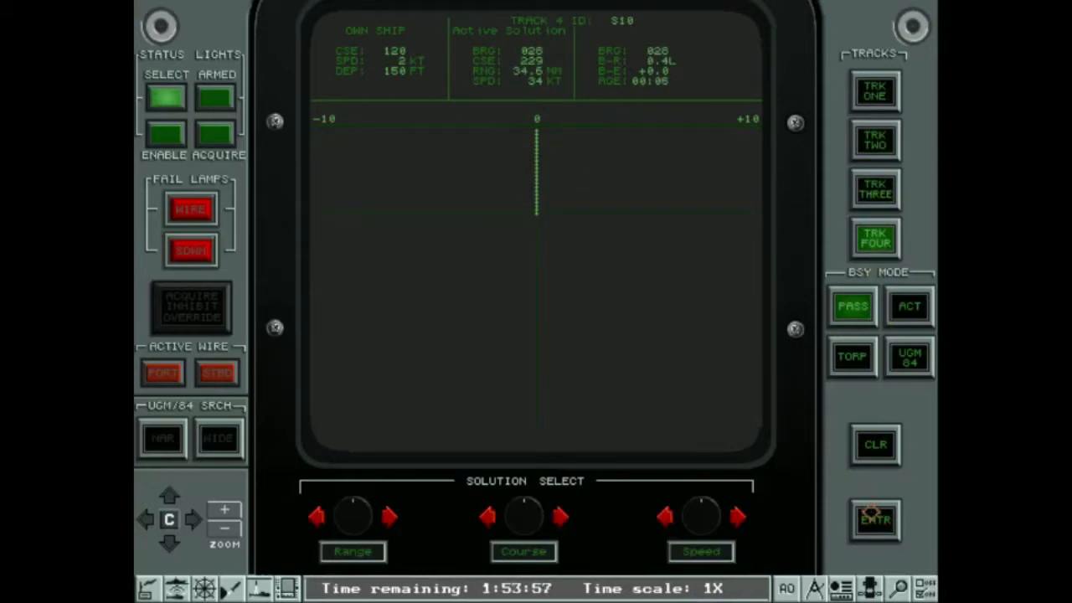
{"action": "mouse_move", "coordinate": [653, 529]}
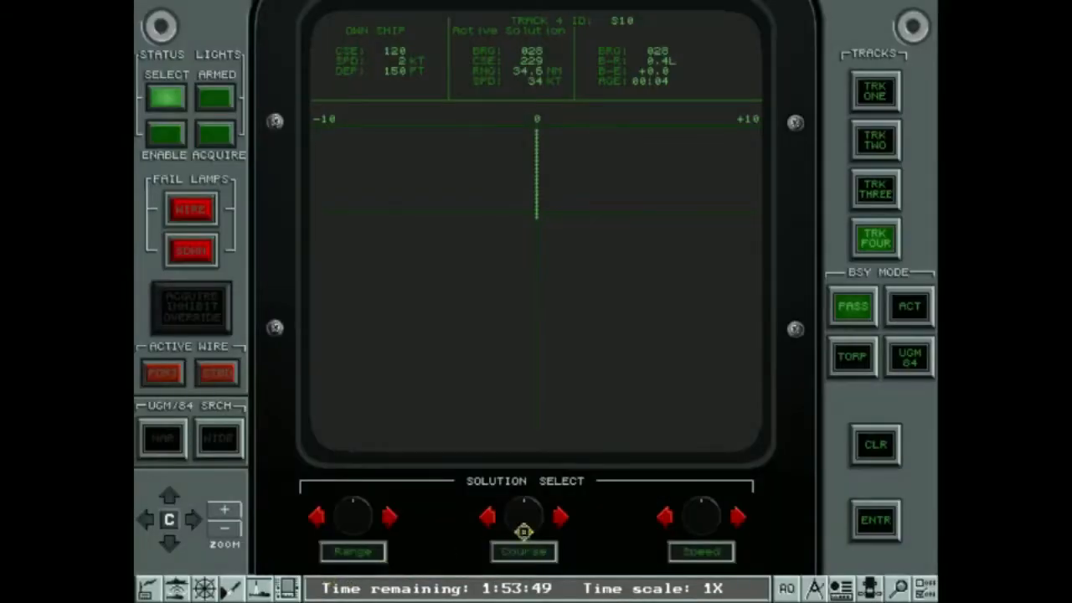
{"action": "mouse_move", "coordinate": [861, 483]}
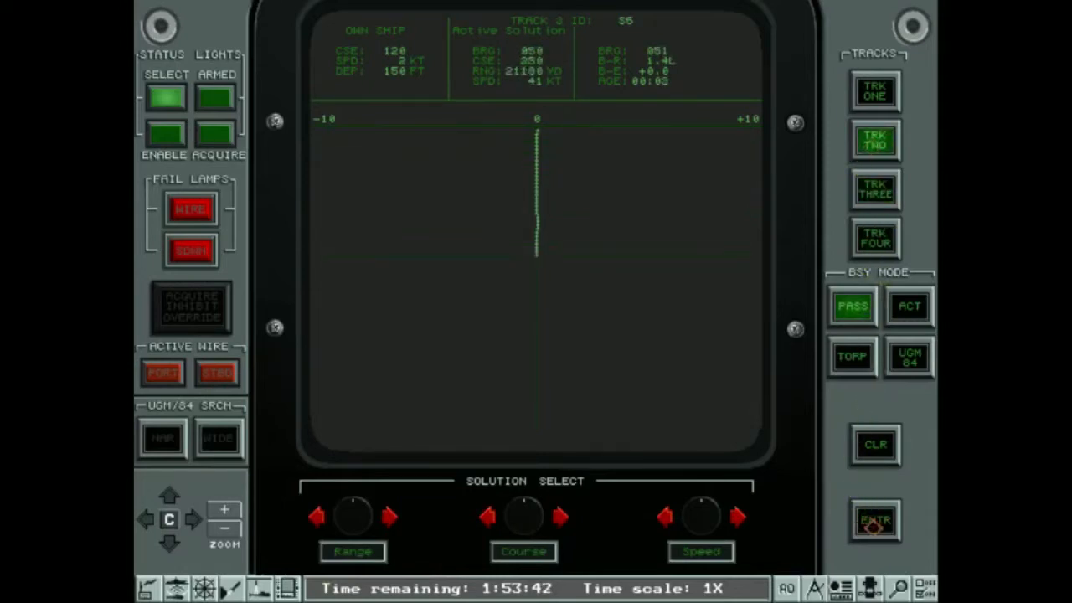
Enter track two's firing solution in passive mode, ending on track one (S4)
{"action": "left_click", "coordinate": [487, 516]}
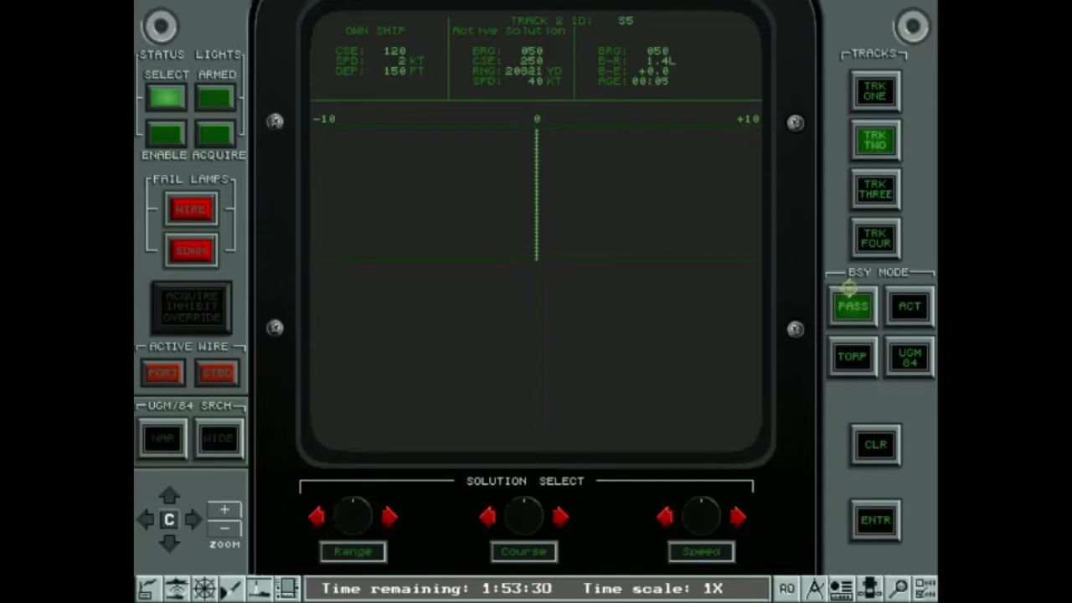
{"action": "left_click", "coordinate": [874, 188]}
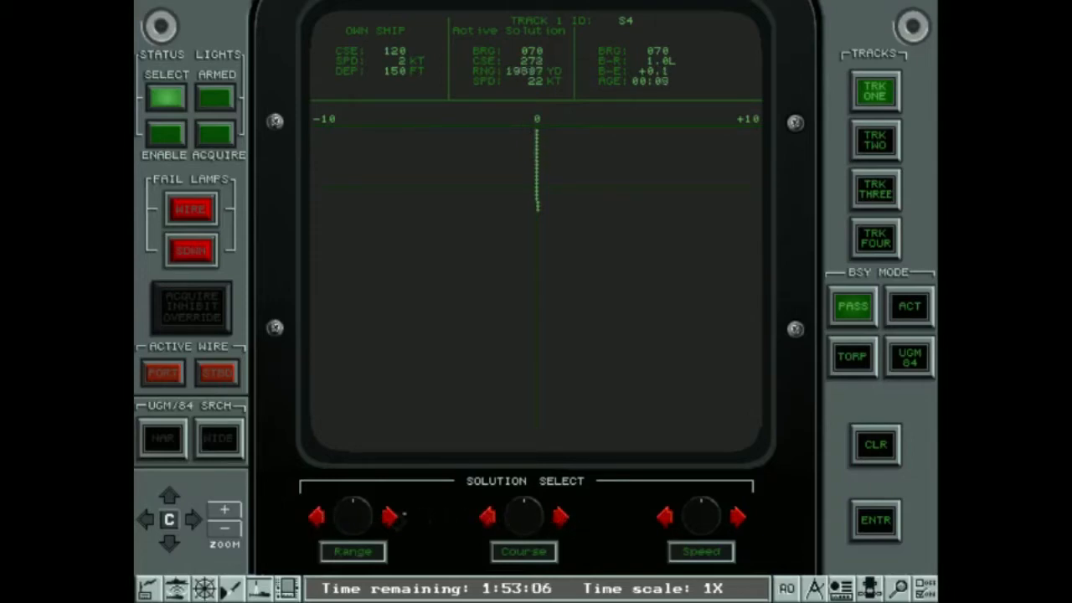
Refine track one (S4) to bearing 068, about 16,900 yards, course 265, 30 knots
{"action": "left_click", "coordinate": [315, 516]}
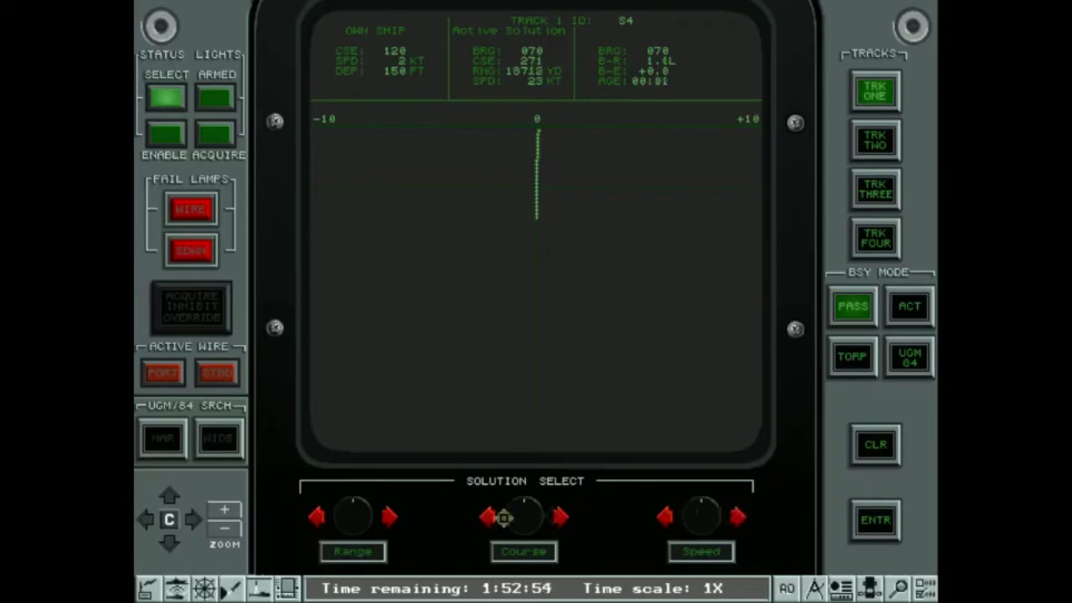
{"action": "left_click", "coordinate": [560, 516]}
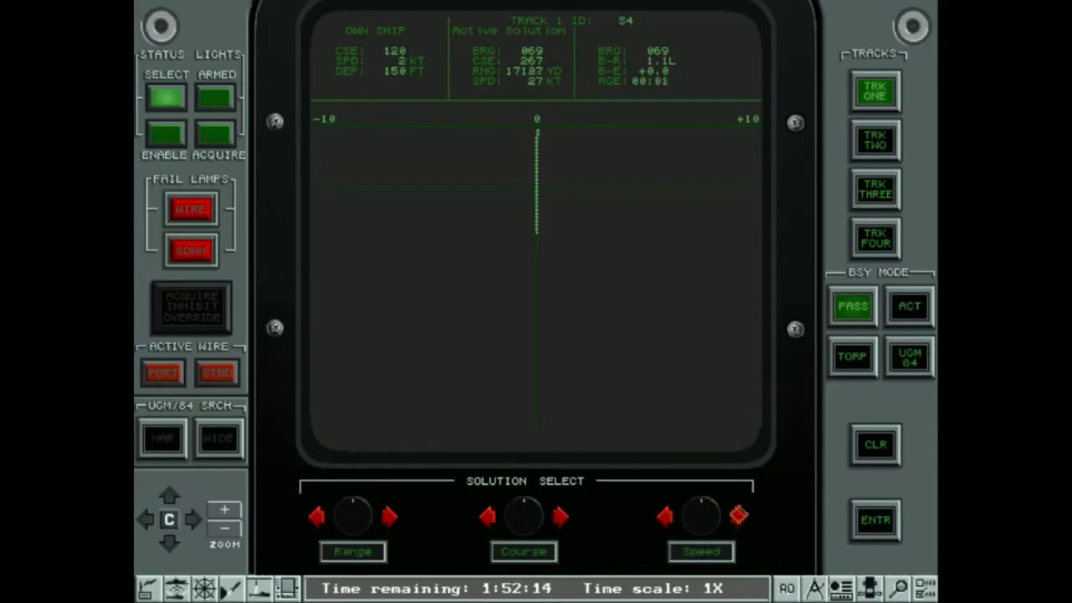
{"action": "left_click", "coordinate": [667, 516]}
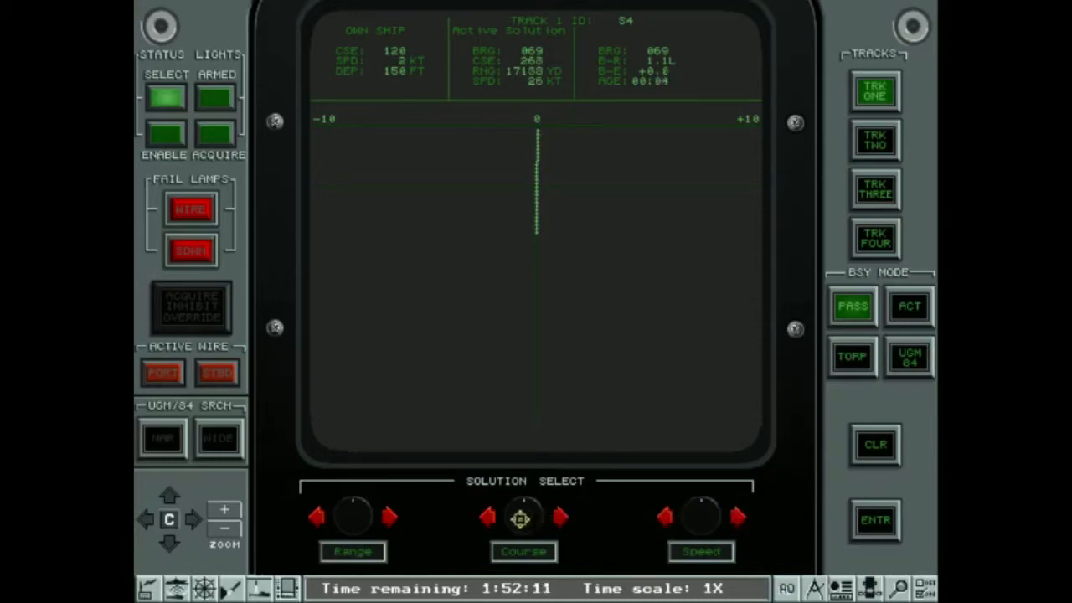
{"action": "left_click", "coordinate": [389, 516]}
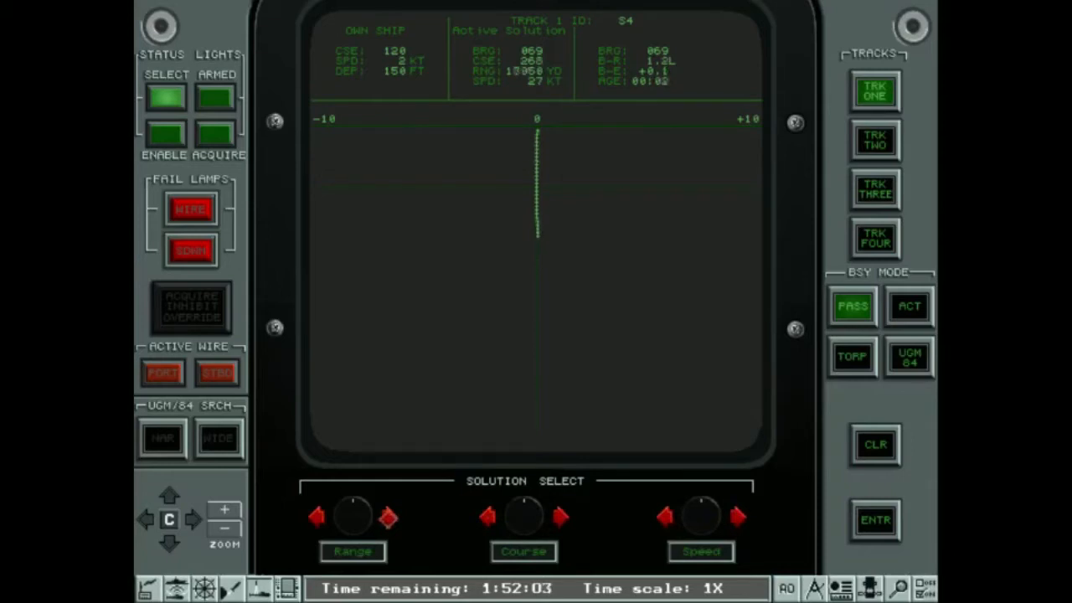
{"action": "left_click", "coordinate": [737, 516]}
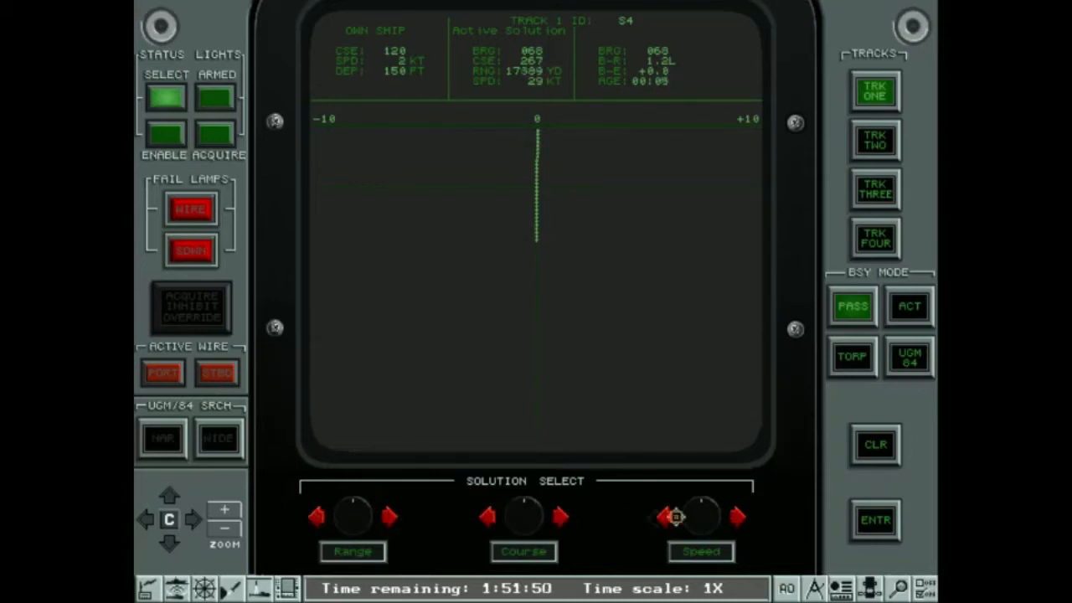
{"action": "left_click", "coordinate": [737, 517]}
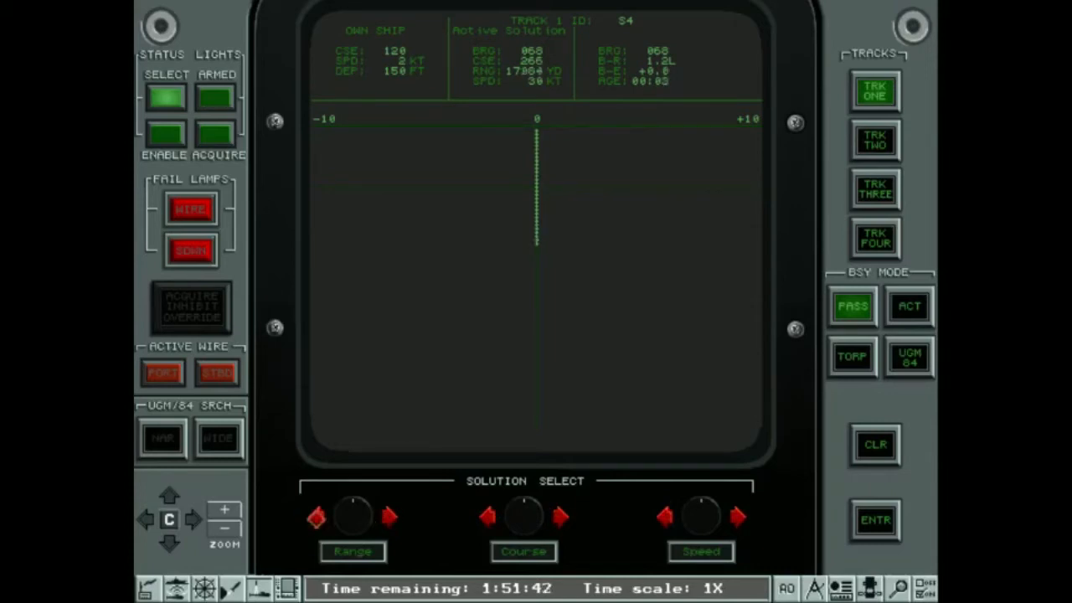
{"action": "left_click", "coordinate": [875, 520]}
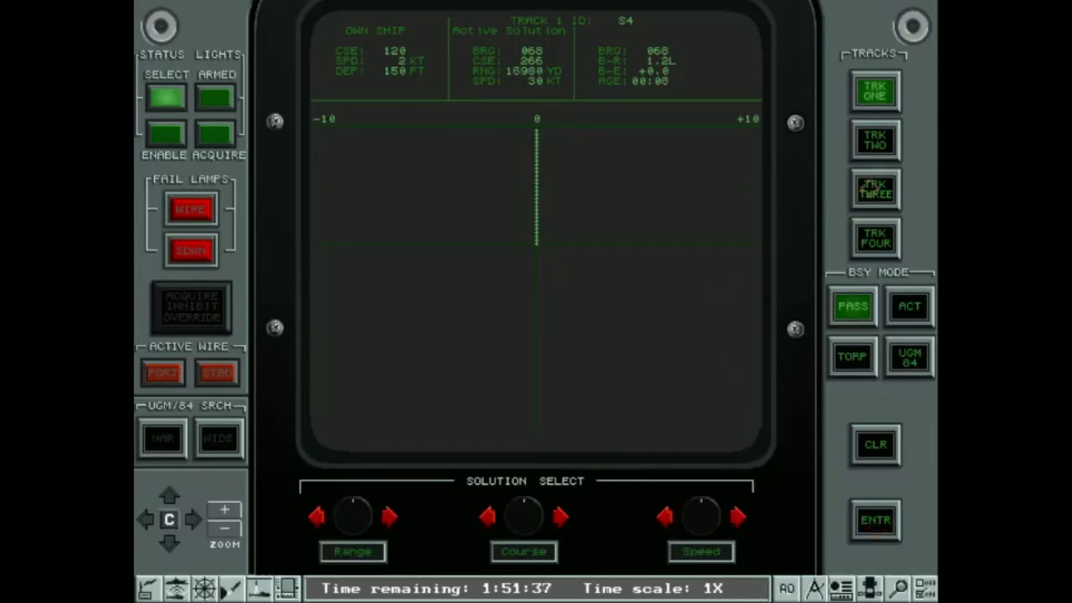
Make track two (S5) active and tune it to bearing 046, roughly 16,200 yards, 30 knots
{"action": "left_click", "coordinate": [874, 141]}
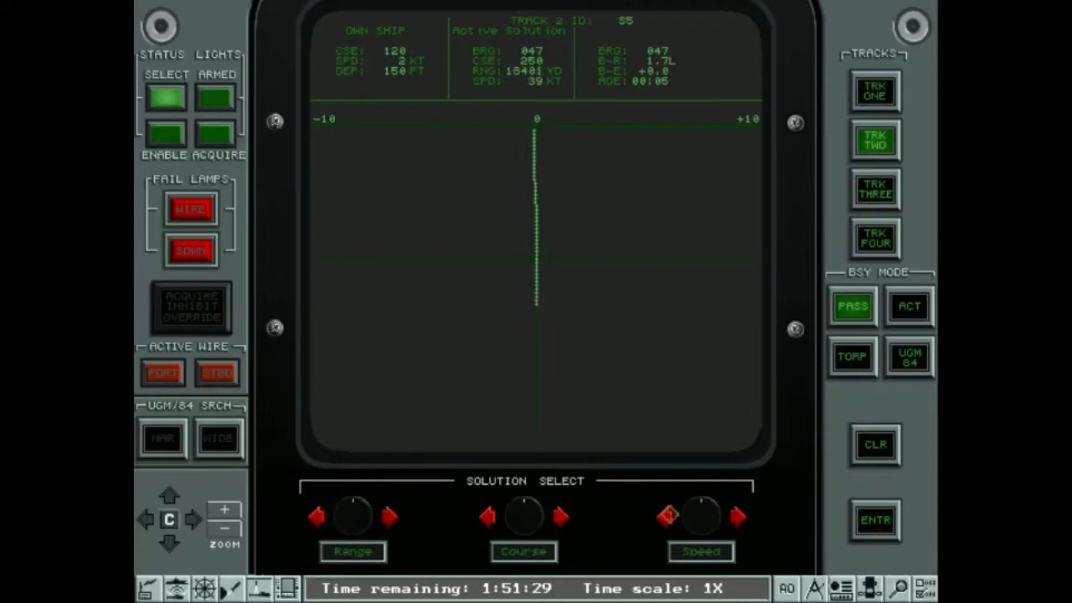
{"action": "left_click", "coordinate": [389, 516]}
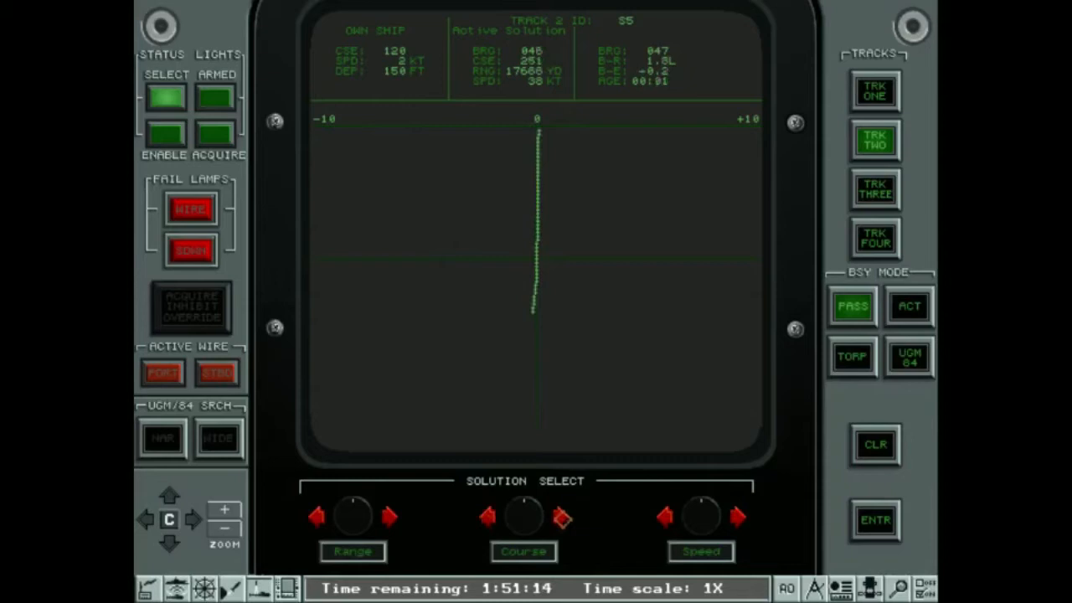
{"action": "left_click", "coordinate": [321, 516]}
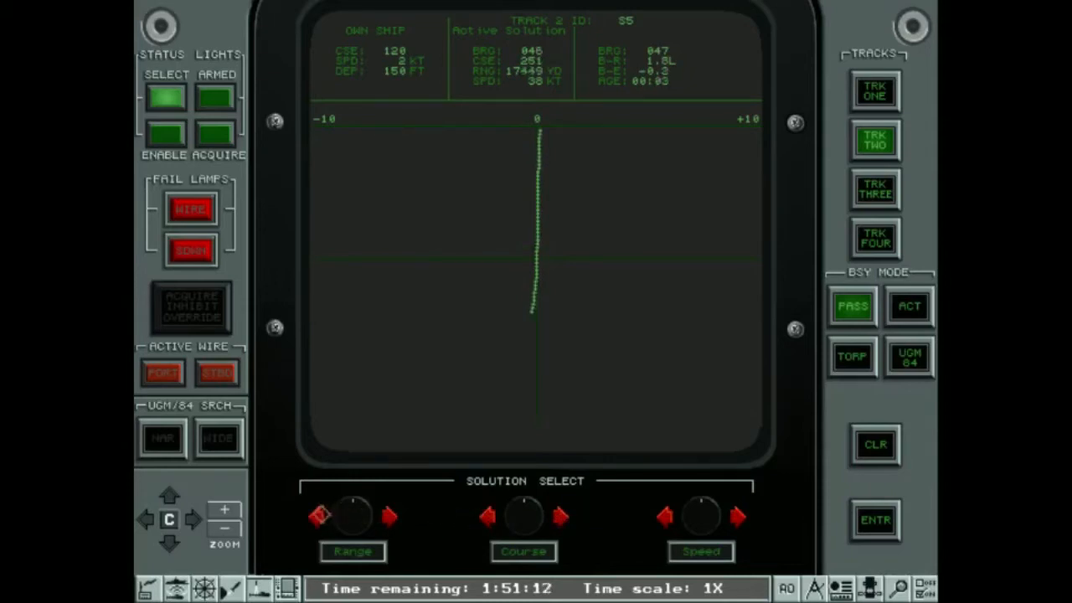
{"action": "left_click", "coordinate": [388, 515]}
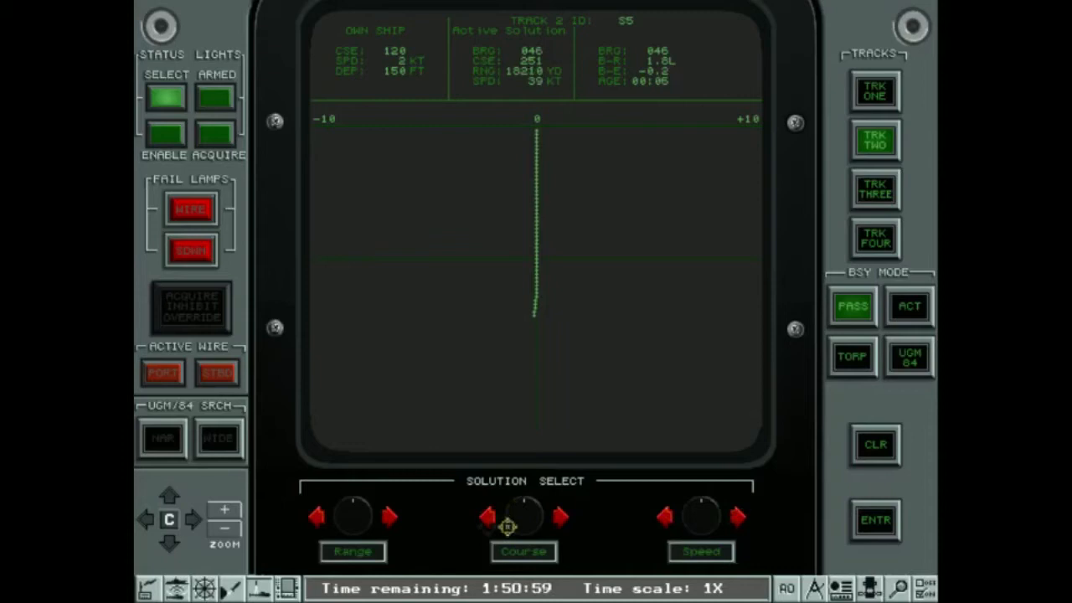
Adjust track two's course, speed and range until the dot trace straightens, then enter the solution
{"action": "left_click", "coordinate": [389, 517]}
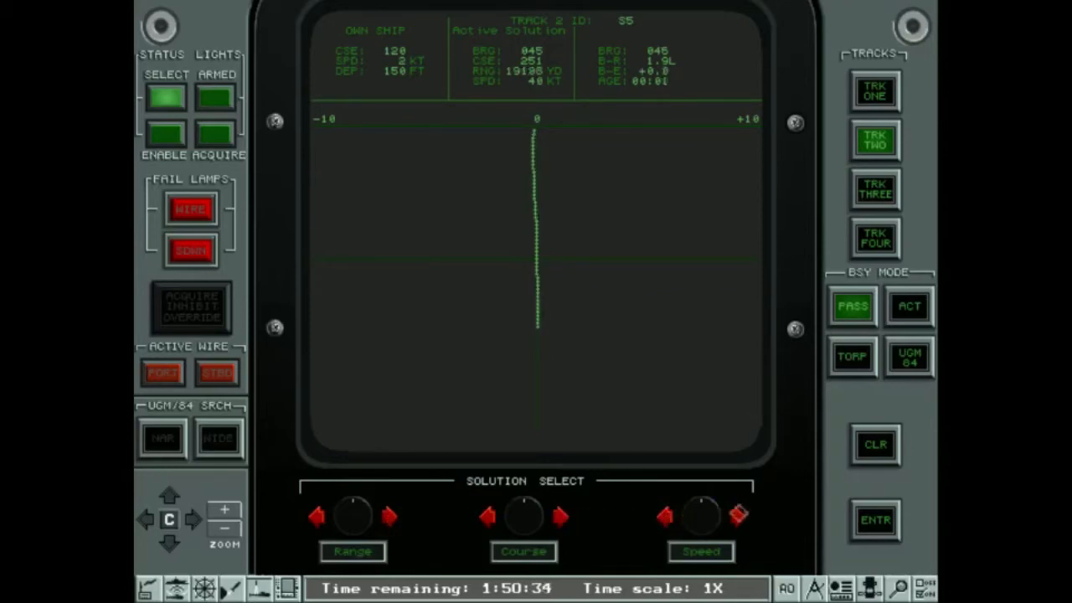
{"action": "left_click", "coordinate": [389, 514]}
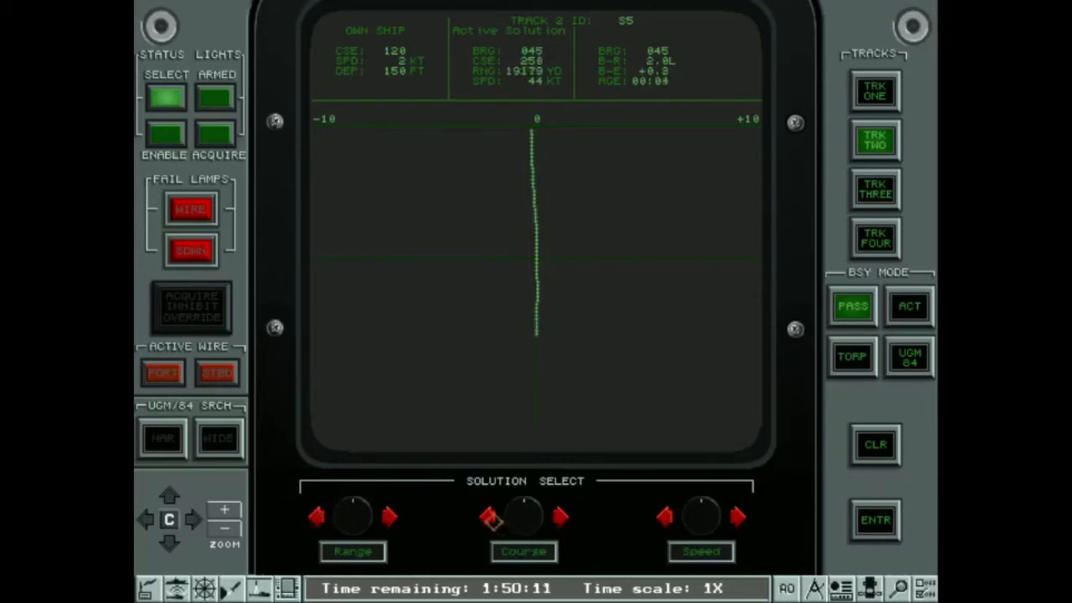
{"action": "left_click", "coordinate": [874, 444]}
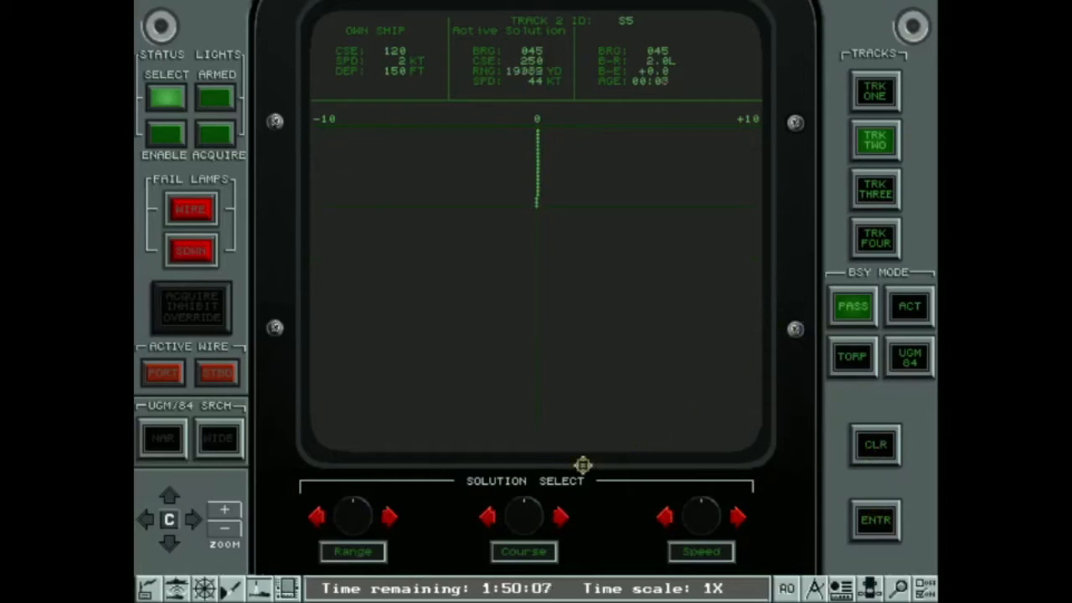
{"action": "left_click", "coordinate": [392, 516]}
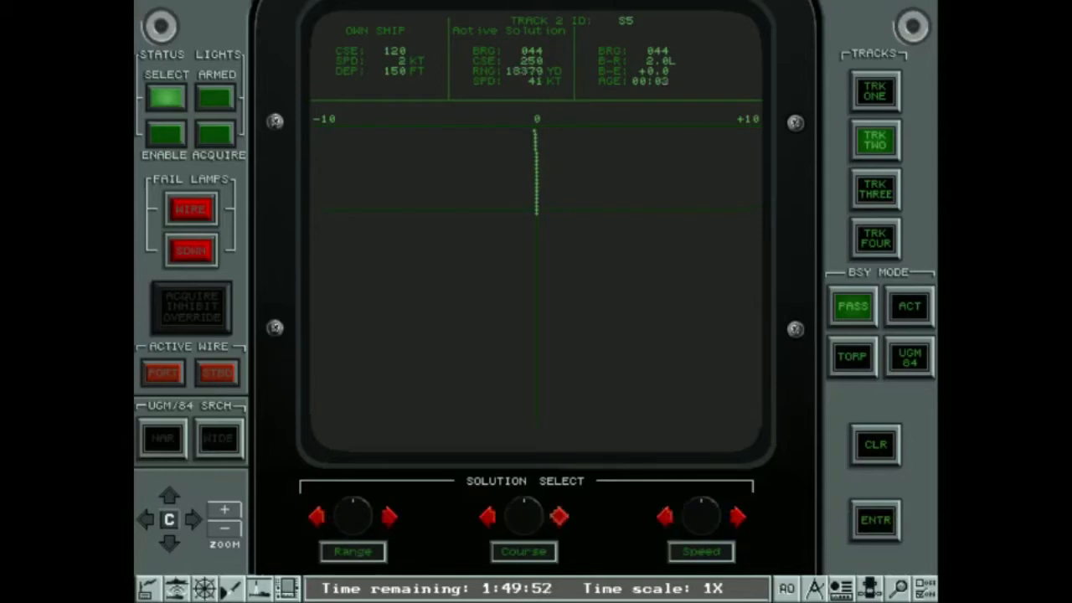
{"action": "left_click", "coordinate": [741, 515]}
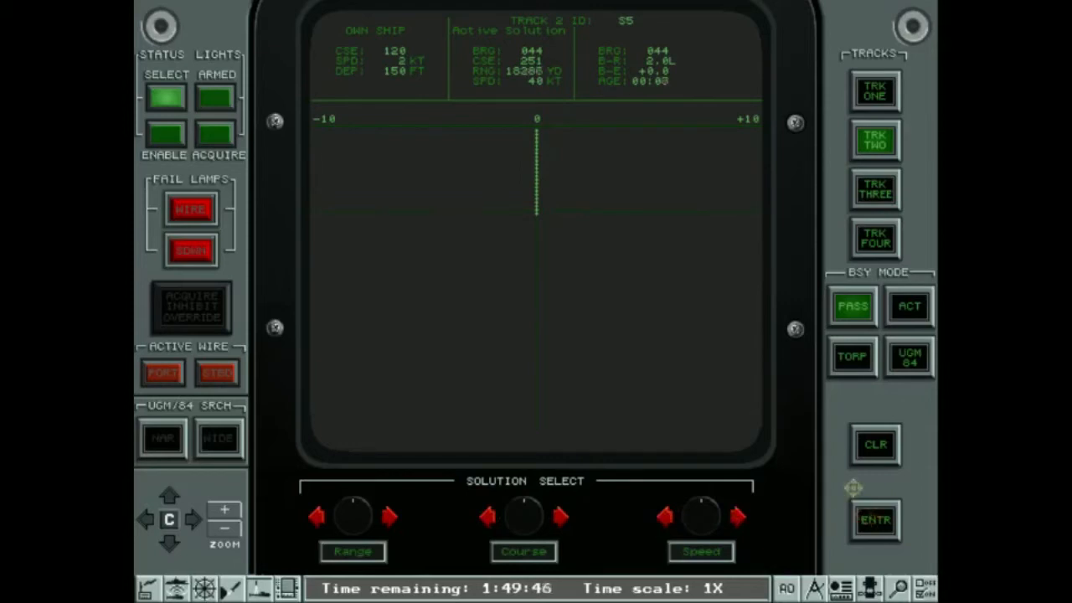
{"action": "left_click", "coordinate": [875, 91]}
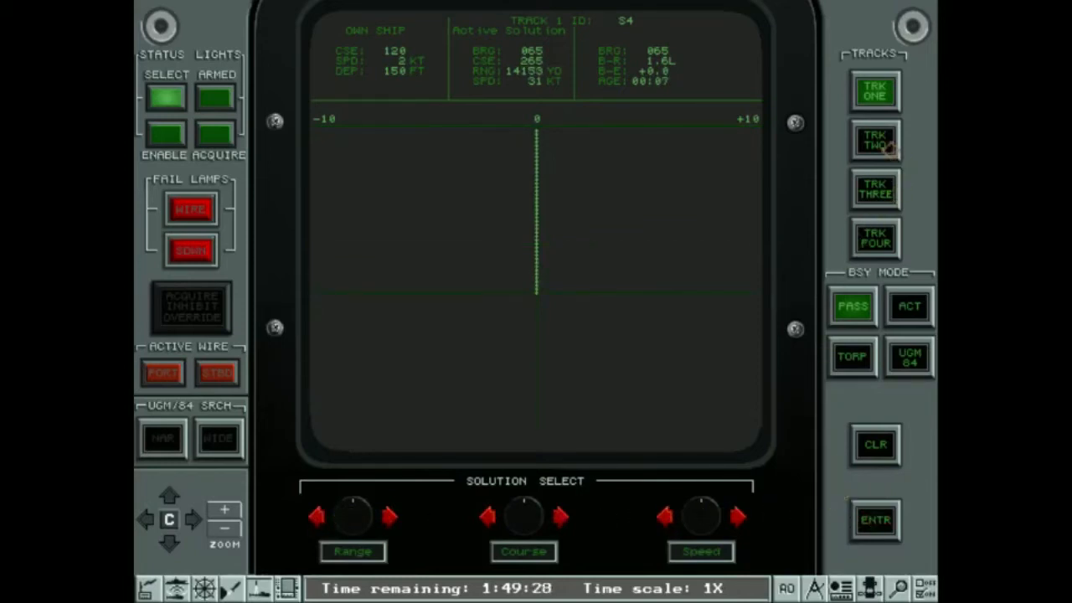
Reselect track two and fine-tune range to about 17,700 yards, course 262, 39 knots
{"action": "left_click", "coordinate": [875, 139]}
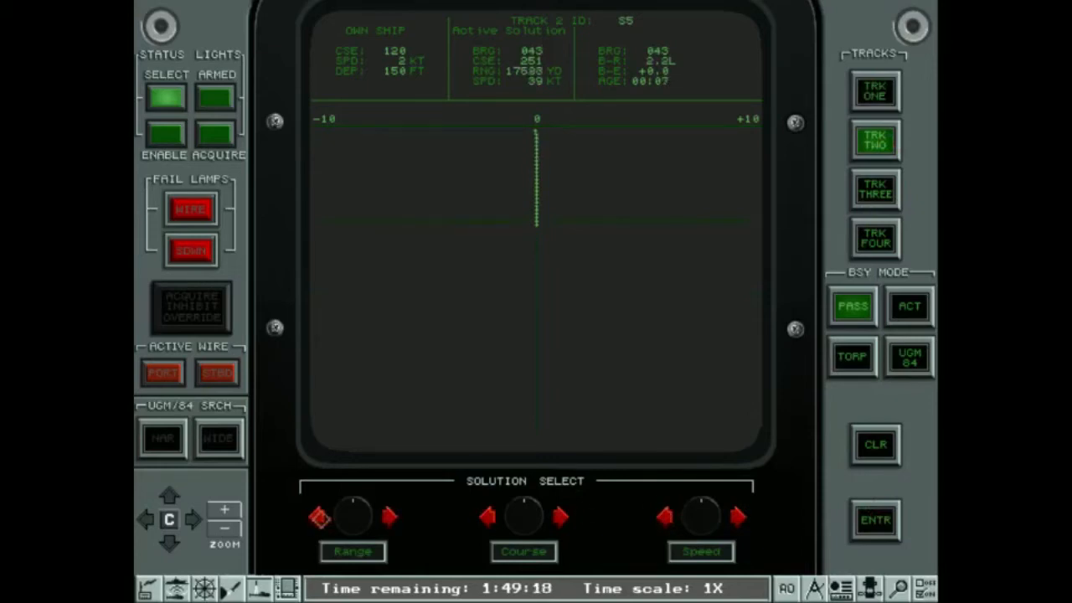
{"action": "left_click", "coordinate": [874, 520]}
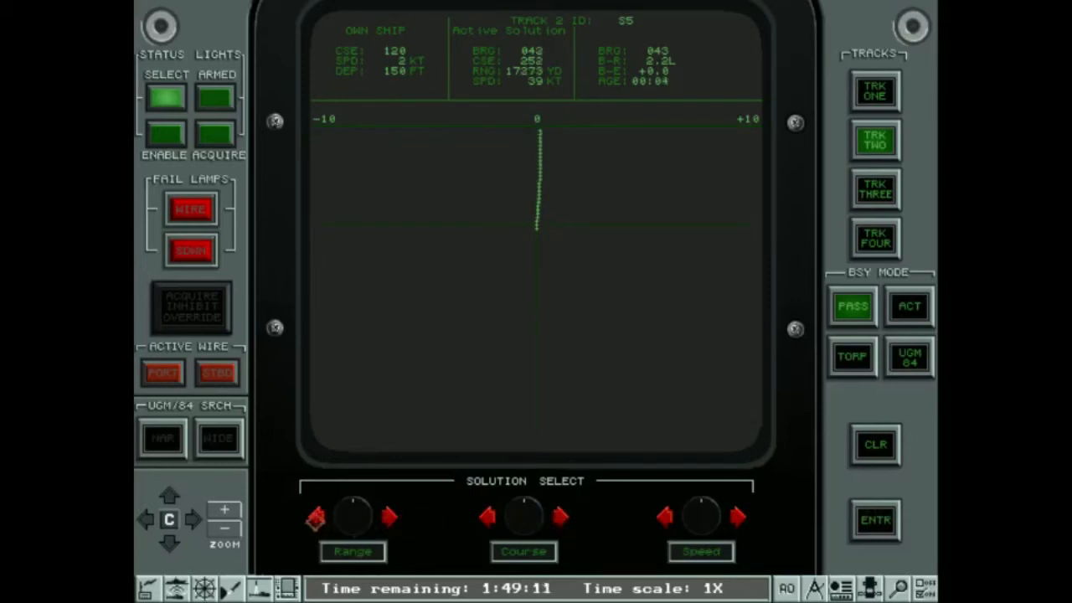
{"action": "left_click", "coordinate": [388, 516]}
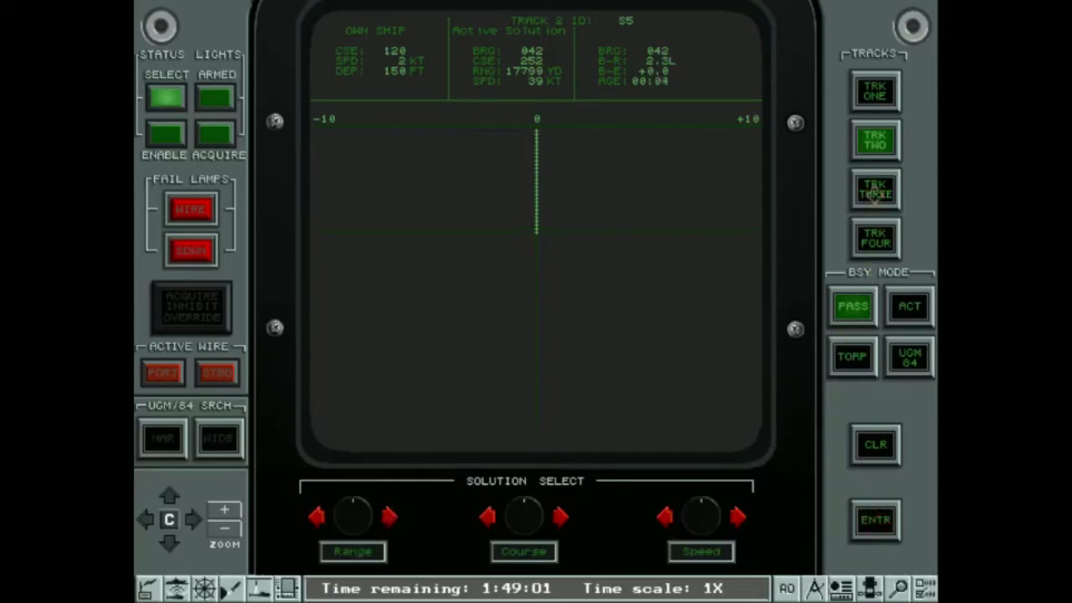
Confirm track three's solution and nudge track four's estimated range outward
{"action": "left_click", "coordinate": [389, 516]}
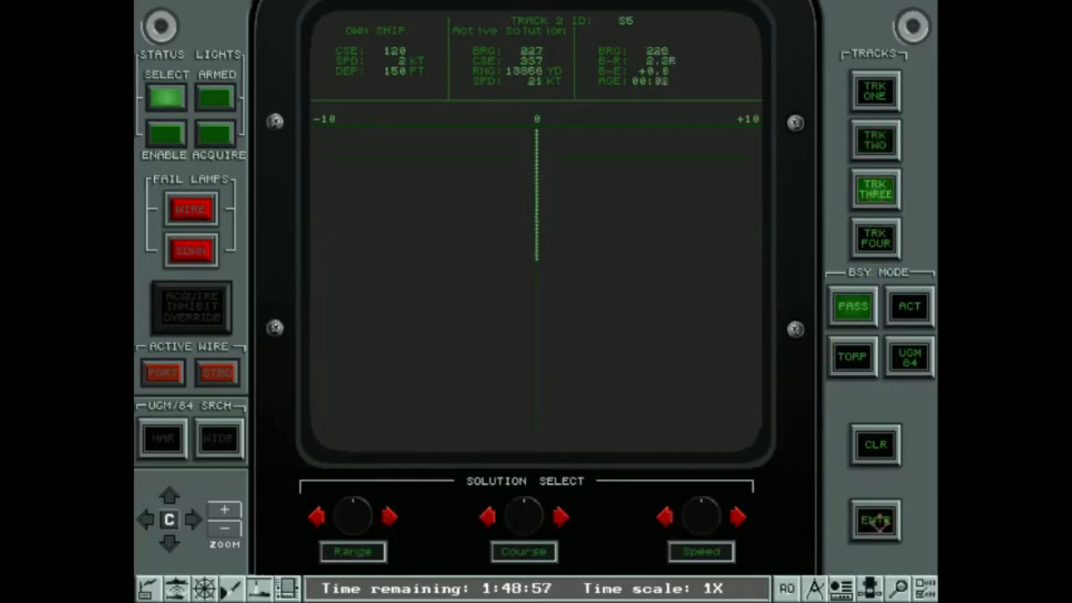
{"action": "left_click", "coordinate": [874, 238]}
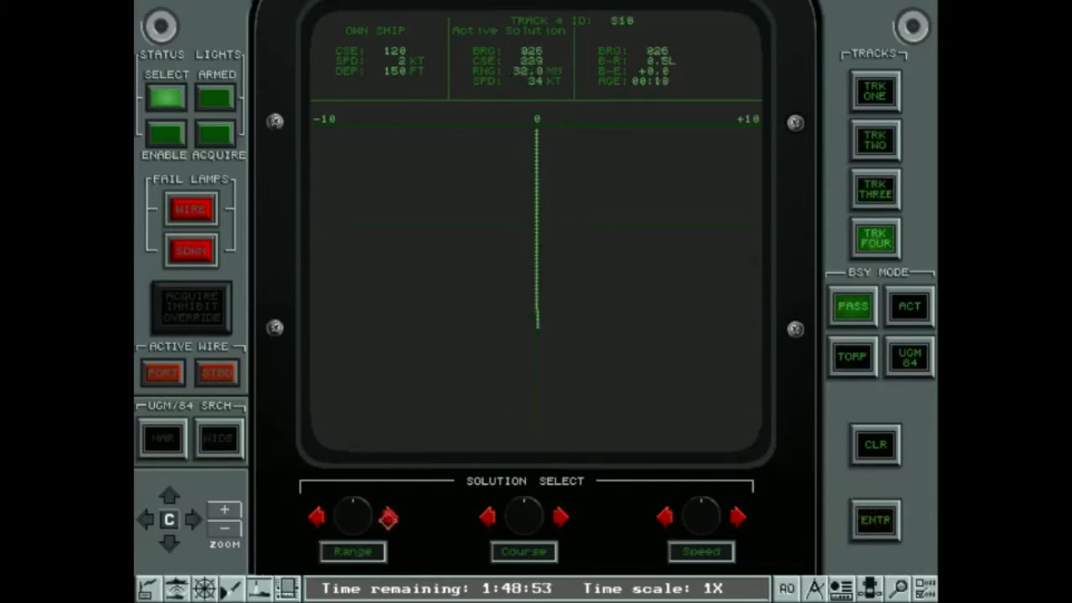
{"action": "left_click", "coordinate": [317, 516]}
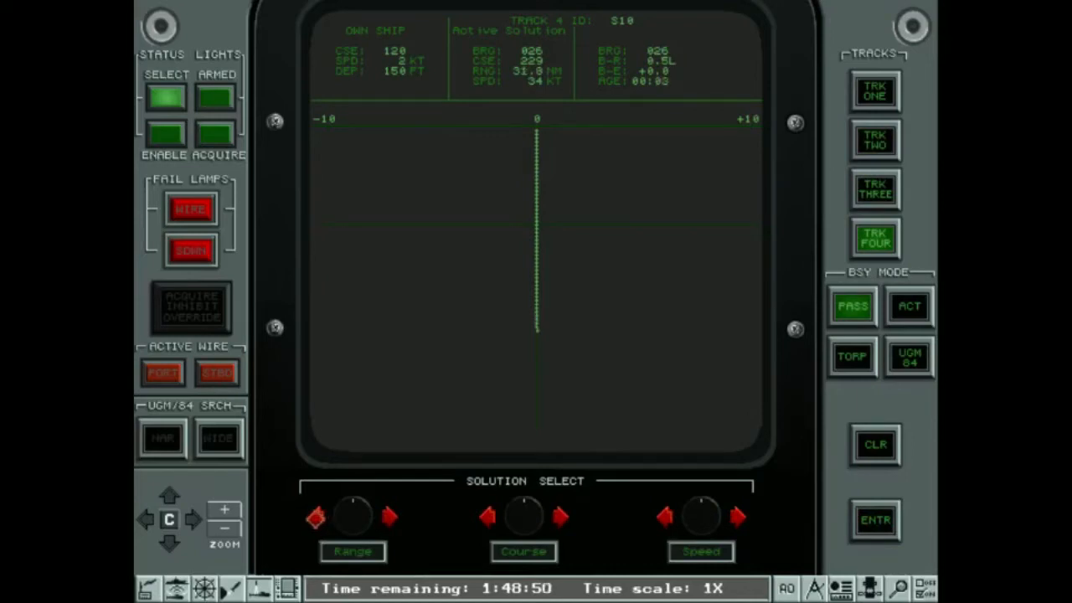
{"action": "left_click", "coordinate": [874, 520]}
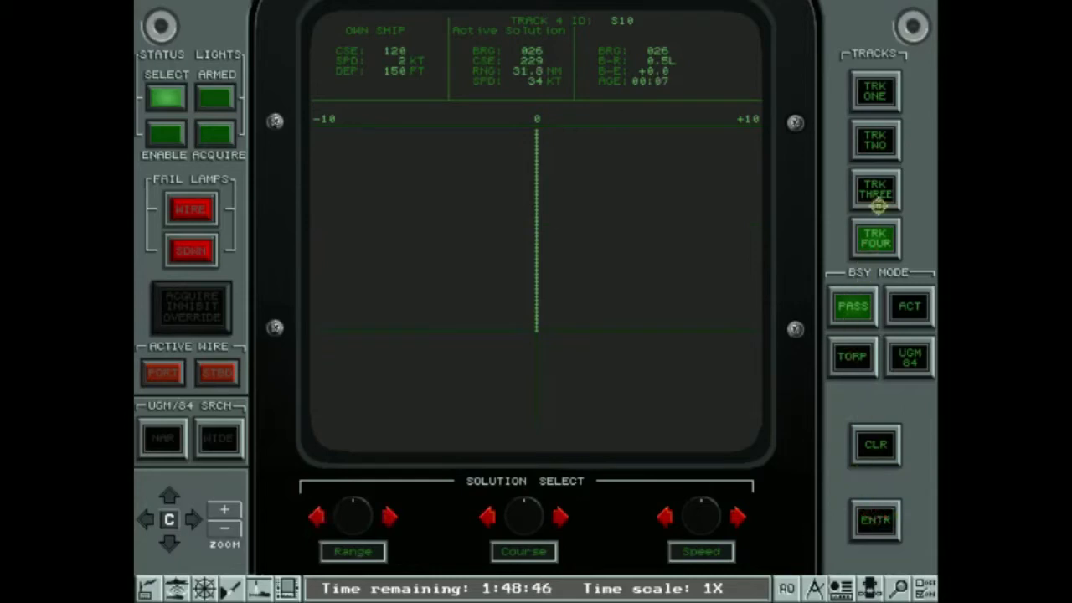
Plot a UGM-84 Harpoon trial solution on track four (S10), about 174 seconds' flight
{"action": "left_click", "coordinate": [875, 188]}
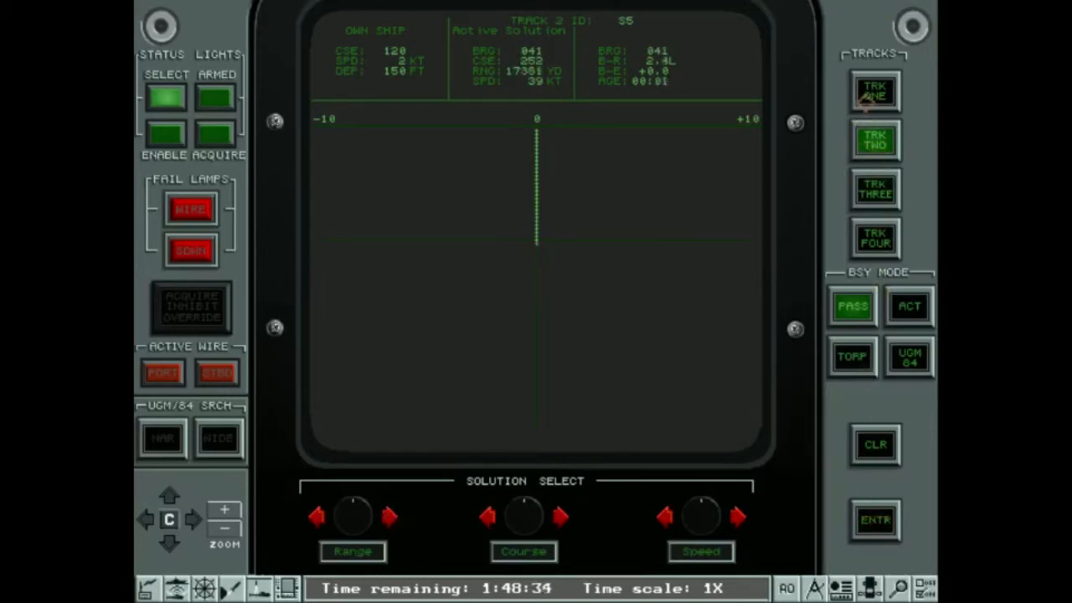
{"action": "left_click", "coordinate": [874, 519]}
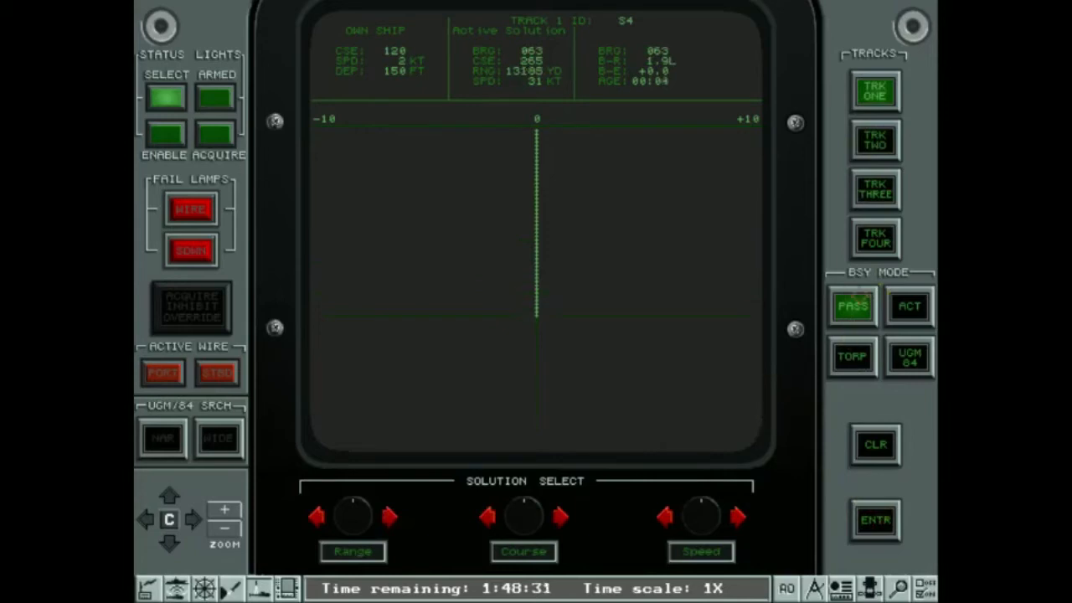
{"action": "left_click", "coordinate": [874, 141]}
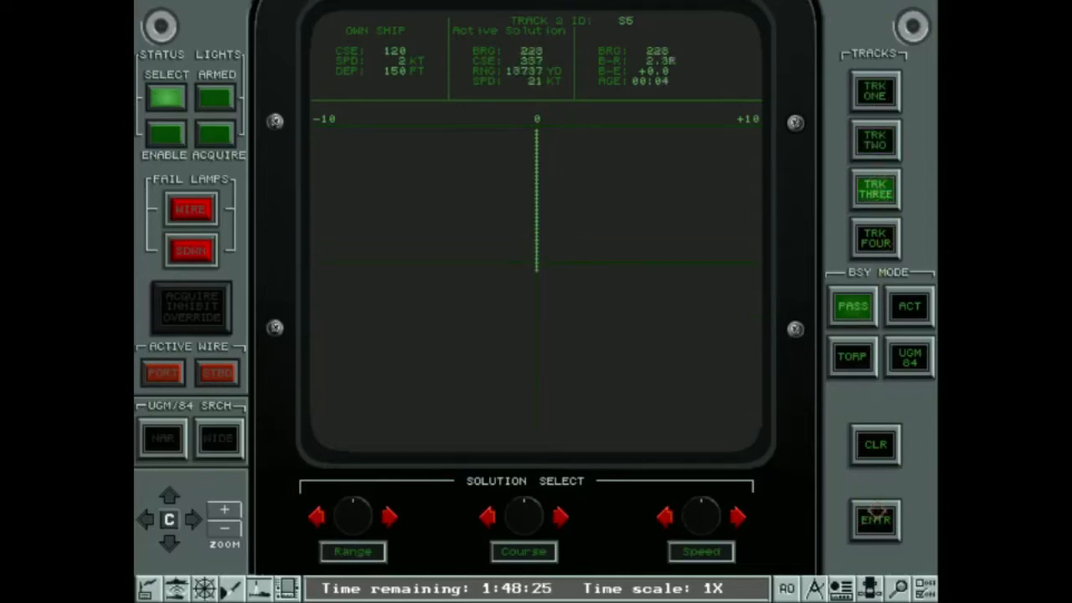
{"action": "left_click", "coordinate": [874, 237]}
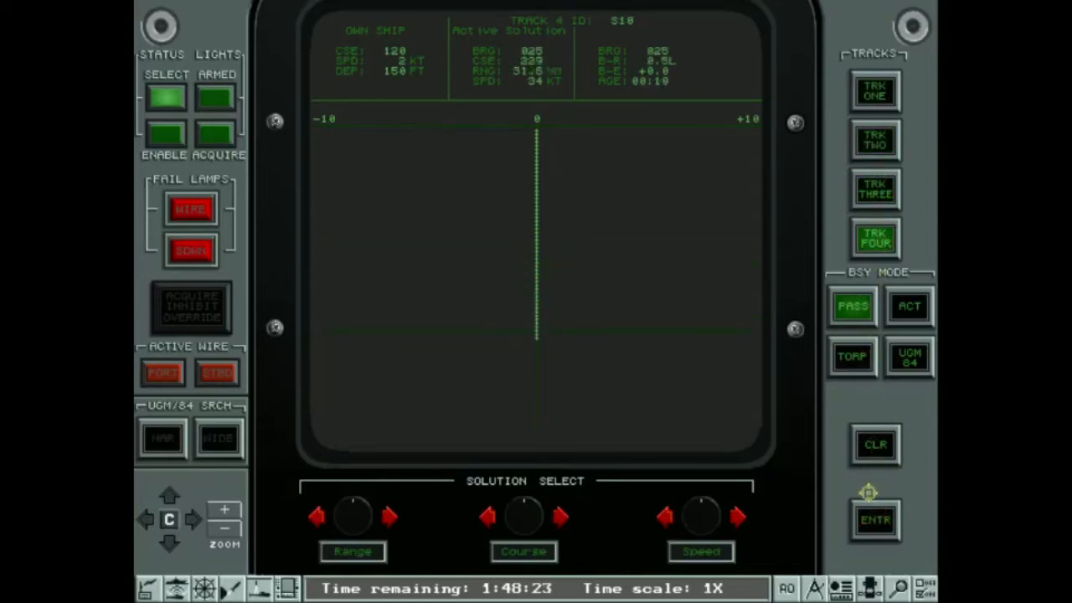
{"action": "left_click", "coordinate": [874, 519]}
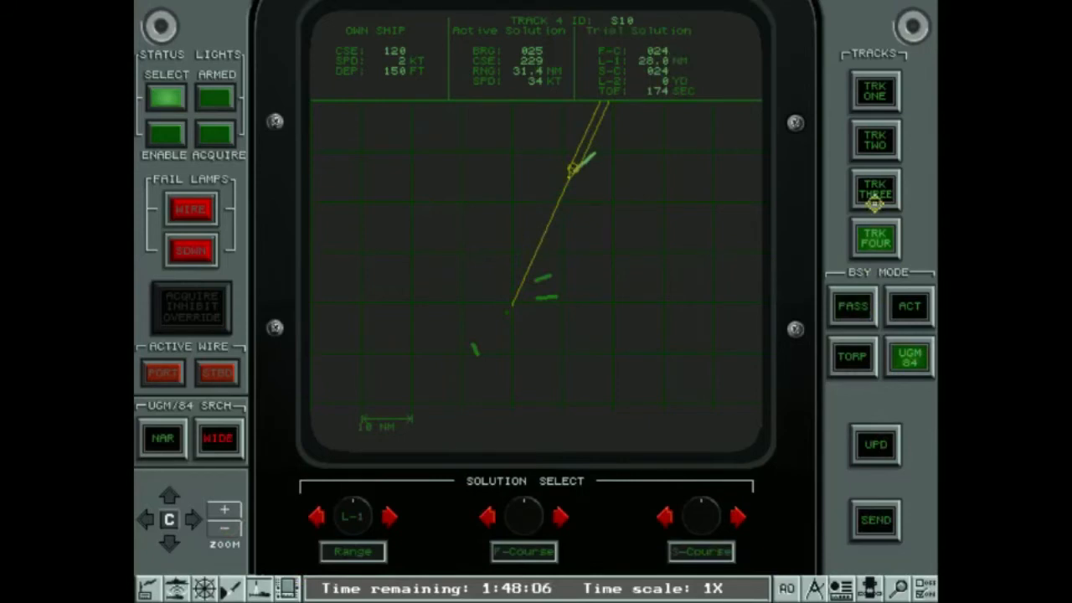
Check Harpoon plots for tracks three, two and one, updating and sending each, ending on track two
{"action": "left_click", "coordinate": [874, 191]}
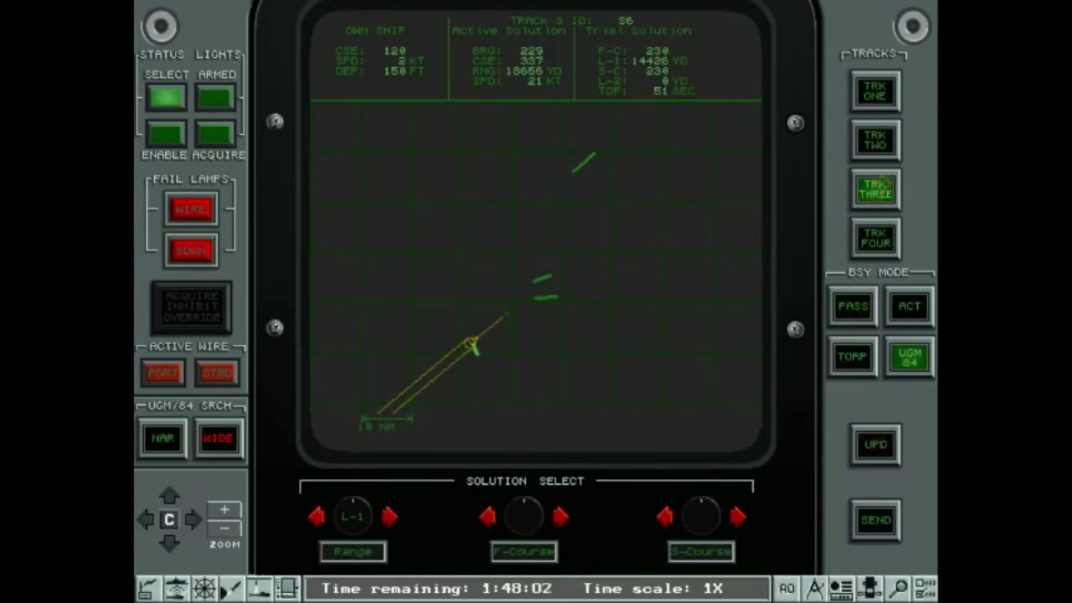
{"action": "left_click", "coordinate": [874, 139]}
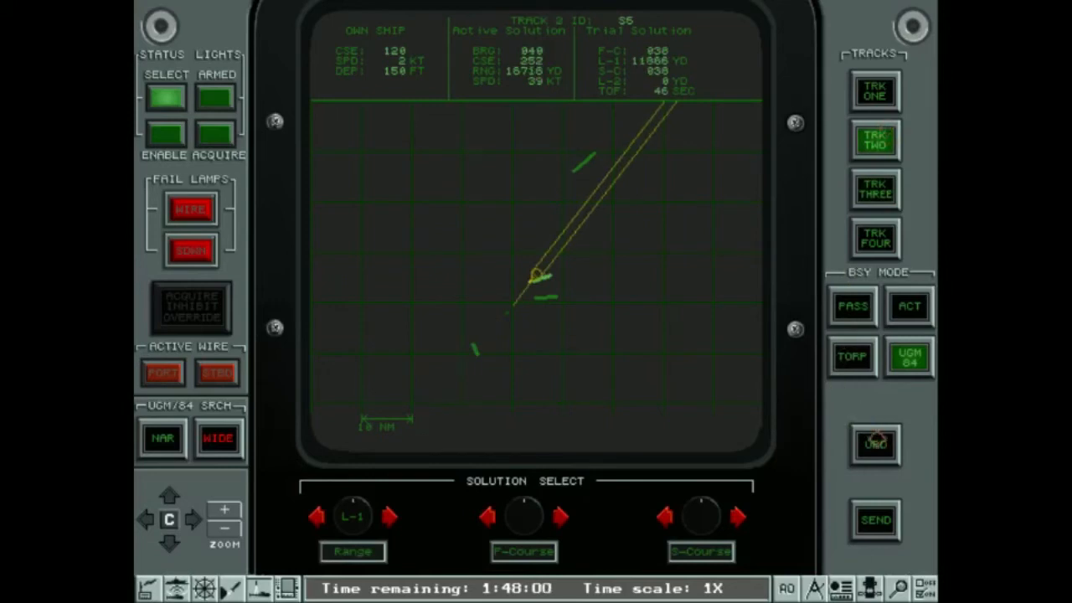
{"action": "left_click", "coordinate": [875, 90]}
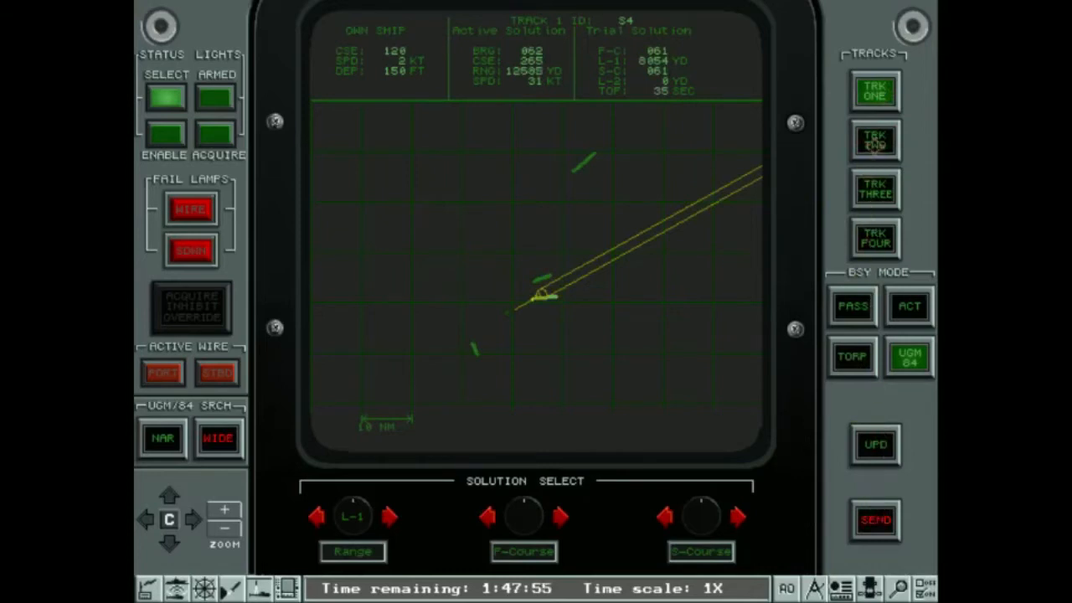
{"action": "left_click", "coordinate": [875, 137]}
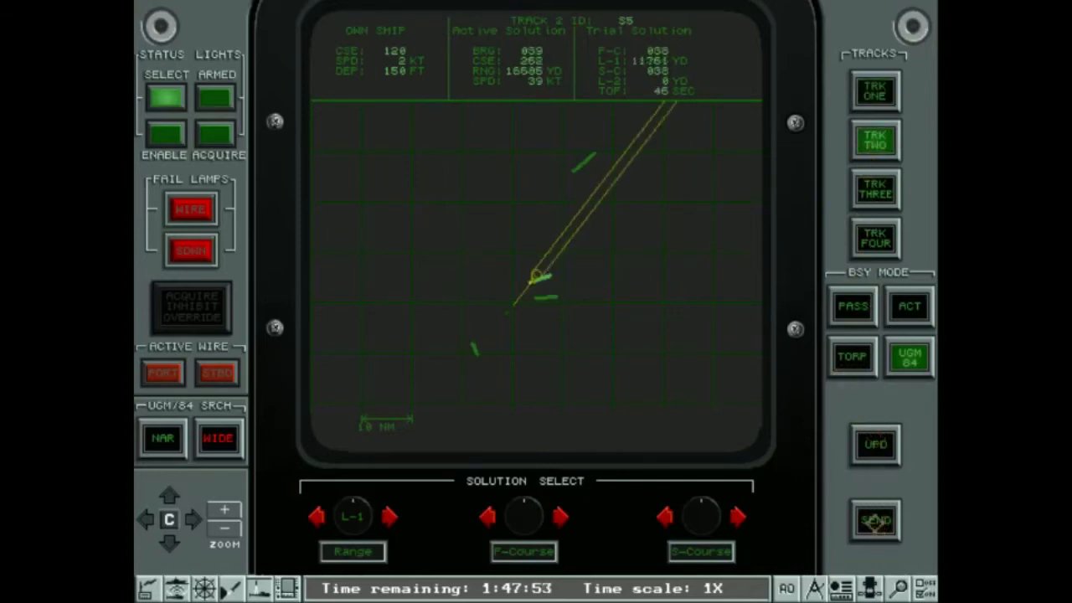
{"action": "left_click", "coordinate": [875, 187]}
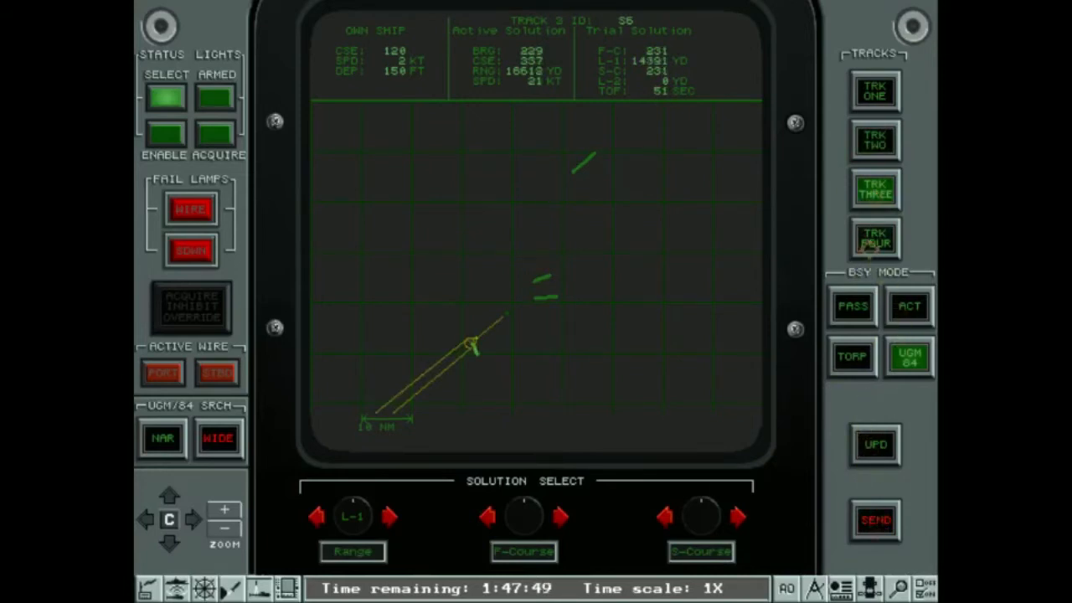
{"action": "left_click", "coordinate": [875, 238]}
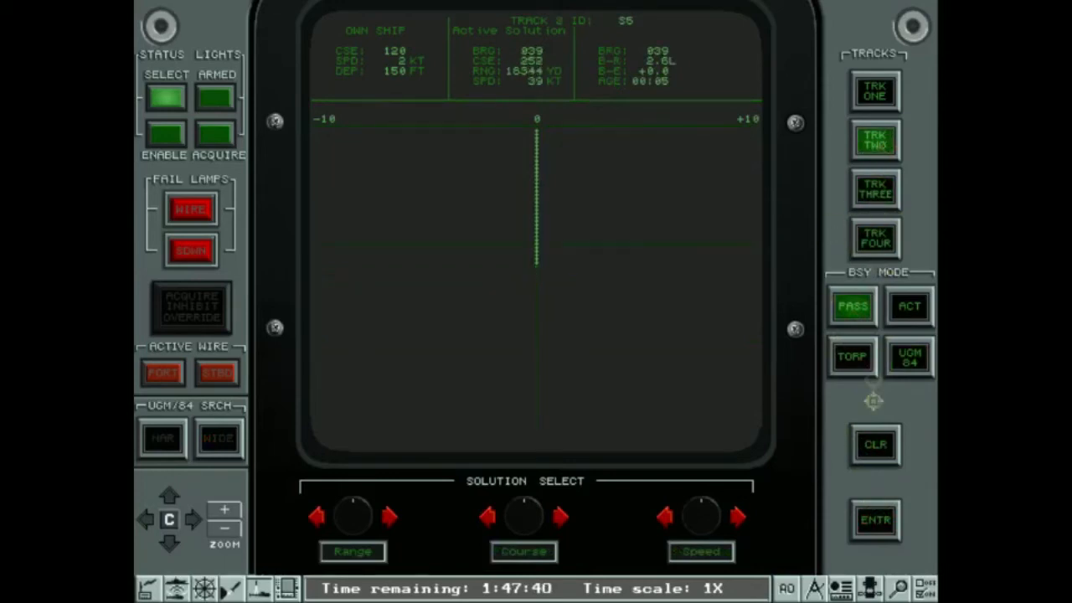
{"action": "mouse_move", "coordinate": [664, 494]}
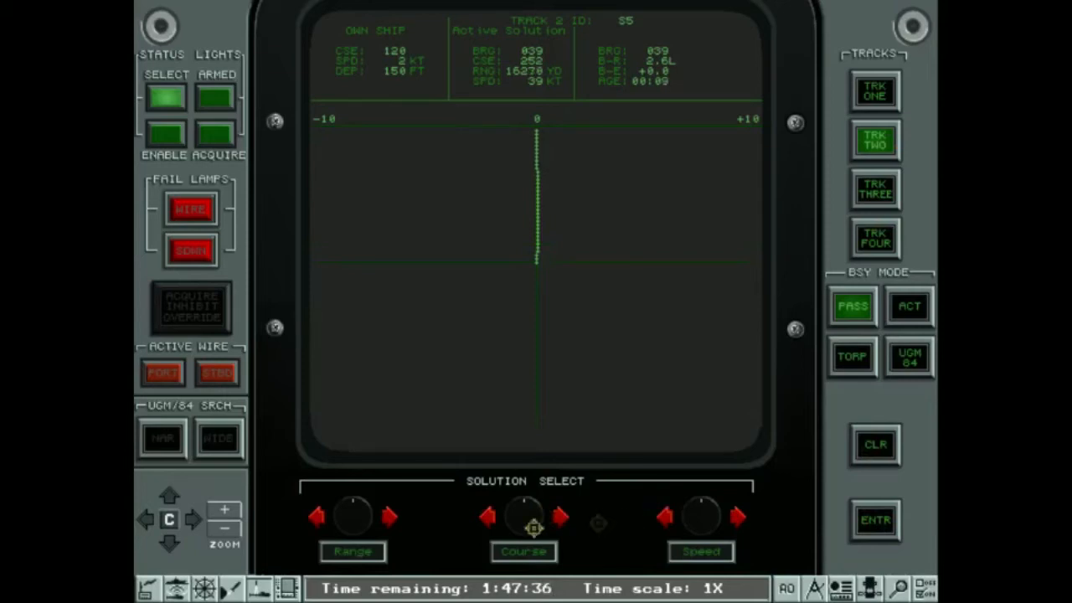
Adjust the contact's course on the passive plot and select track four (S10), bearing 025 at 30.2 nm
{"action": "left_click", "coordinate": [389, 518]}
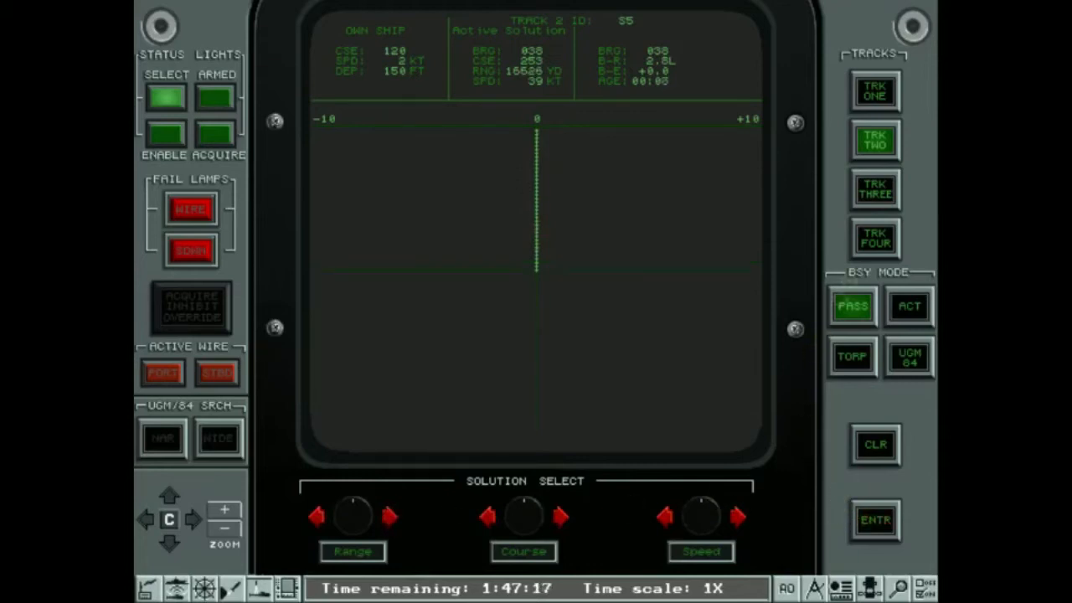
{"action": "left_click", "coordinate": [874, 90]}
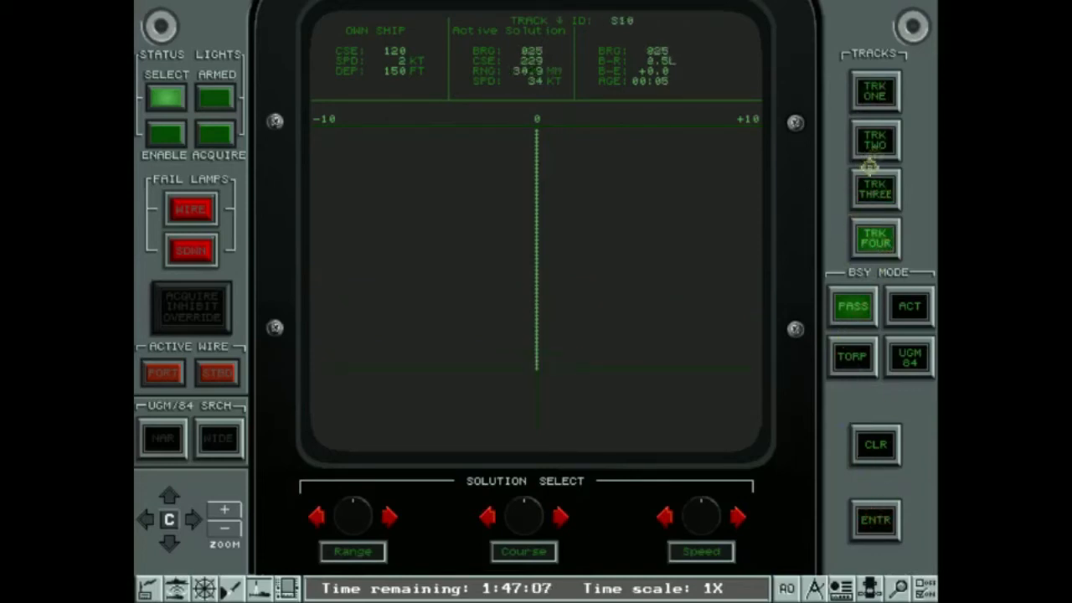
Cycle tracks one, four, two and three, raising speed estimates and accepting their solutions
{"action": "left_click", "coordinate": [875, 520]}
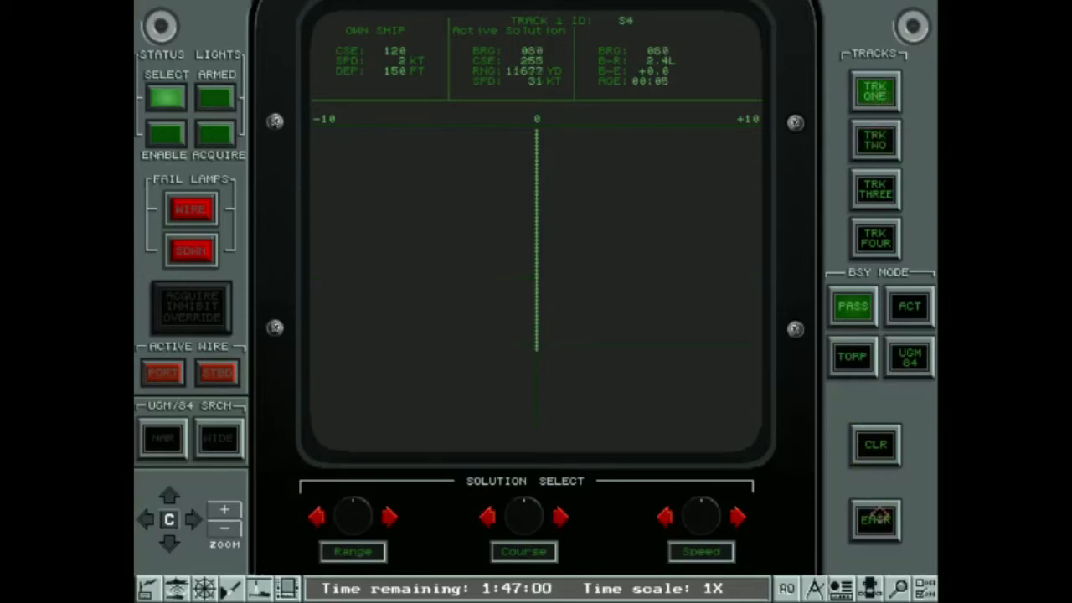
{"action": "left_click", "coordinate": [874, 187]}
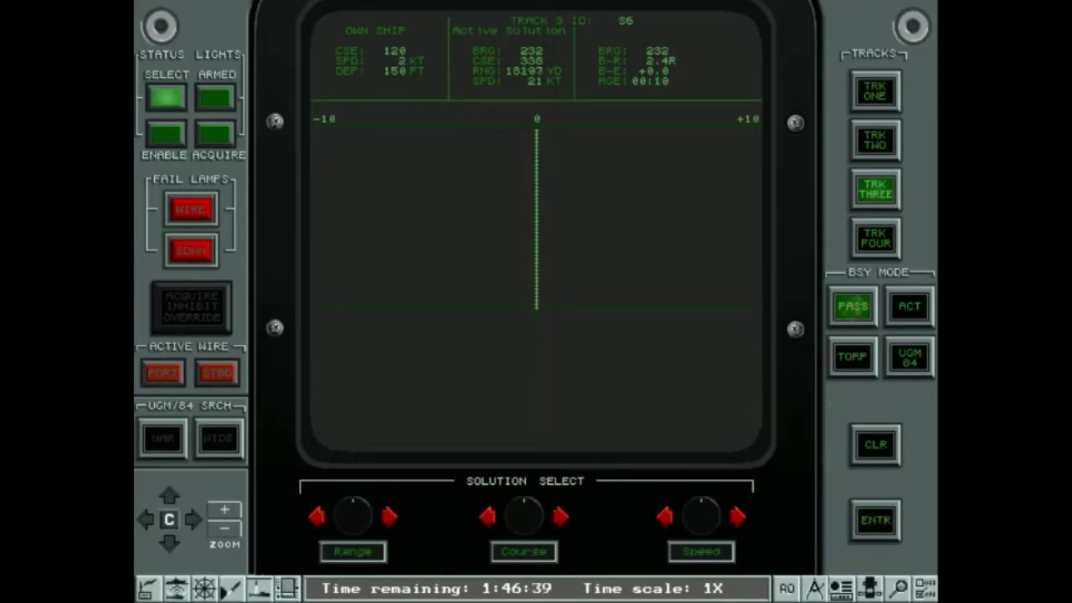
{"action": "left_click", "coordinate": [874, 238]}
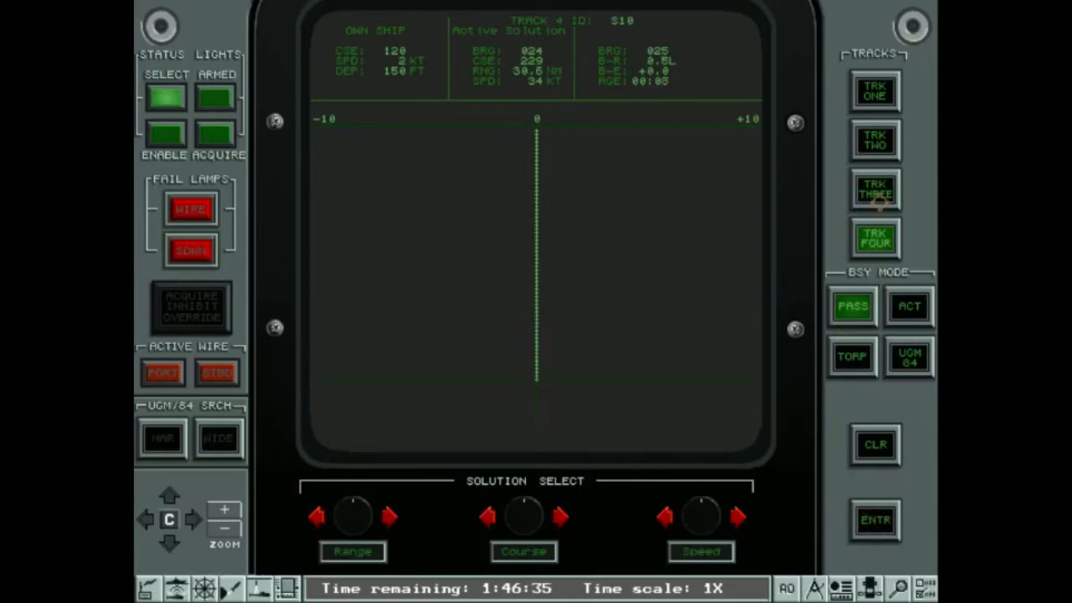
{"action": "left_click", "coordinate": [874, 139]}
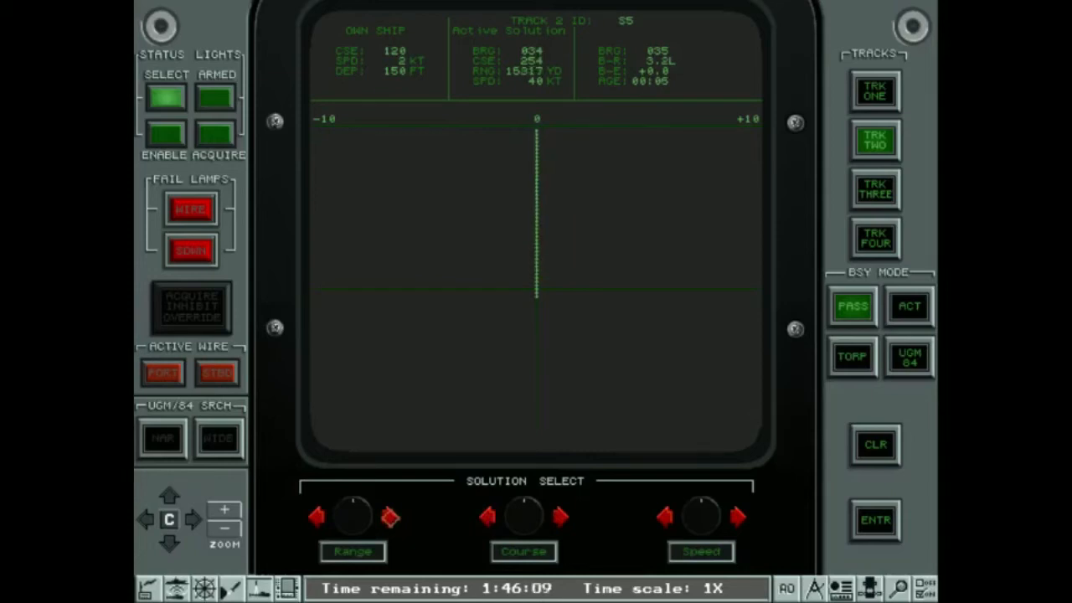
{"action": "left_click", "coordinate": [875, 520]}
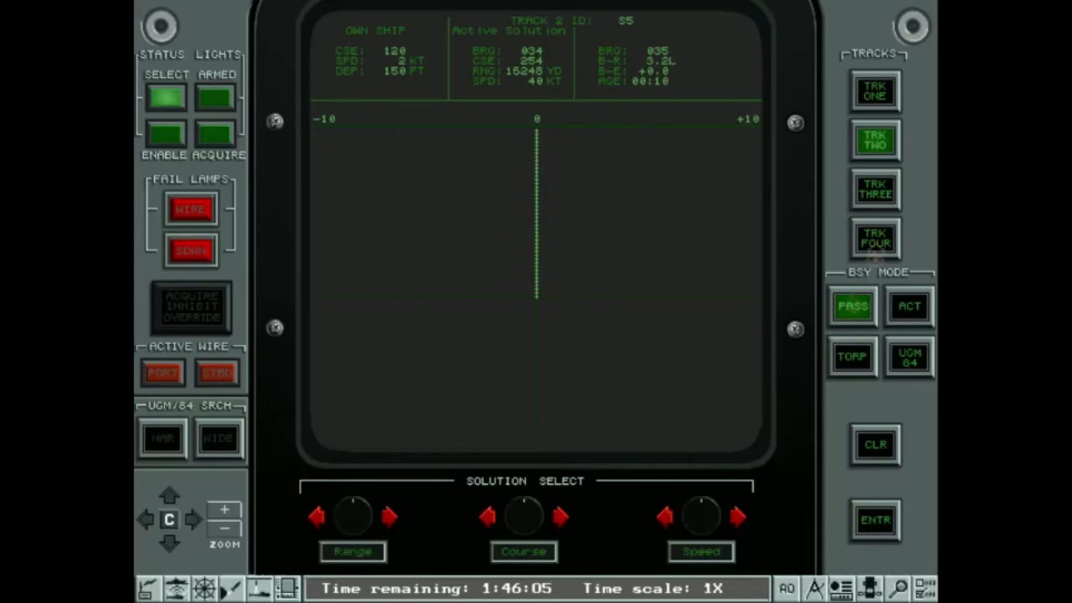
{"action": "left_click", "coordinate": [875, 519]}
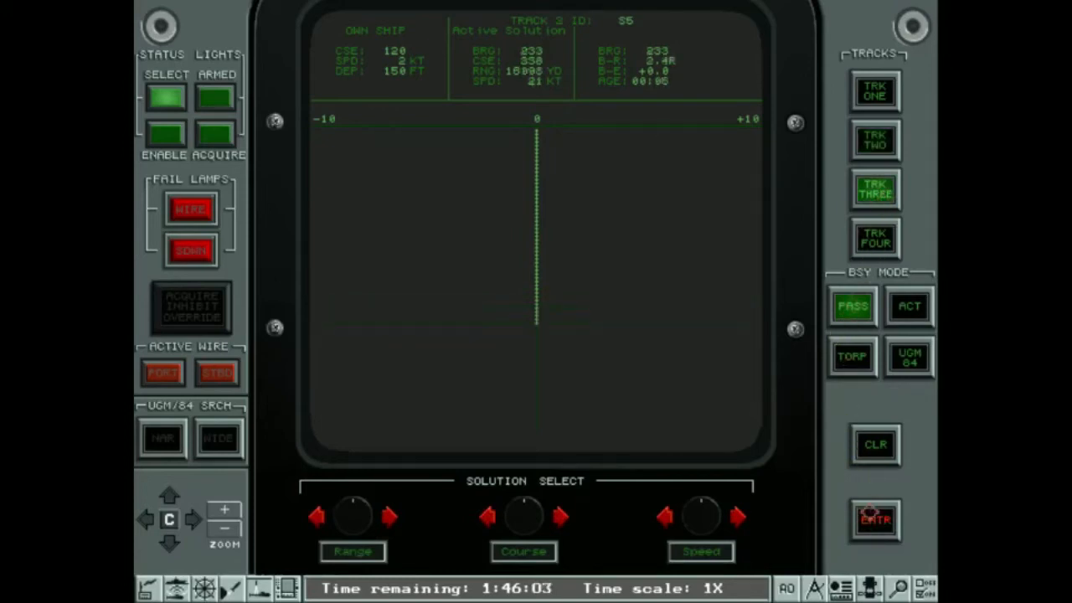
{"action": "left_click", "coordinate": [874, 238]}
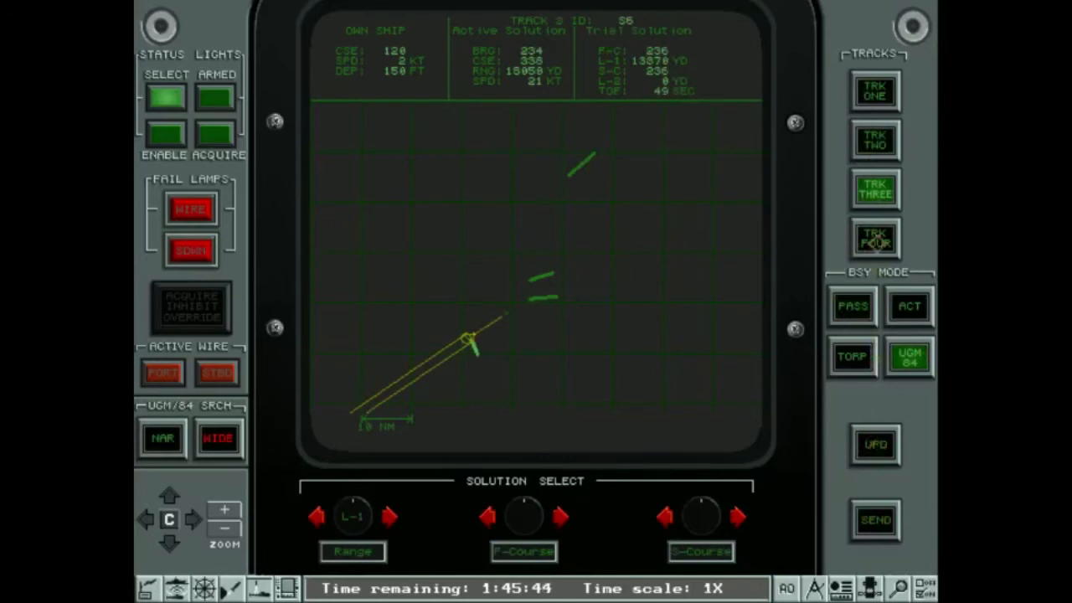
Switch to the passive bearing plot, accept tracks one and four and send, leaving track two (S5) active
{"action": "left_click", "coordinate": [874, 237]}
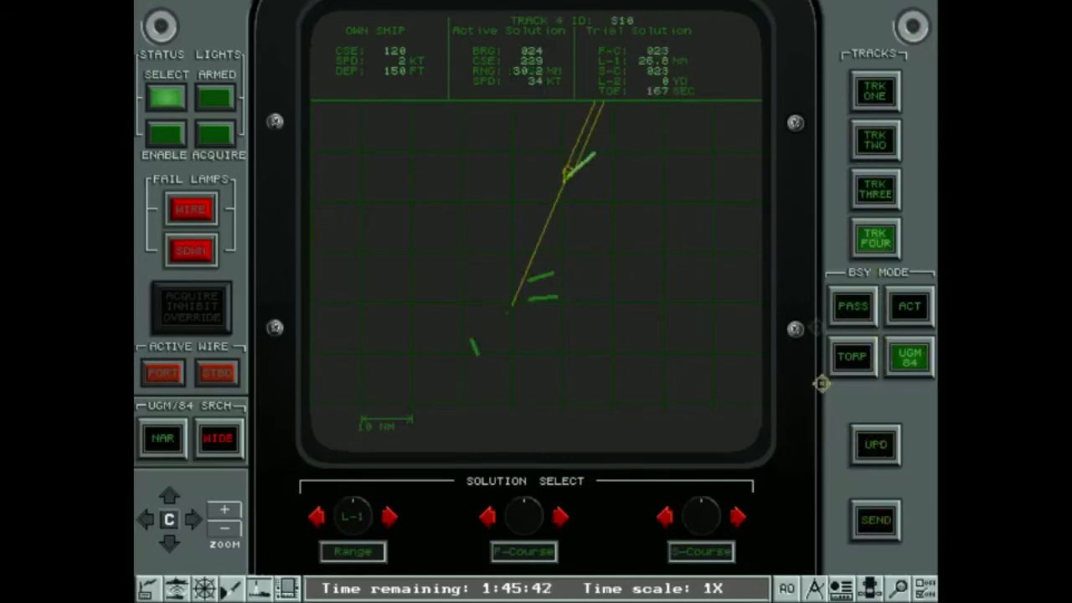
{"action": "left_click", "coordinate": [874, 90]}
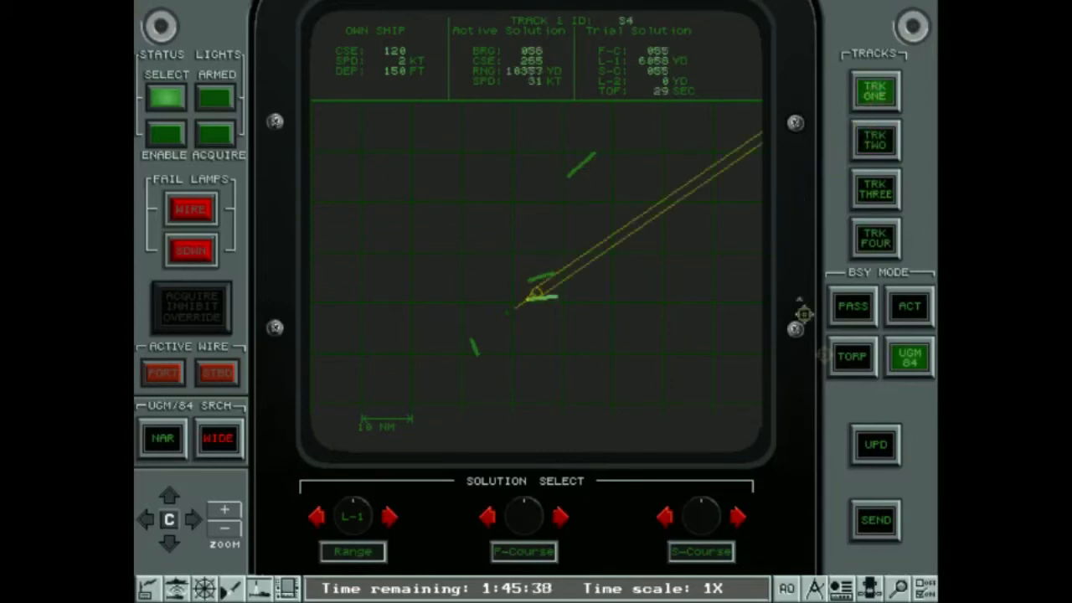
{"action": "left_click", "coordinate": [874, 519]}
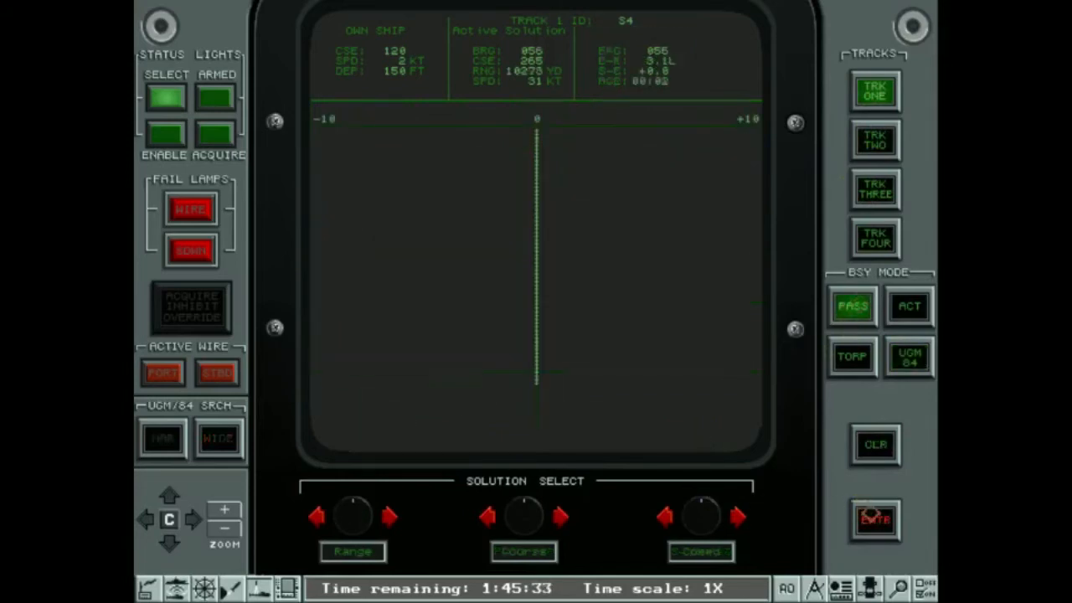
{"action": "left_click", "coordinate": [874, 137]}
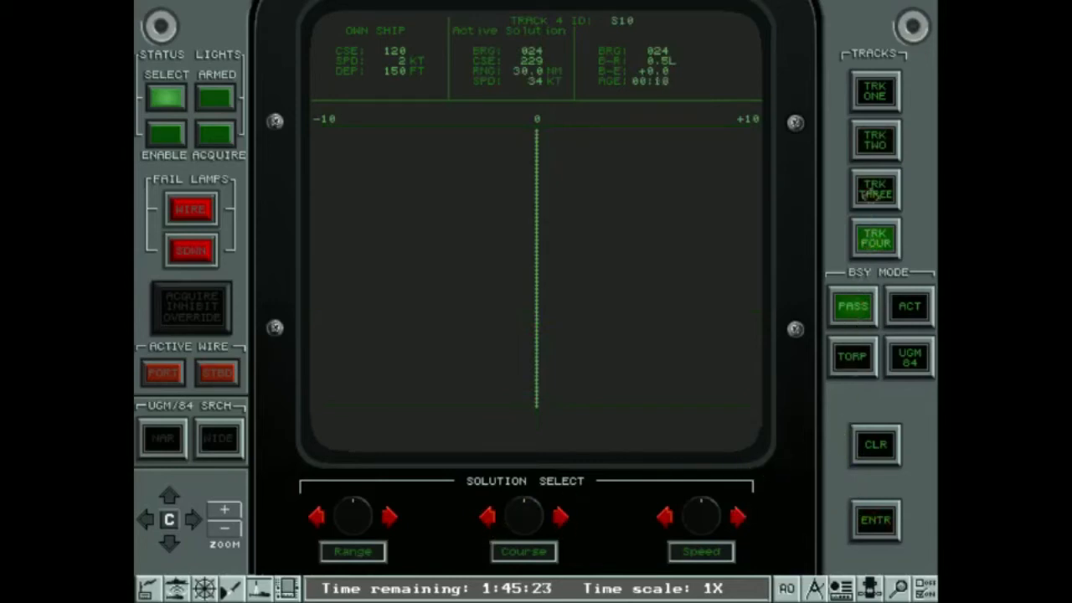
{"action": "left_click", "coordinate": [874, 520]}
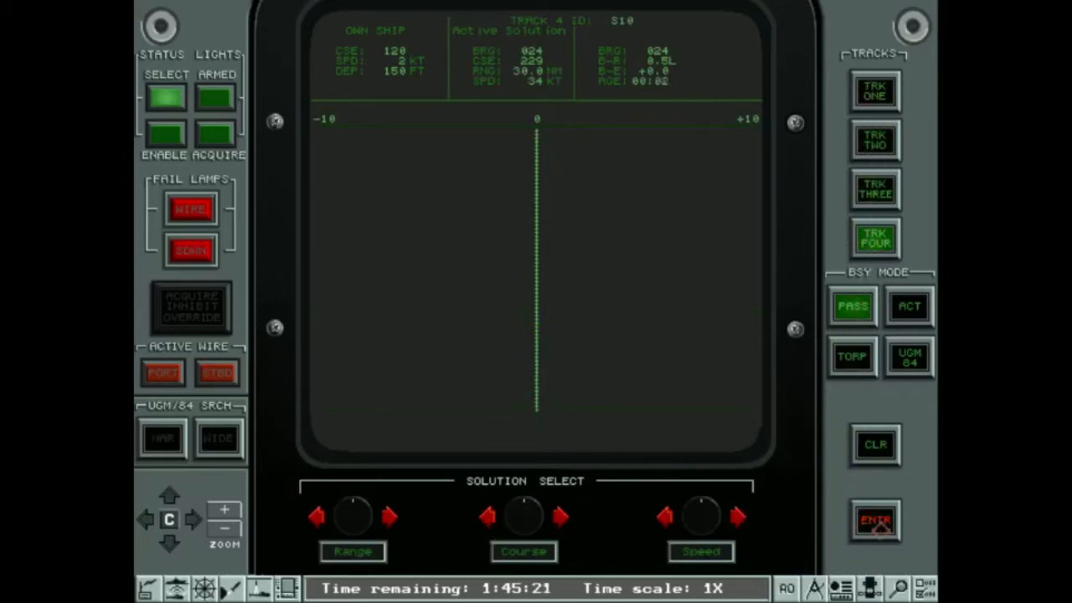
{"action": "left_click", "coordinate": [908, 356]}
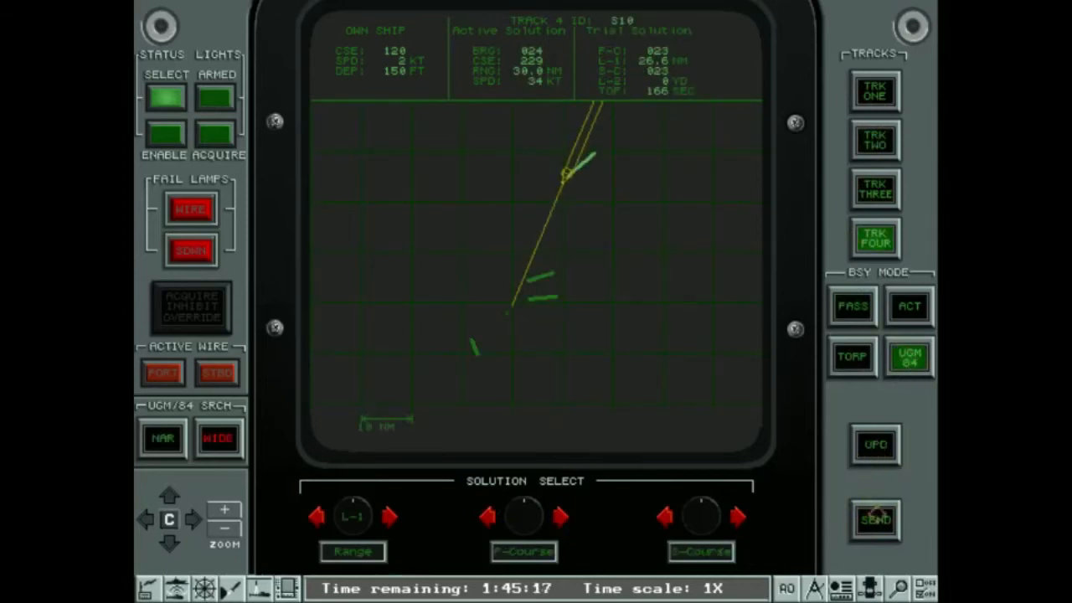
{"action": "left_click", "coordinate": [874, 187]}
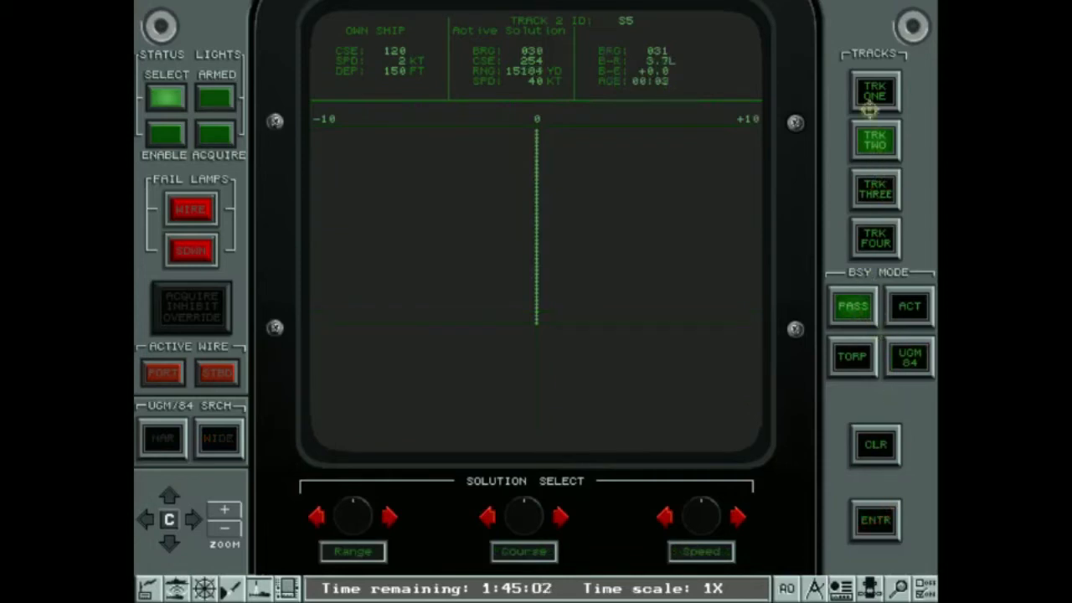
Adjust Harpoon ranges for tracks one and three and enter them, assigning tubes to S4 and S6
{"action": "left_click", "coordinate": [875, 92]}
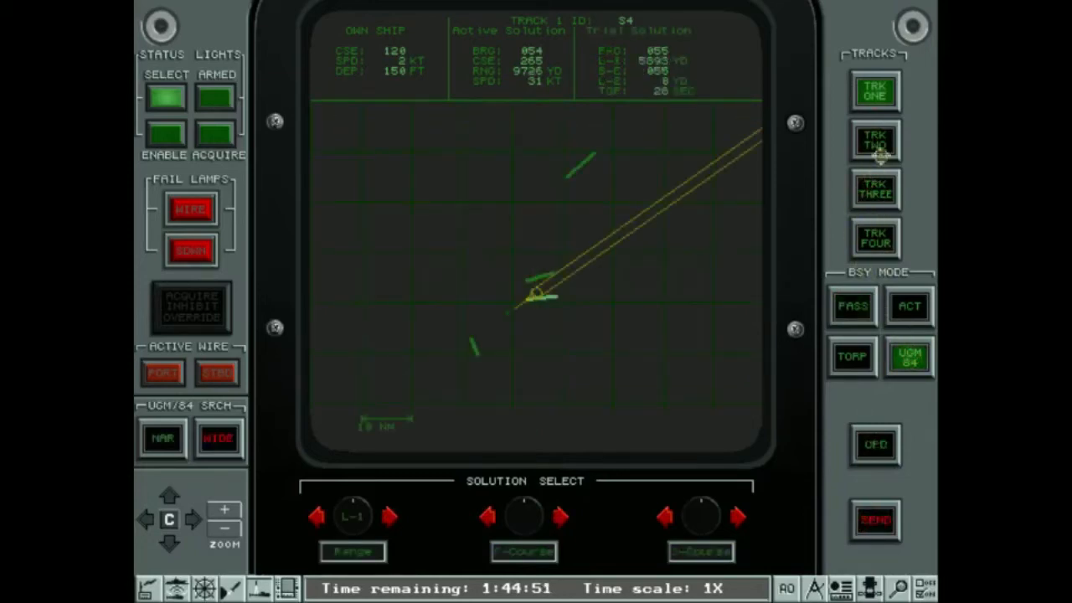
{"action": "left_click", "coordinate": [875, 238]}
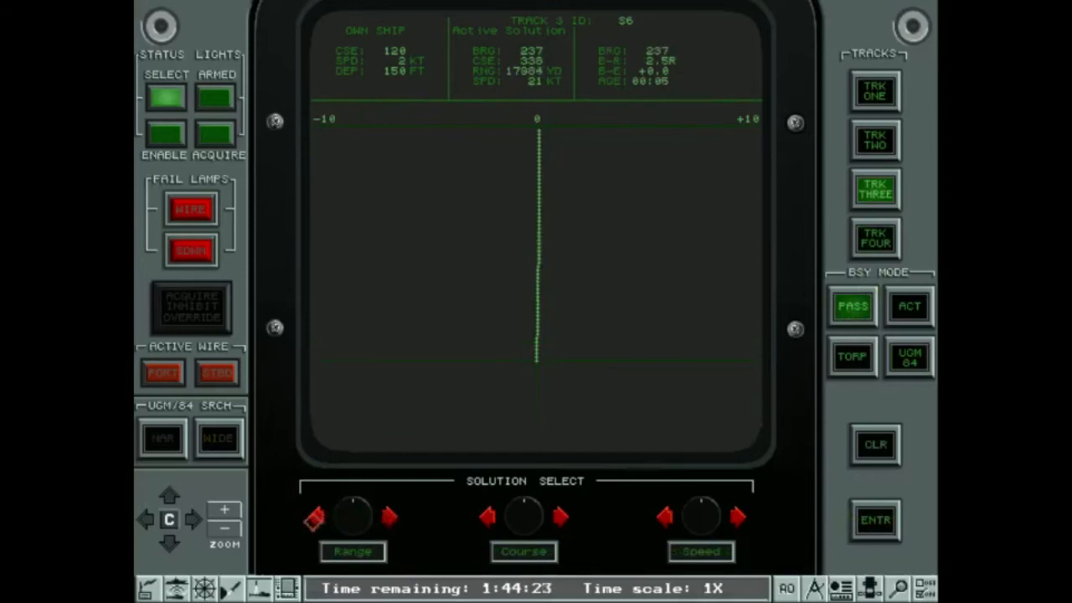
{"action": "left_click", "coordinate": [389, 516]}
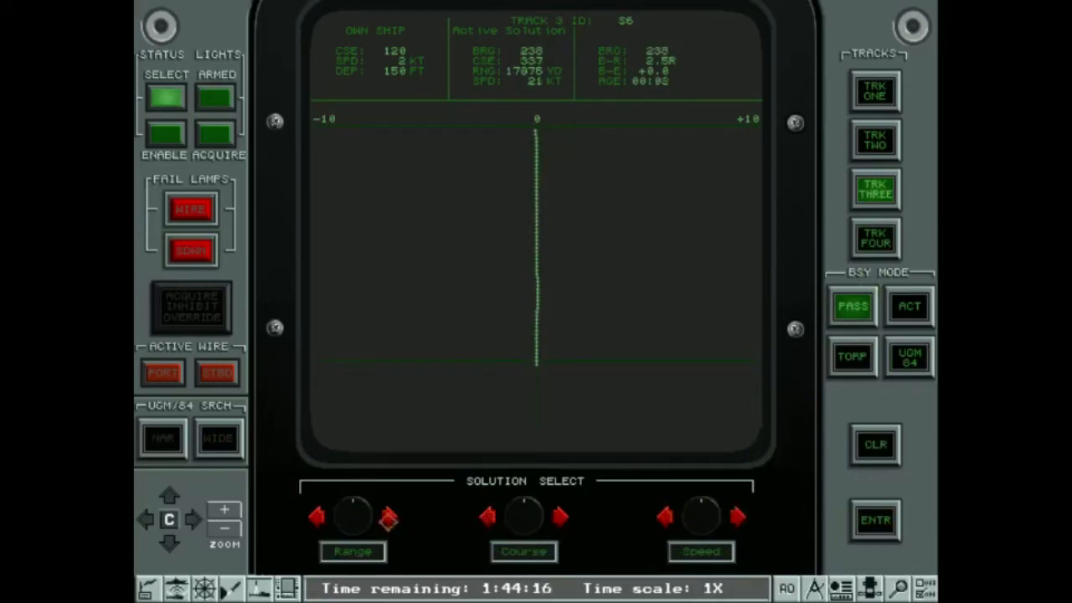
{"action": "left_click", "coordinate": [317, 516]}
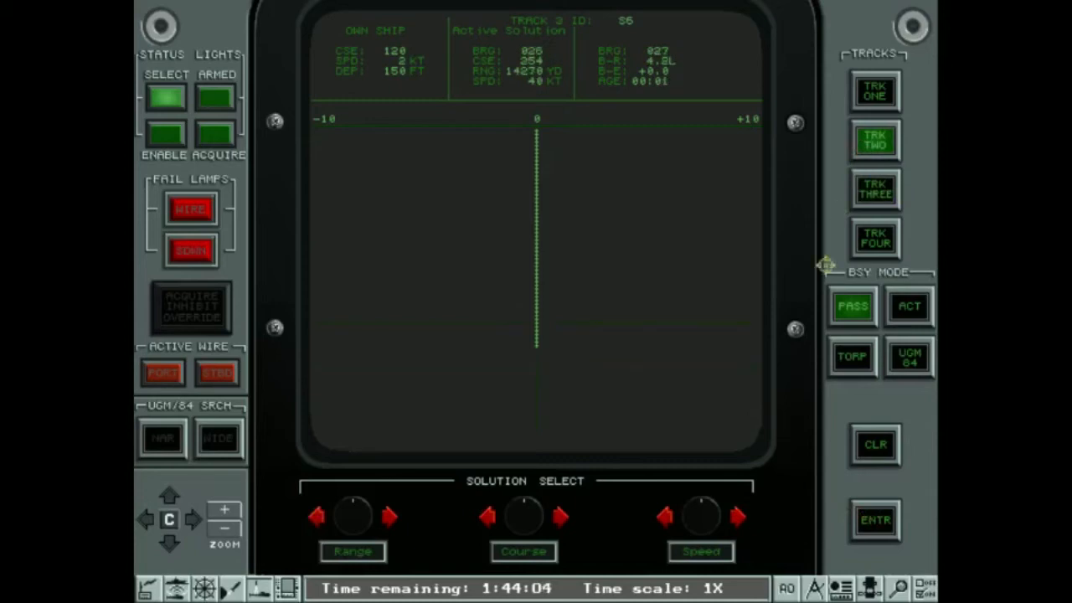
{"action": "mouse_move", "coordinate": [597, 475]}
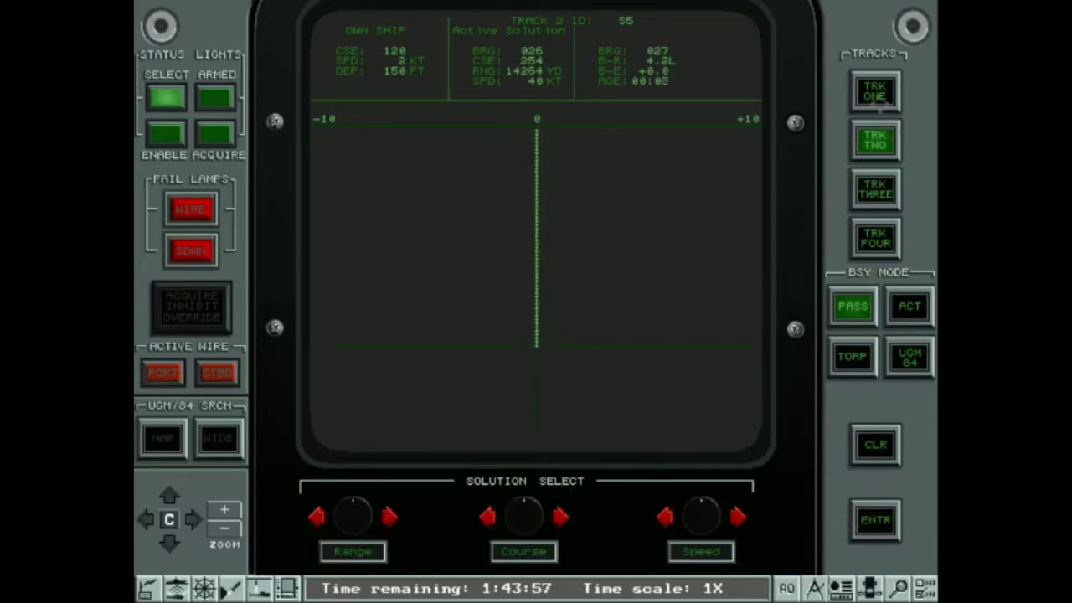
{"action": "left_click", "coordinate": [875, 89]}
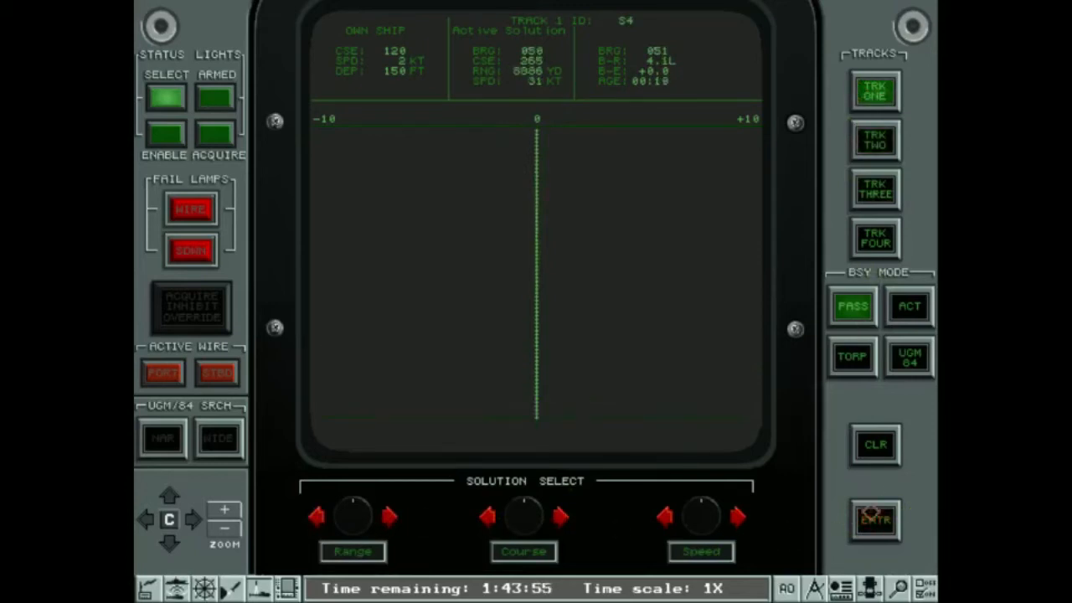
{"action": "left_click", "coordinate": [908, 356]}
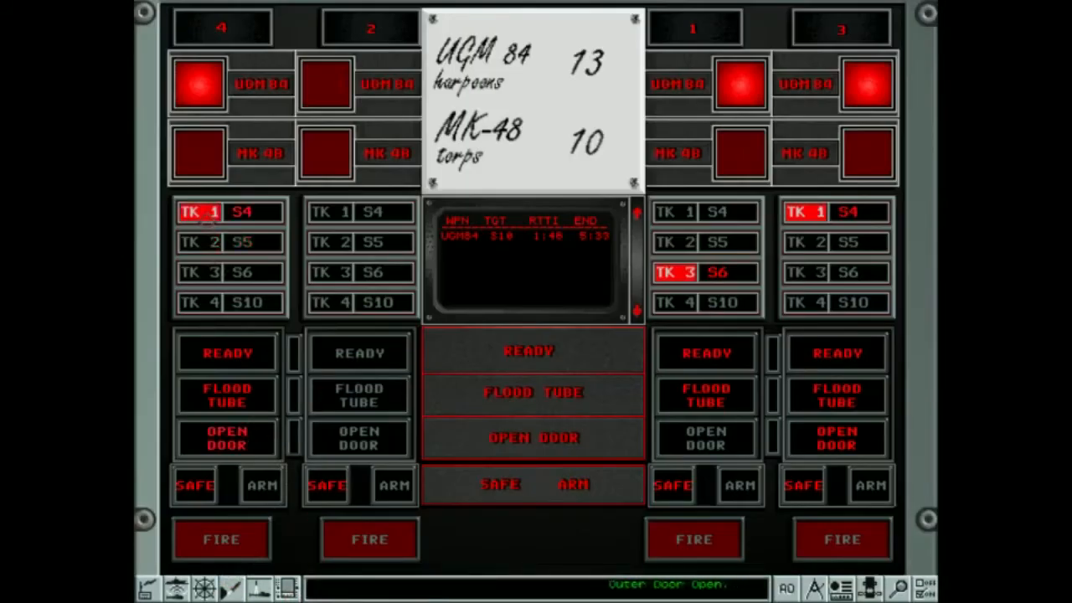
Return to fire control on track one (S4) in UGM-84 mode, showing no Harpoon assigned
{"action": "left_click", "coordinate": [806, 242]}
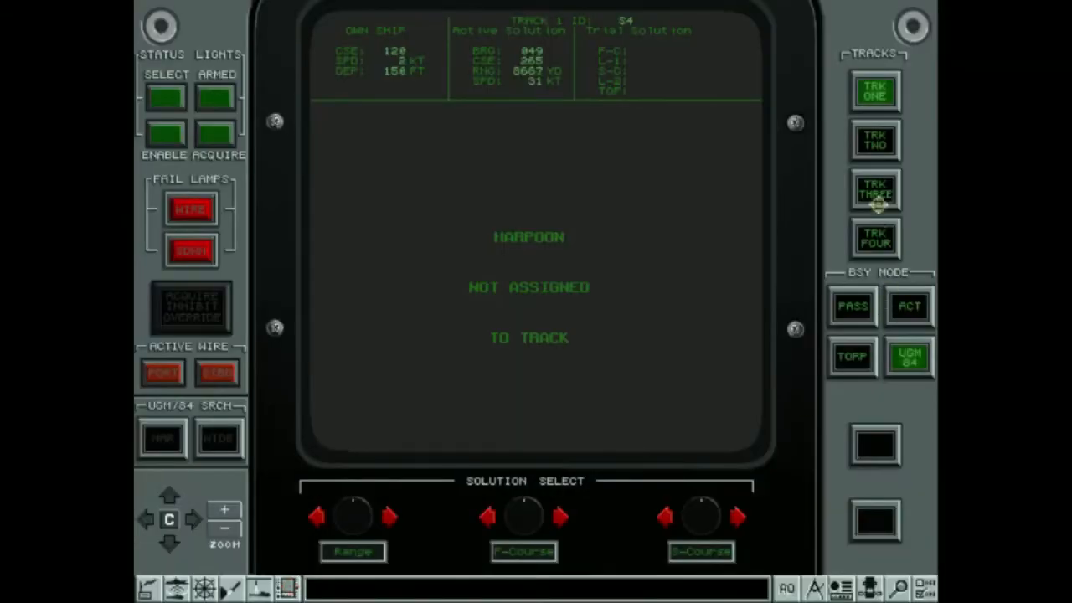
Update and send Harpoon solutions for tracks two and three, launching at S5 and S6 with ten Harpoons left
{"action": "left_click", "coordinate": [874, 139]}
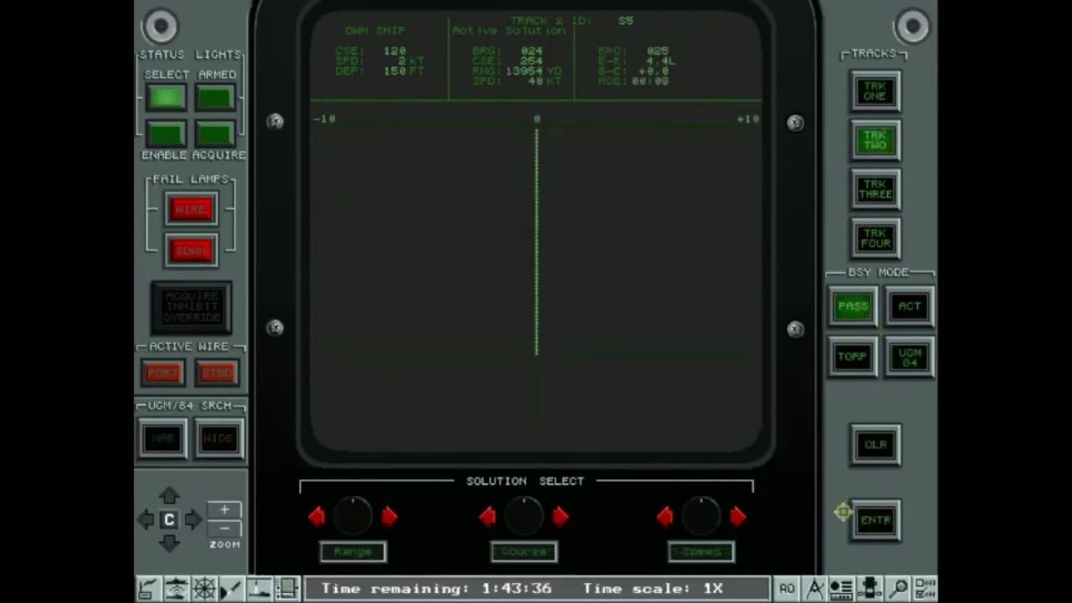
{"action": "left_click", "coordinate": [908, 357]}
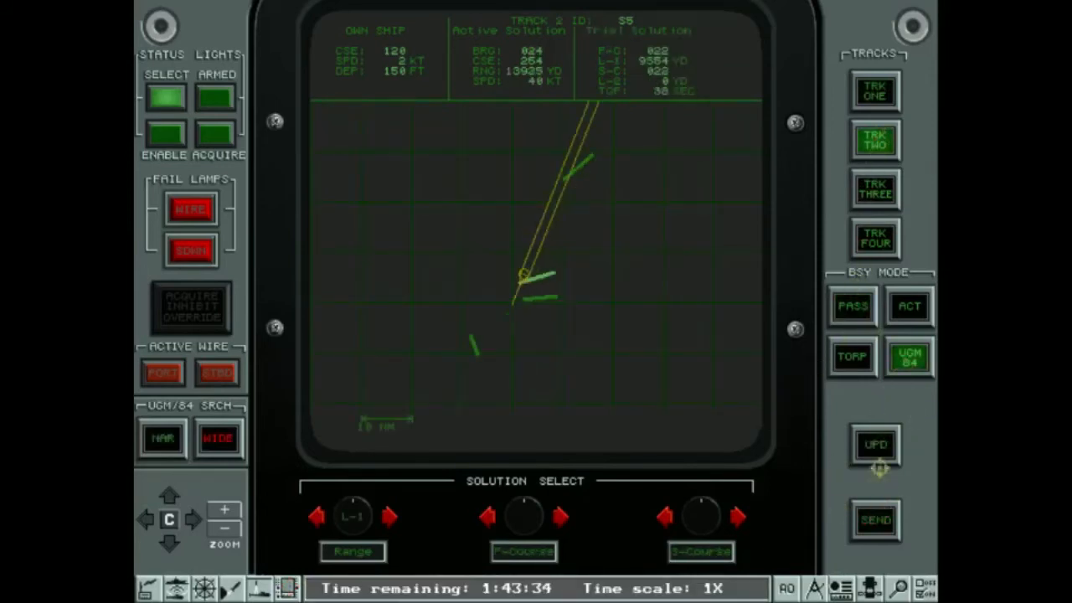
{"action": "left_click", "coordinate": [875, 520]}
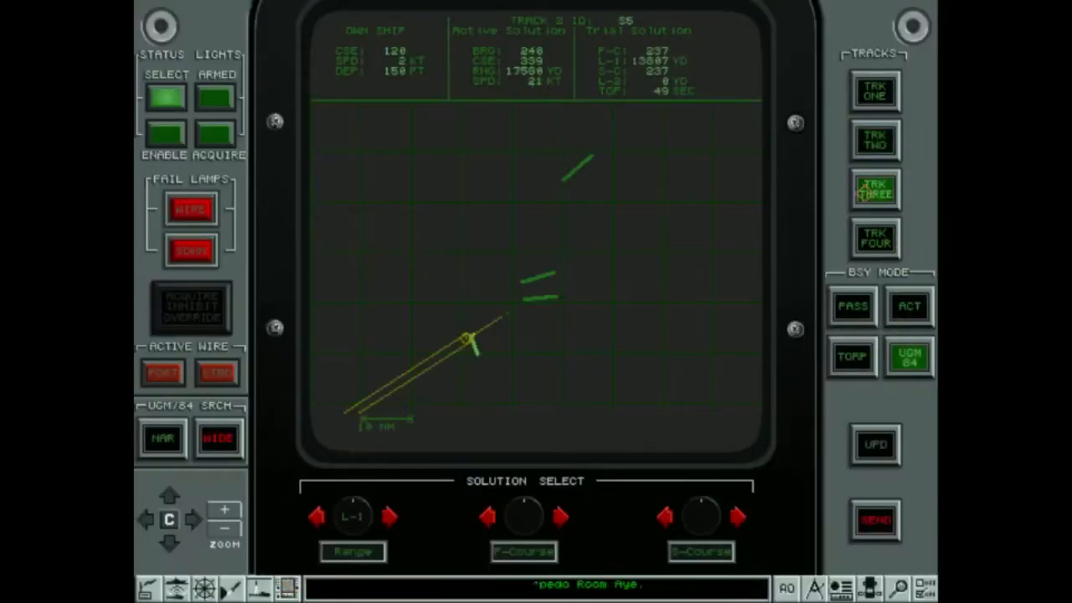
{"action": "left_click", "coordinate": [851, 305]}
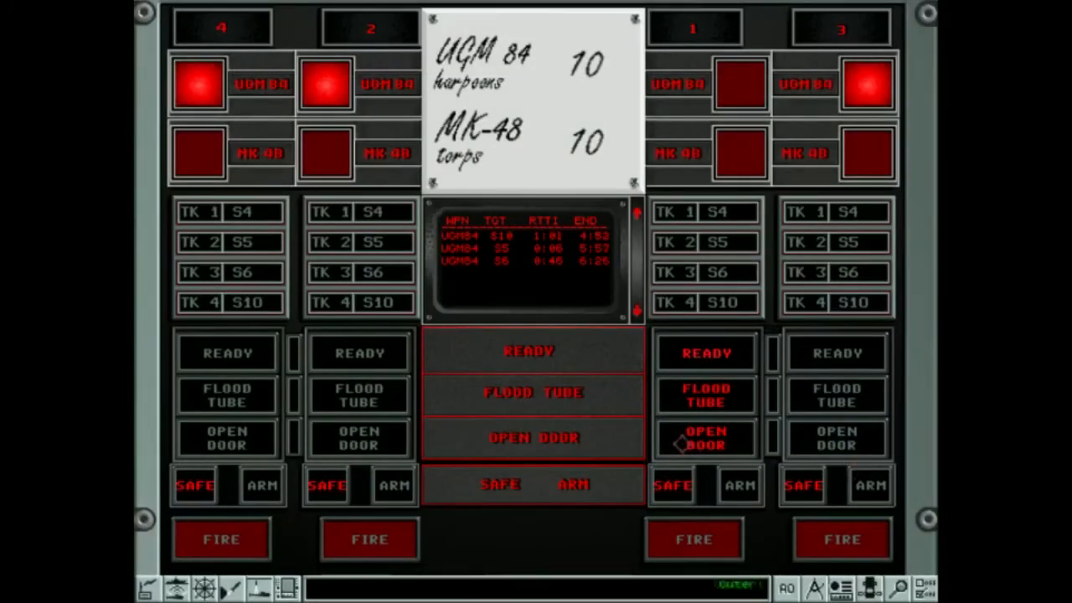
Open tube 1's outer door before browsing the ship ID reference to PF 103 Bayandor
{"action": "left_click", "coordinate": [707, 437]}
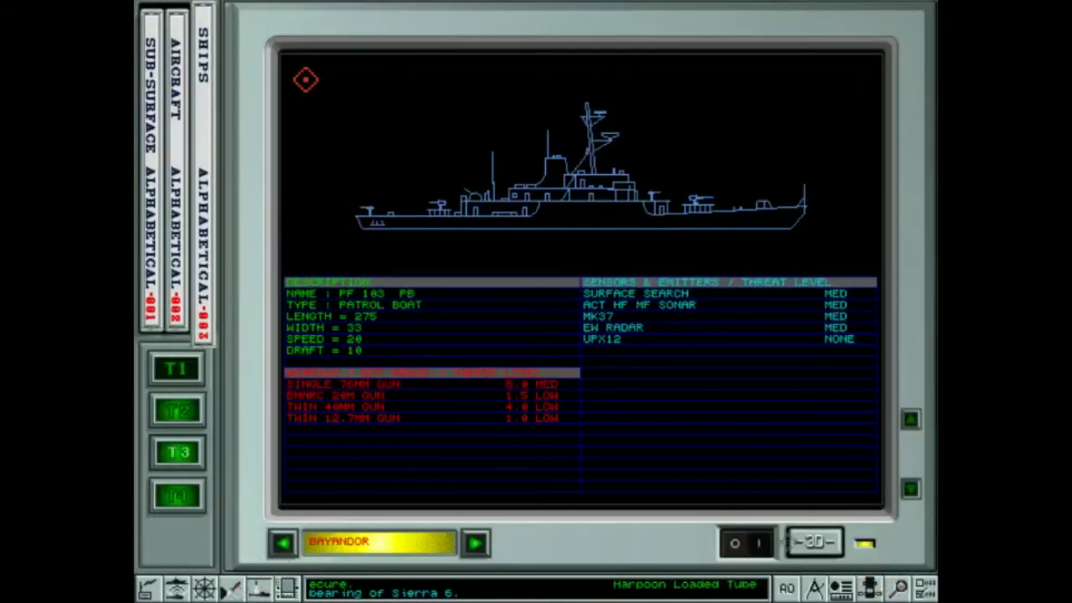
Assign Sierra 6 to track three, switch BSY to PASS, then head to the torpedo room
{"action": "left_click", "coordinate": [814, 543]}
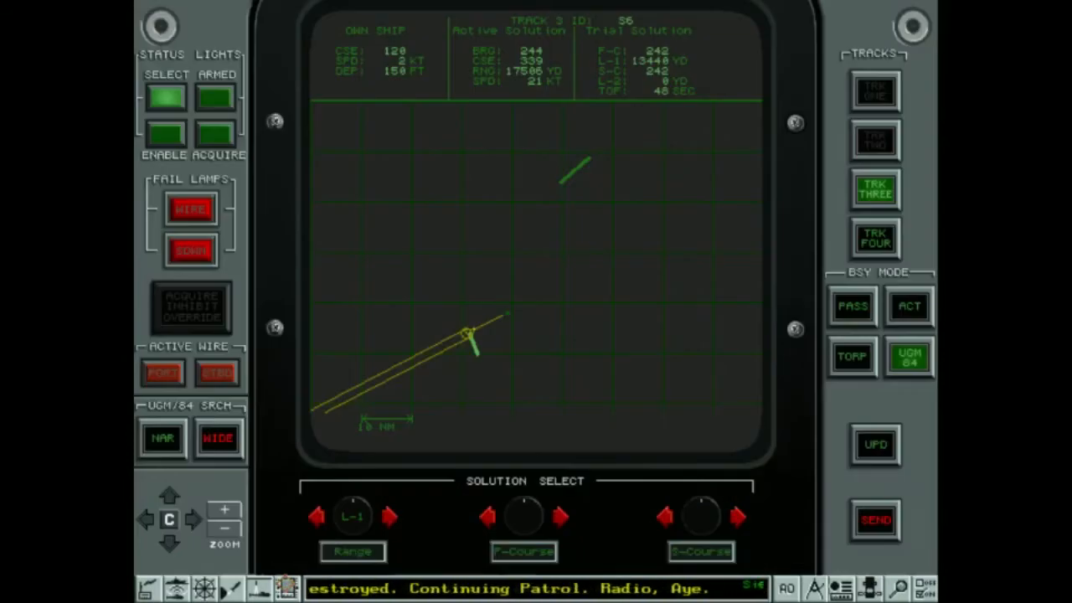
{"action": "left_click", "coordinate": [851, 355]}
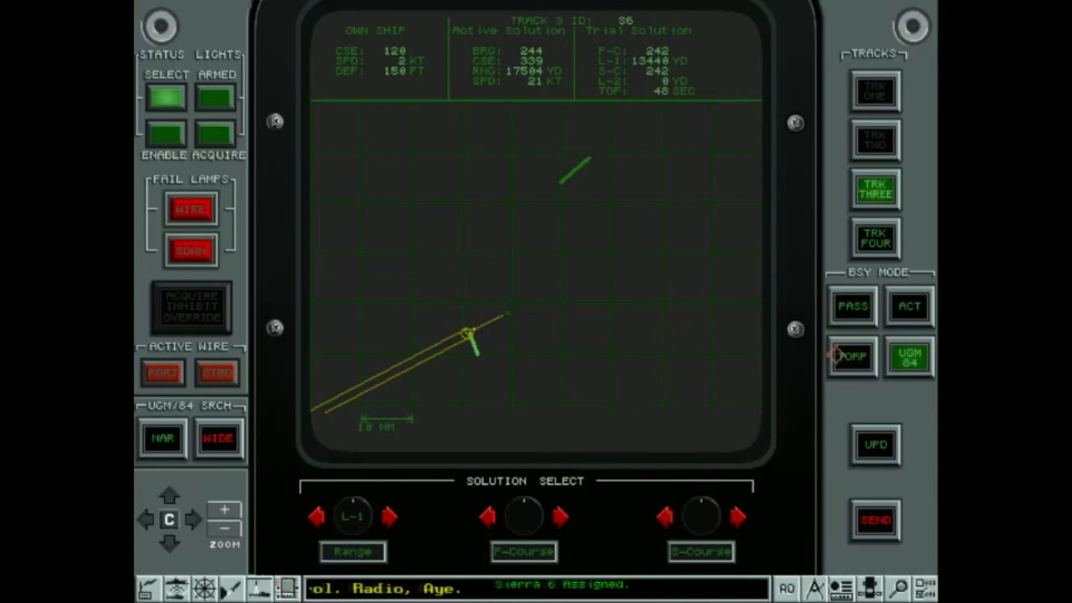
{"action": "left_click", "coordinate": [853, 305]}
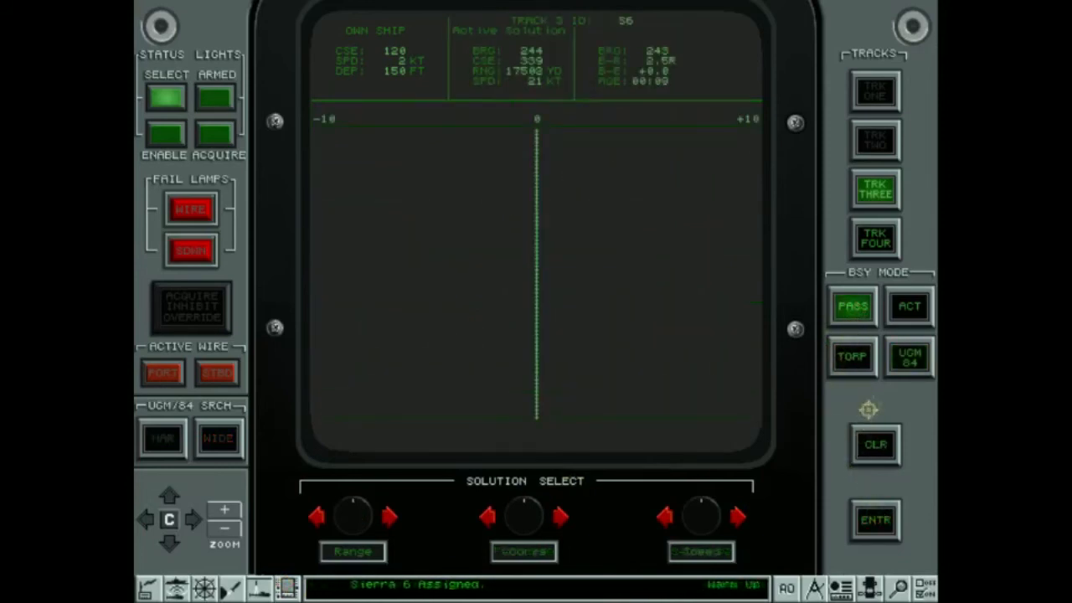
{"action": "left_click", "coordinate": [908, 355]}
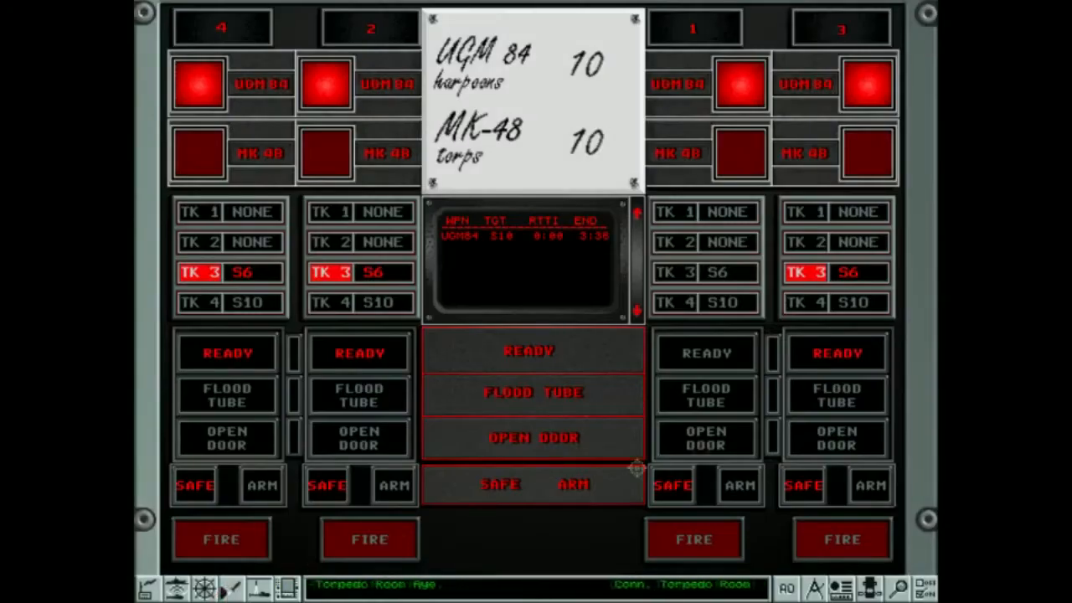
Set TK4 S10 on tube 3, flood the tube, and return to fire control
{"action": "left_click", "coordinate": [834, 301]}
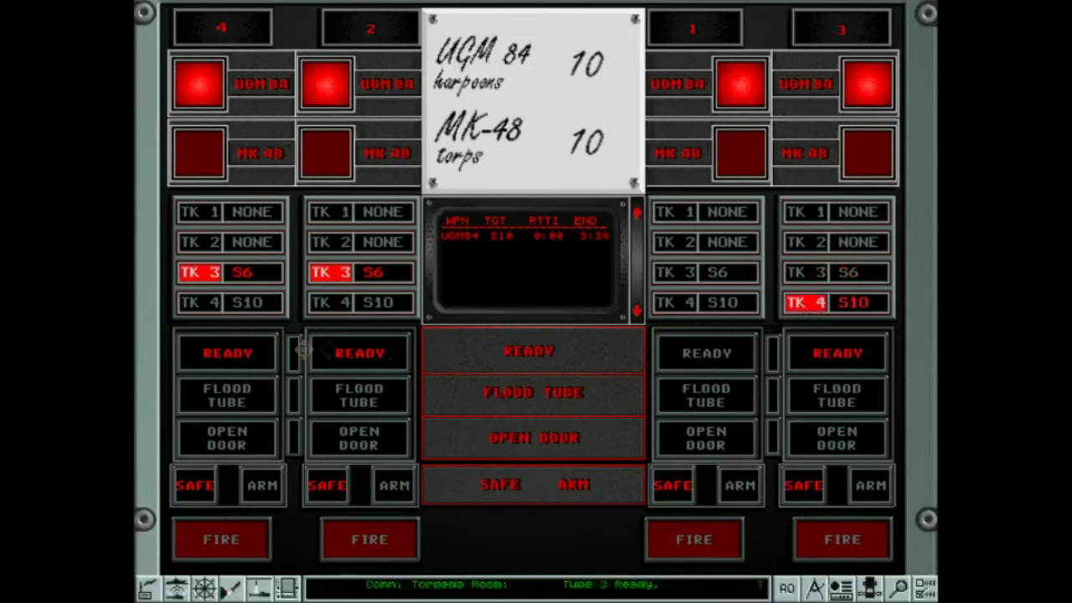
{"action": "left_click", "coordinate": [198, 301]}
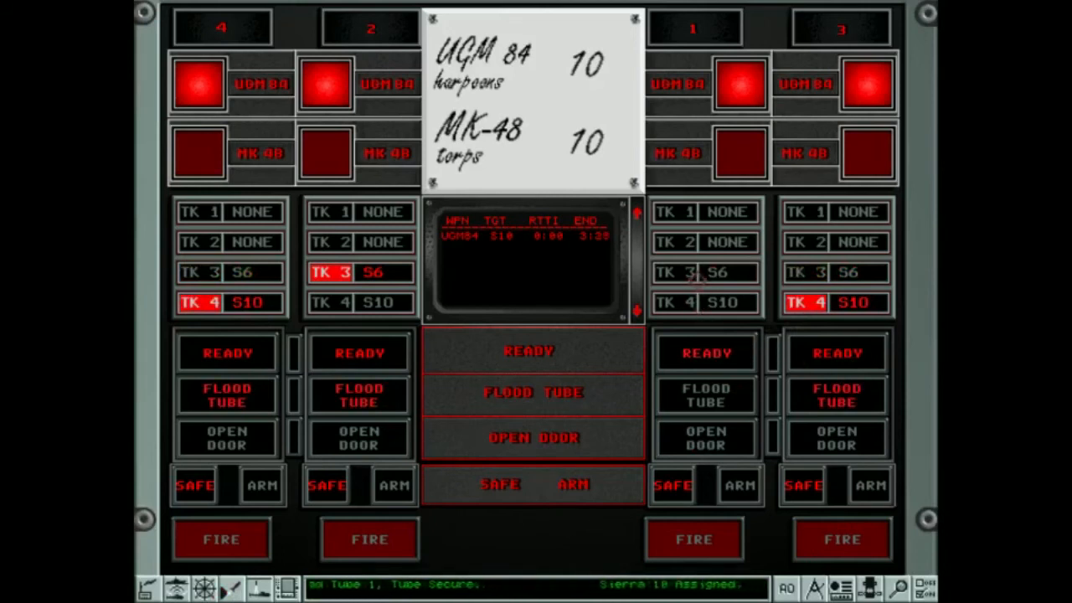
{"action": "left_click", "coordinate": [704, 271]}
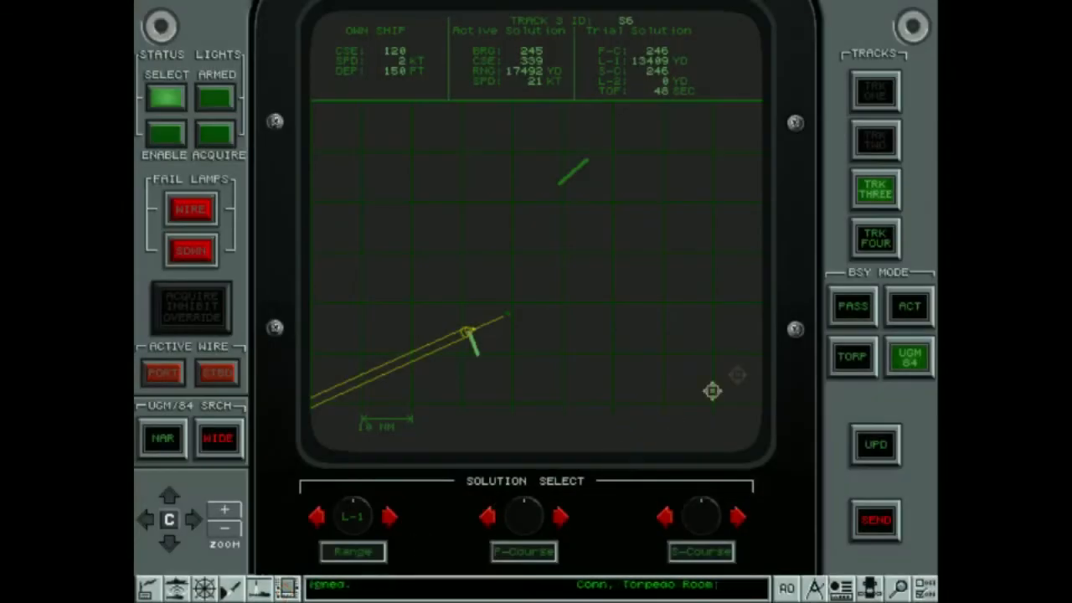
Update and send the UGM-84 trial solution for track three (S6)
{"action": "left_click", "coordinate": [874, 444]}
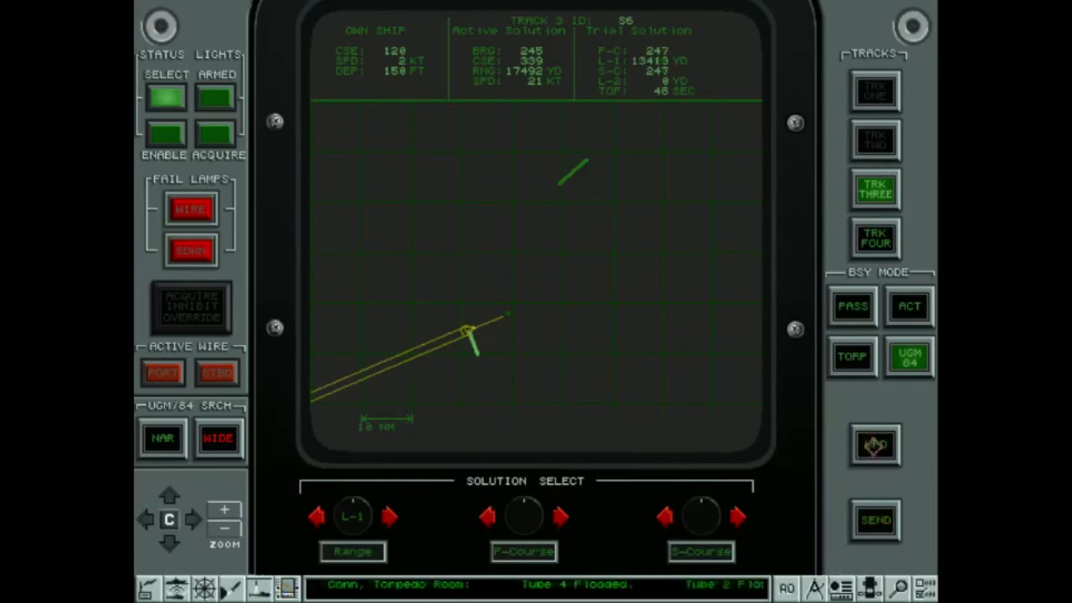
{"action": "left_click", "coordinate": [853, 305]}
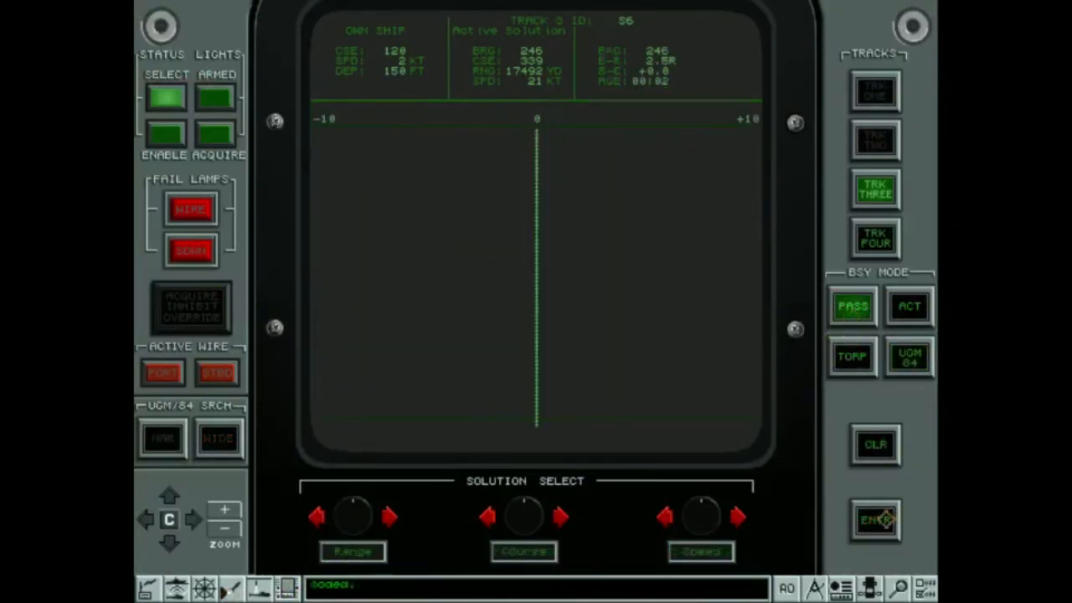
Select track four (S10) and send its Harpoon firing solution to the weapons
{"action": "left_click", "coordinate": [874, 444]}
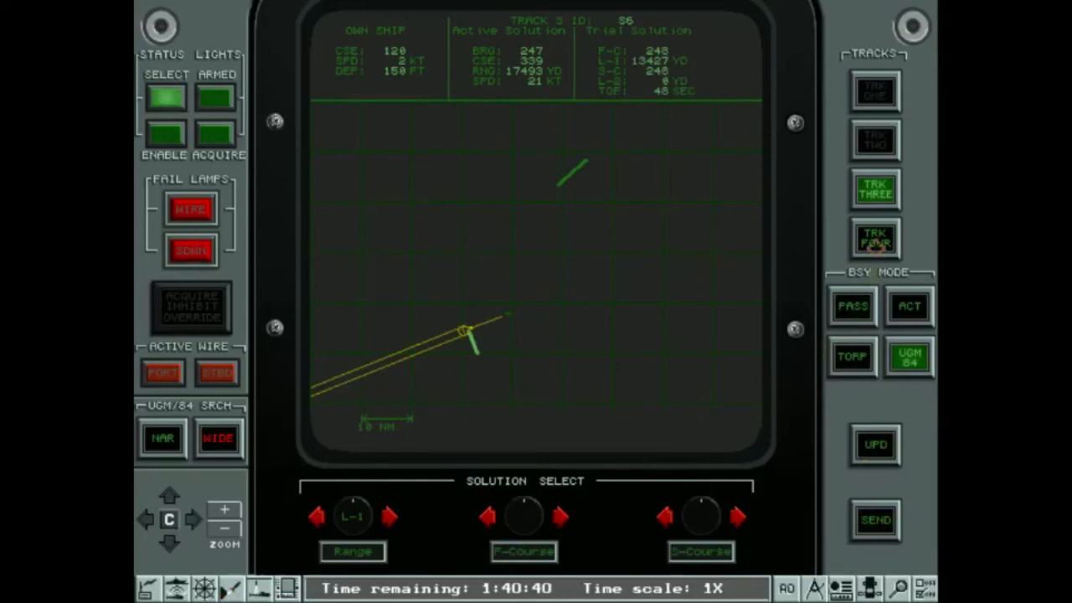
{"action": "left_click", "coordinate": [875, 238]}
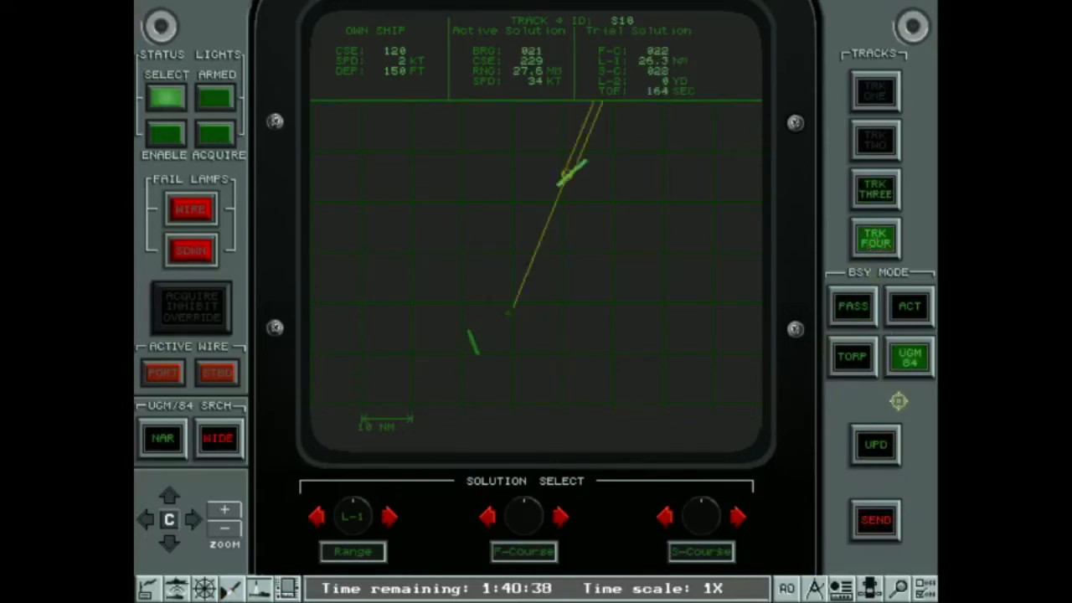
{"action": "left_click", "coordinate": [874, 444]}
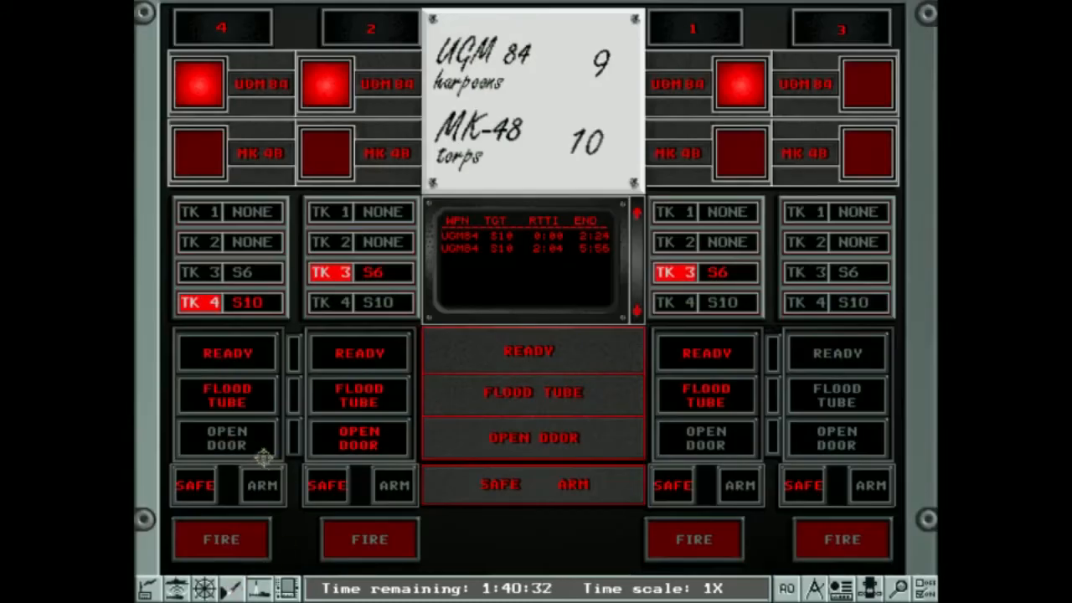
Return to fire control and show the PASS bearing plot for track four (S10)
{"action": "left_click", "coordinate": [226, 436]}
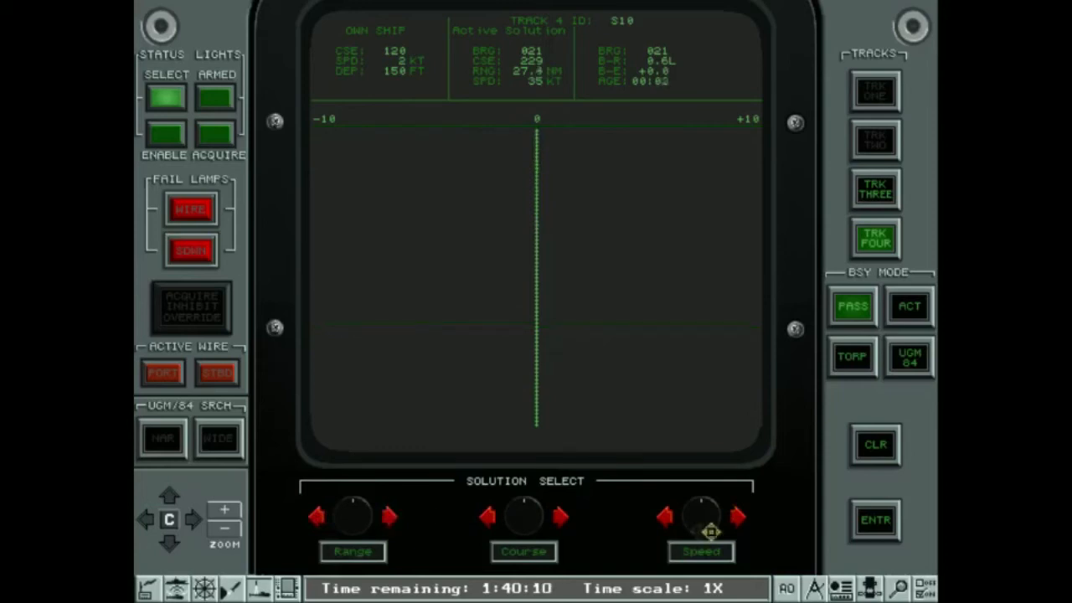
{"action": "mouse_move", "coordinate": [888, 407]}
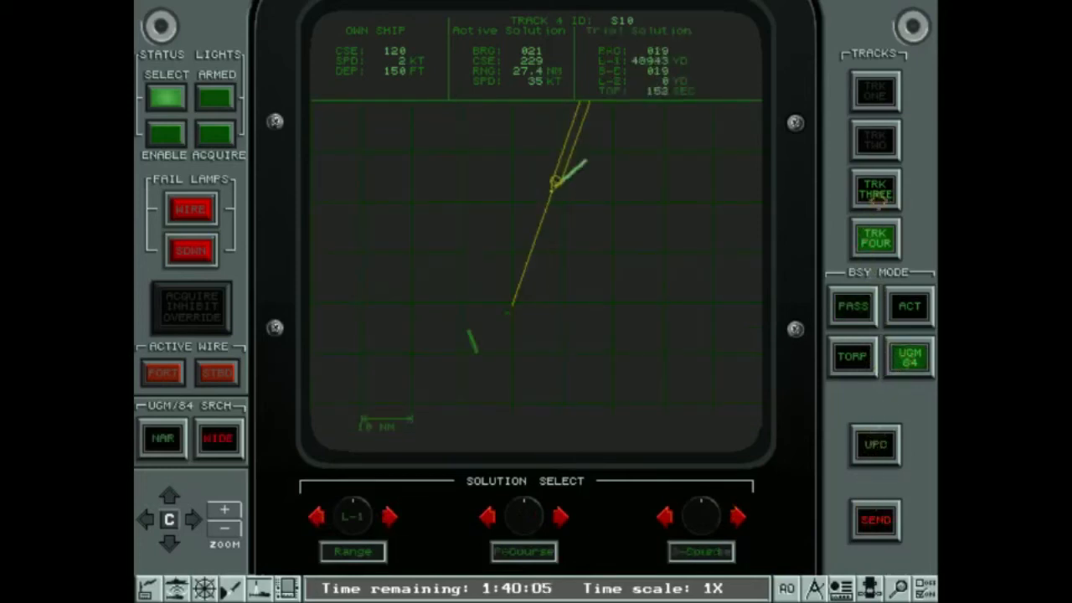
Update the UGM-84 solutions for track four (S10) and track three (S6)
{"action": "left_click", "coordinate": [851, 305]}
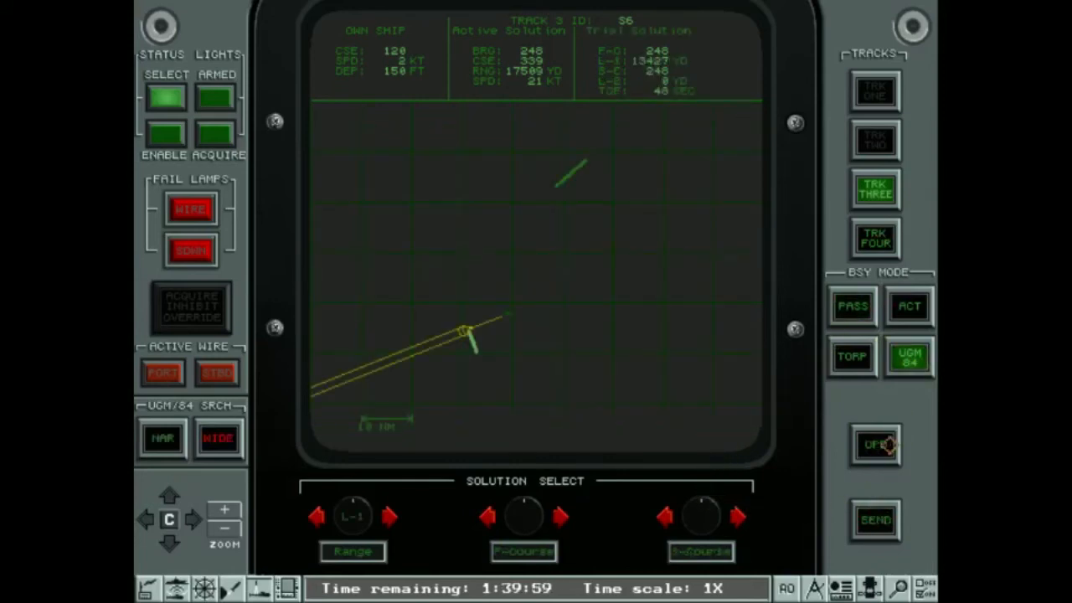
{"action": "left_click", "coordinate": [874, 444]}
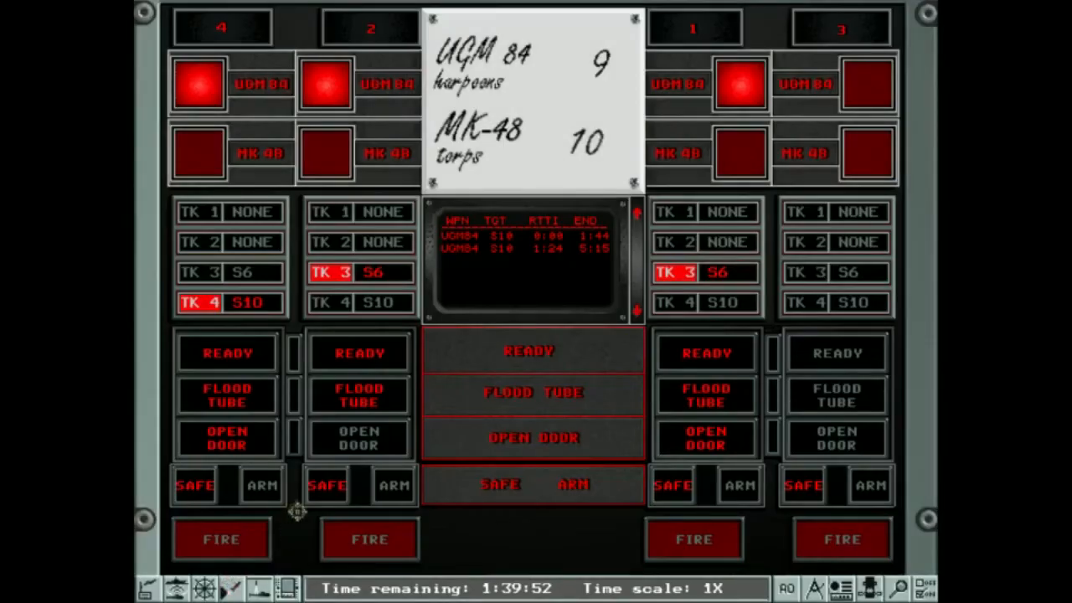
Open outer doors, arm and fire Harpoons from tubes 2 and 1
{"action": "left_click", "coordinate": [359, 437]}
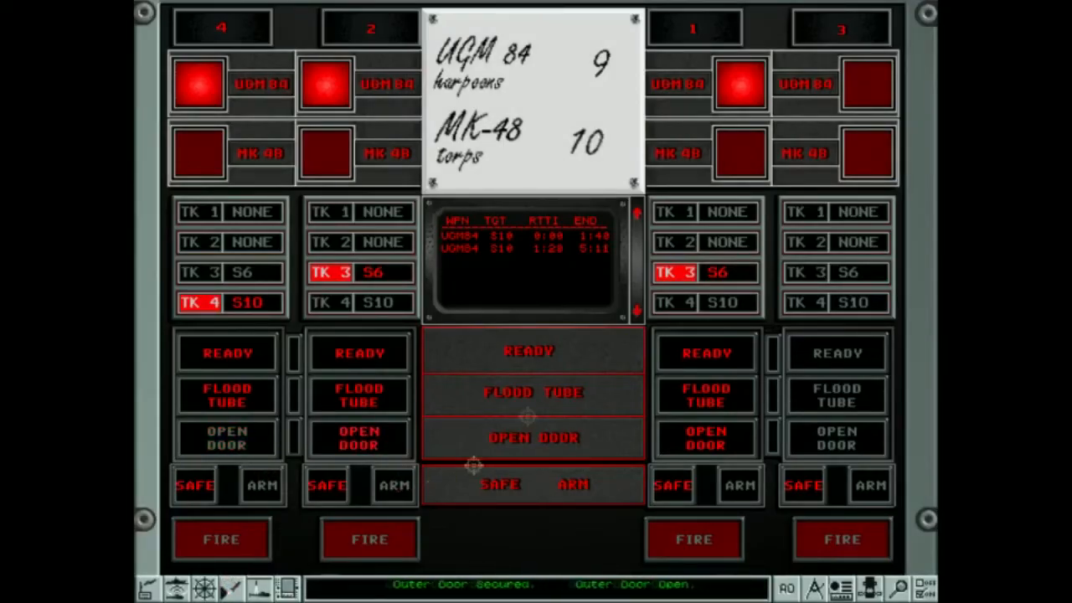
{"action": "left_click", "coordinate": [705, 301]}
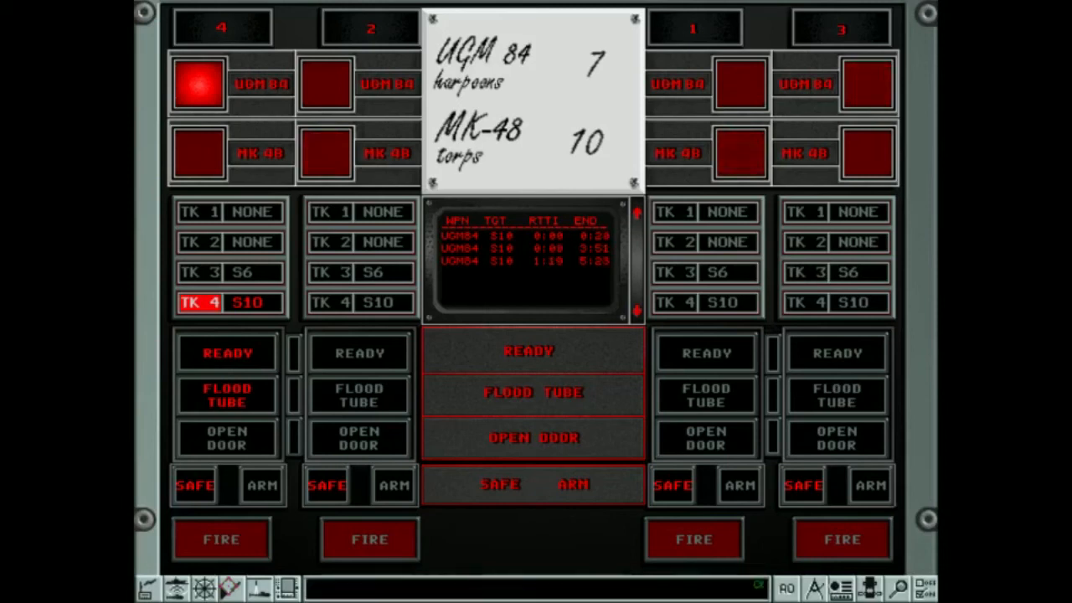
Reload the emptied tubes, then mark the bearing-016 contact line on passive sonar
{"action": "left_click", "coordinate": [740, 154]}
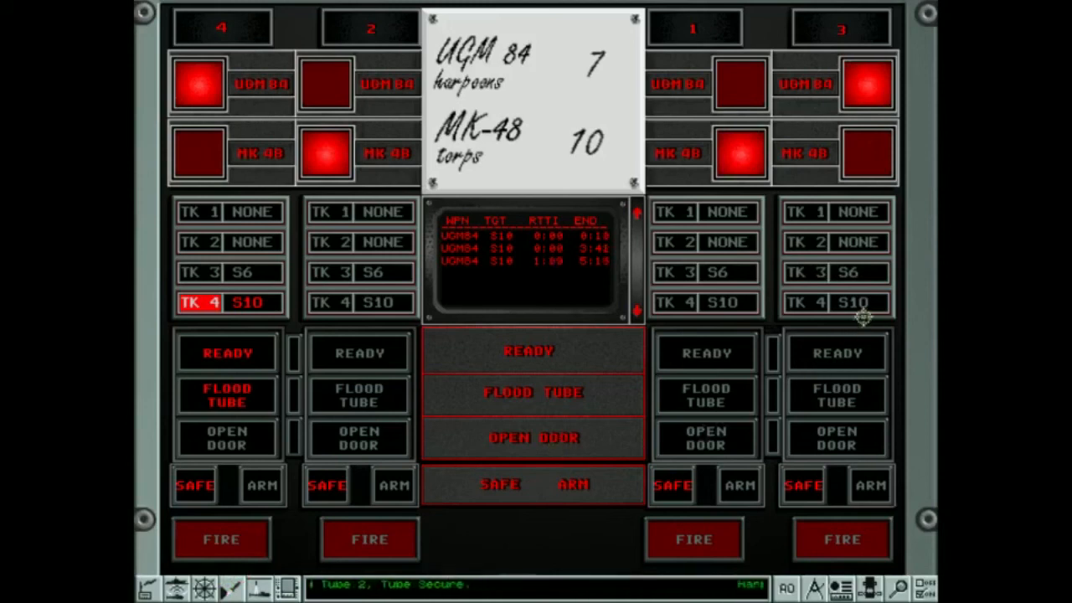
{"action": "left_click", "coordinate": [834, 301]}
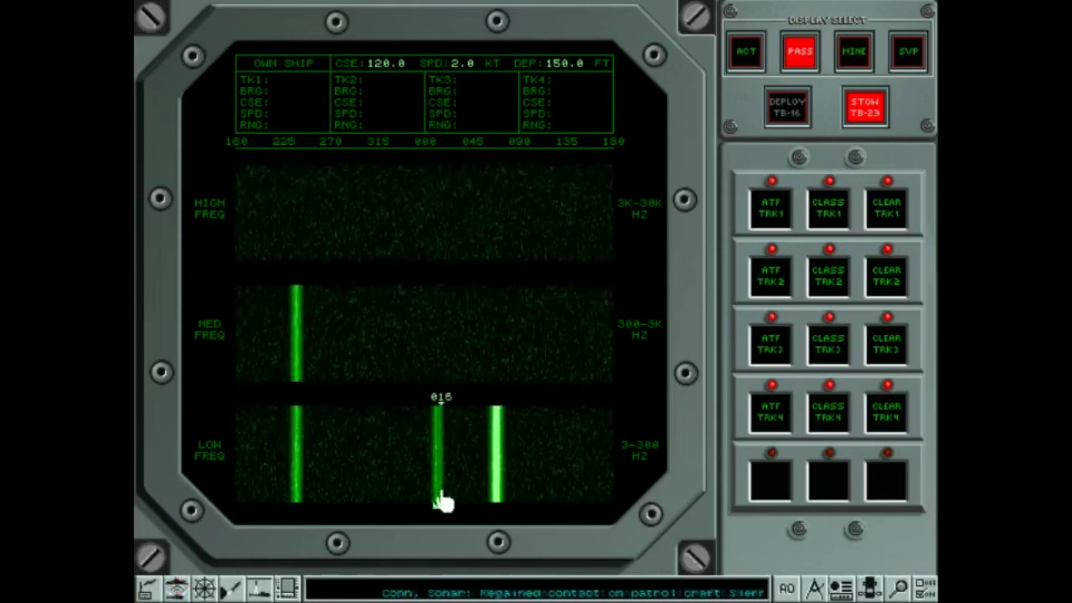
{"action": "left_click", "coordinate": [771, 208]}
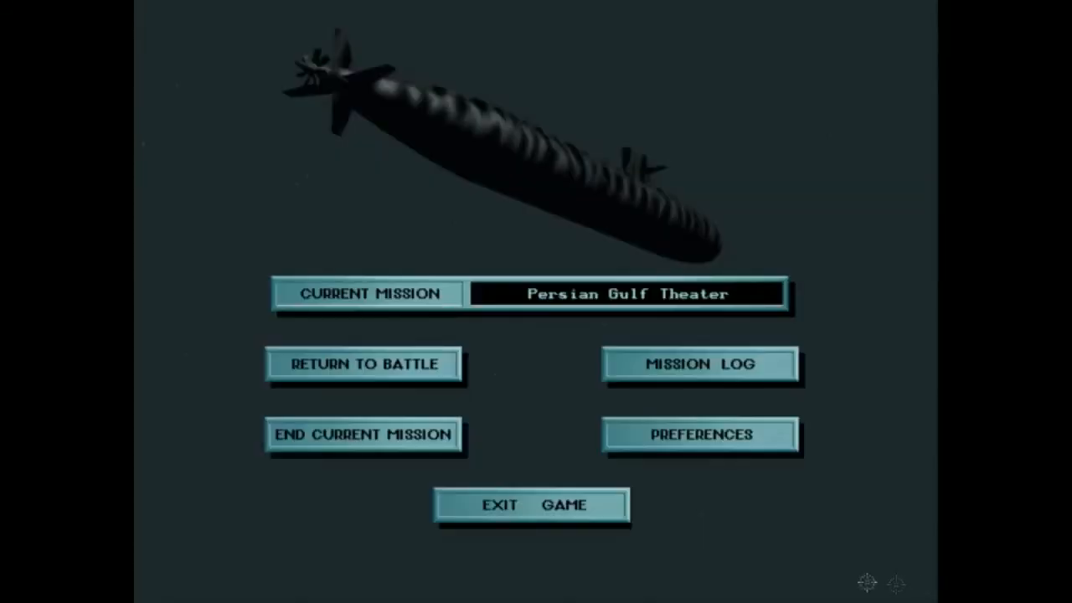
{"action": "mouse_move", "coordinate": [384, 442]}
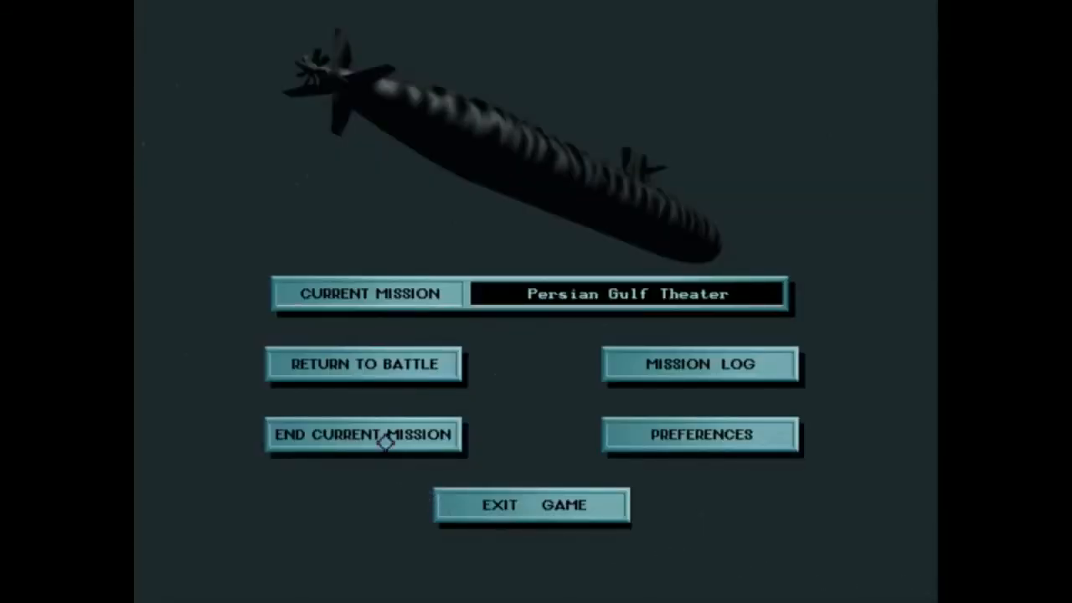
End the current Persian Gulf mission and confirm YES to submit for evaluation
{"action": "left_click", "coordinate": [363, 435]}
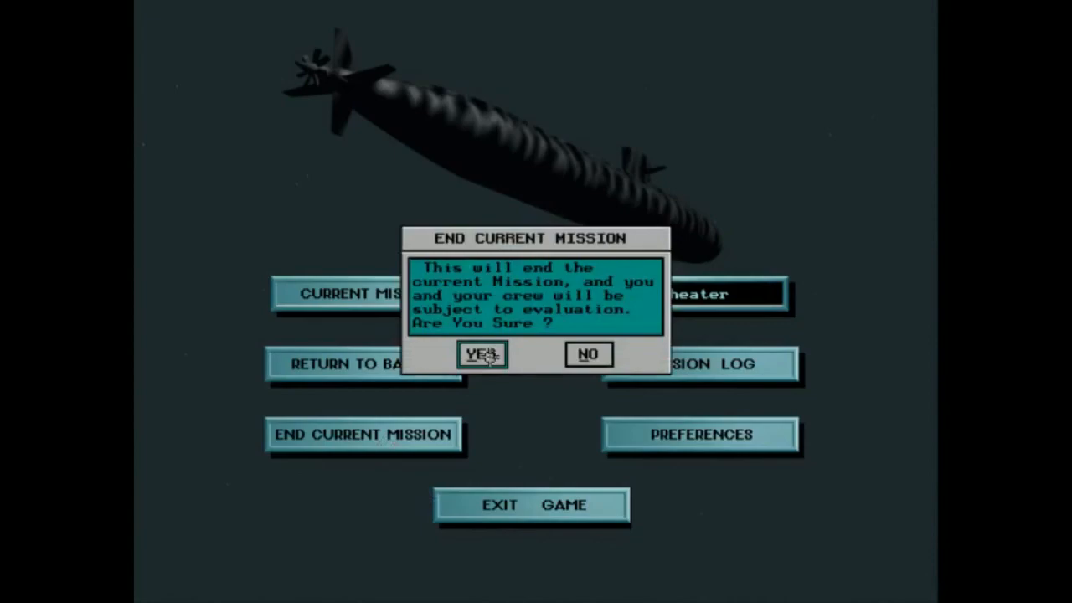
{"action": "left_click", "coordinate": [481, 353]}
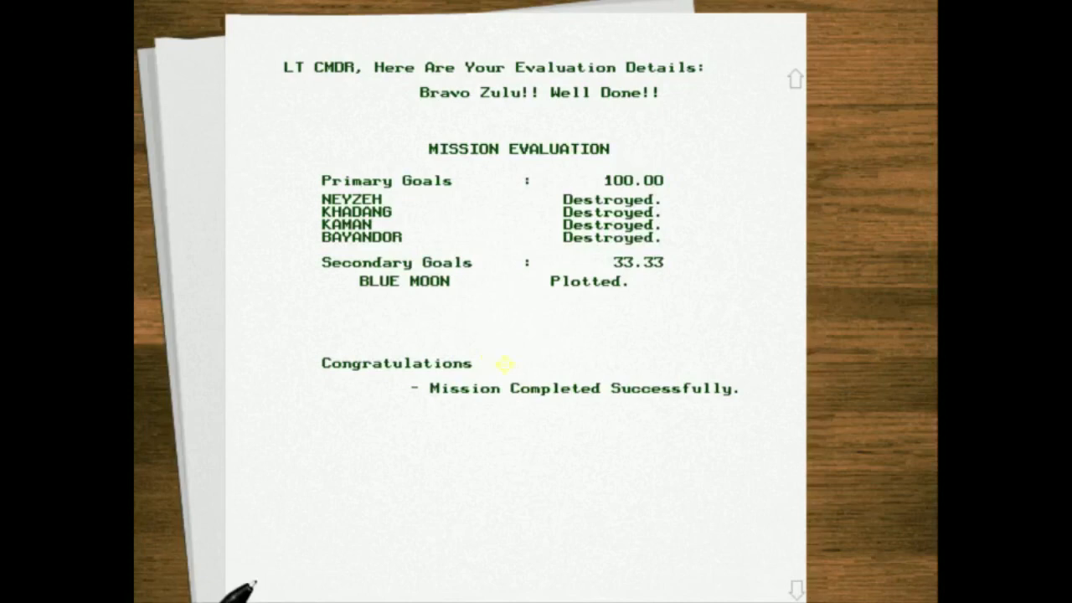
{"action": "mouse_move", "coordinate": [489, 347]}
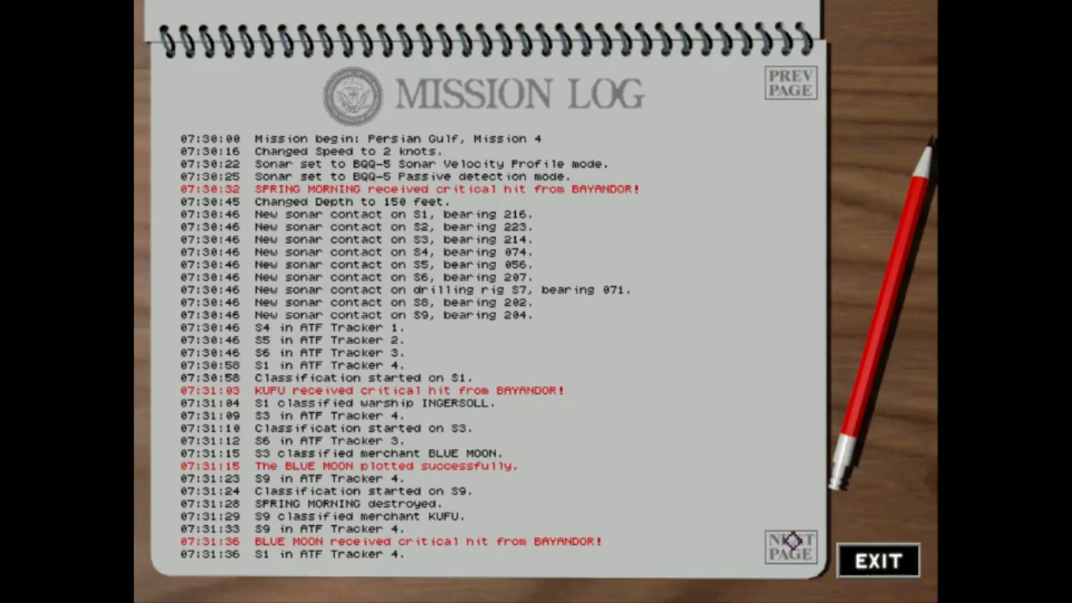
Page through the Mission Log to its final page
{"action": "left_click", "coordinate": [789, 549]}
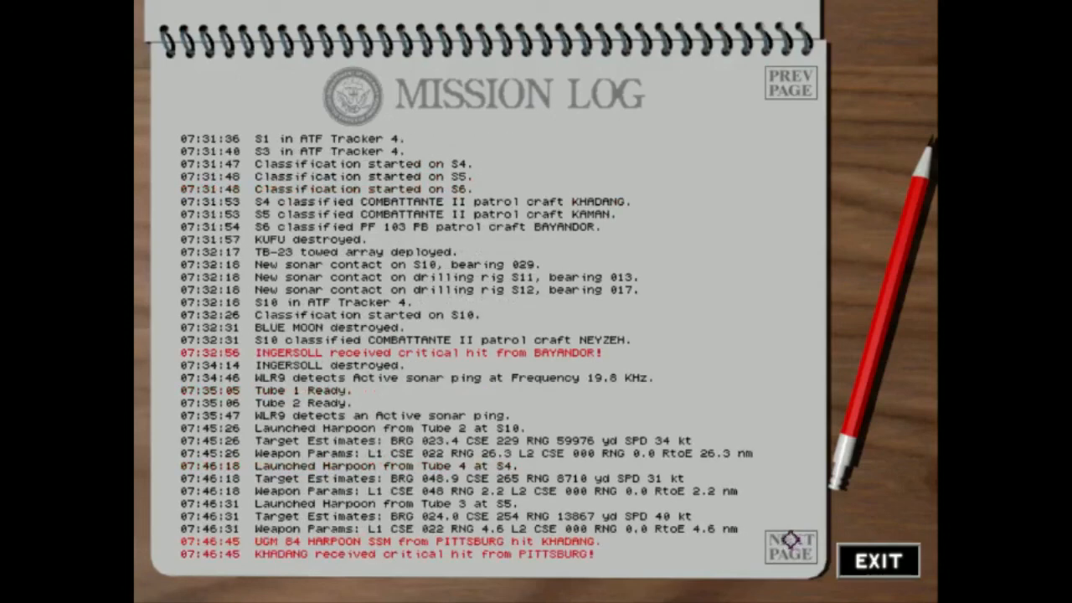
{"action": "left_click", "coordinate": [787, 545]}
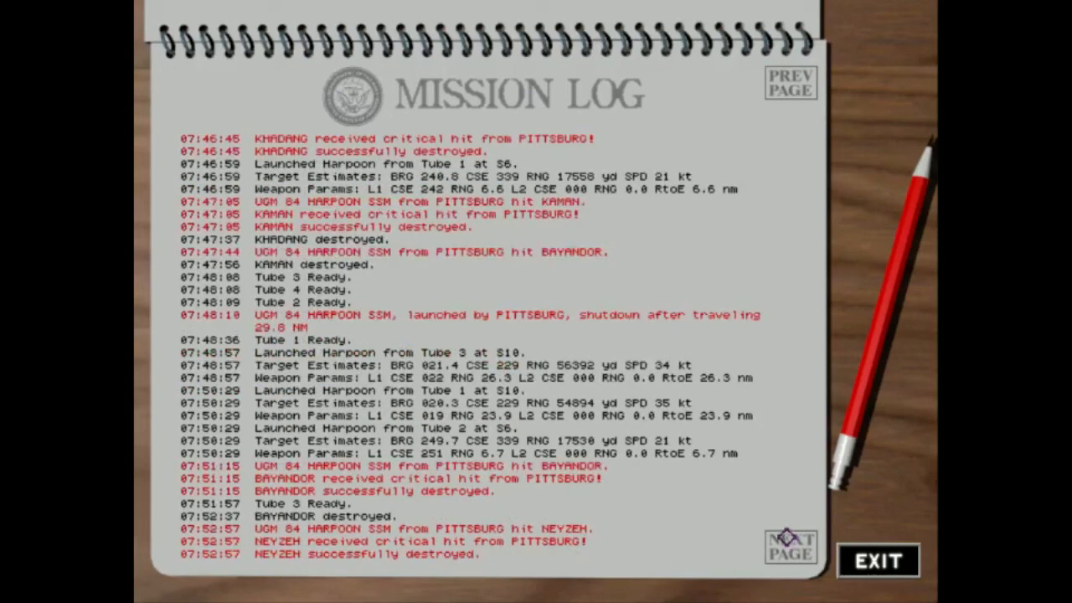
{"action": "left_click", "coordinate": [787, 553]}
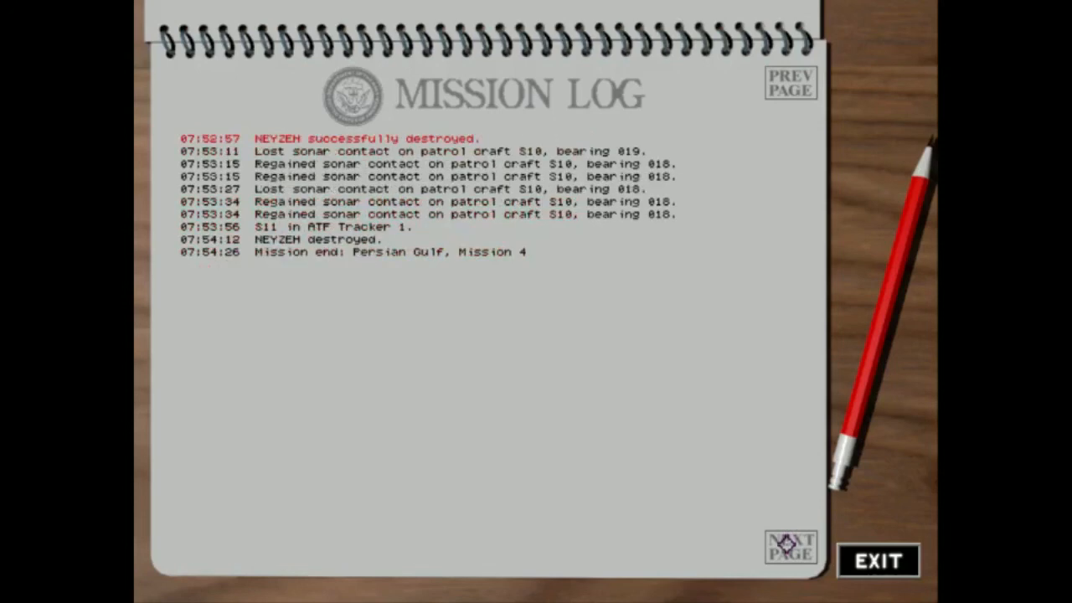
Leave the Mission Log and agree to save, reaching the save slot list
{"action": "left_click", "coordinate": [877, 559]}
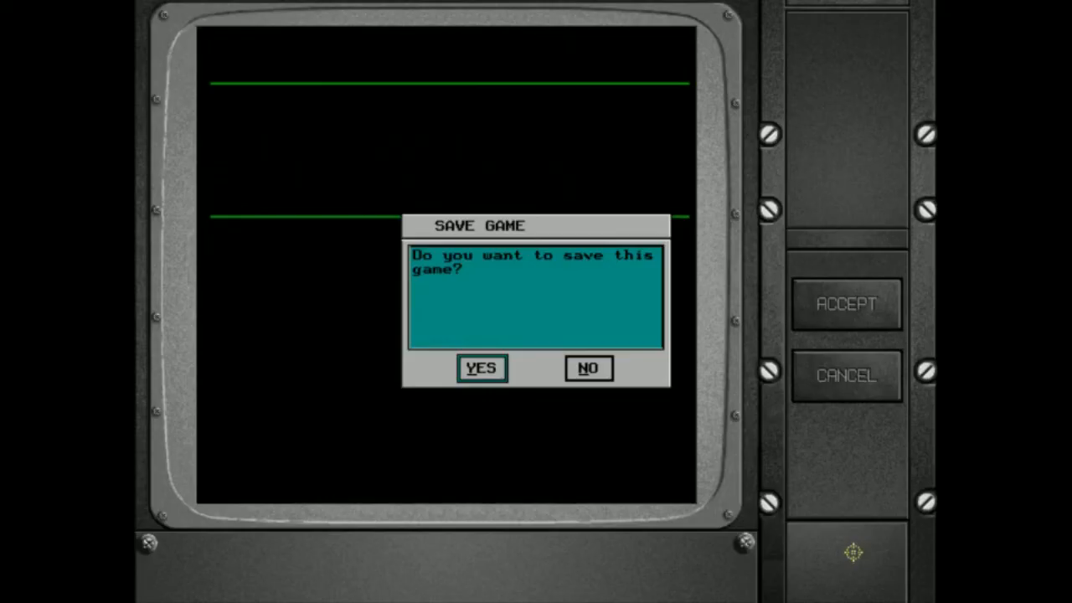
{"action": "left_click", "coordinate": [483, 369]}
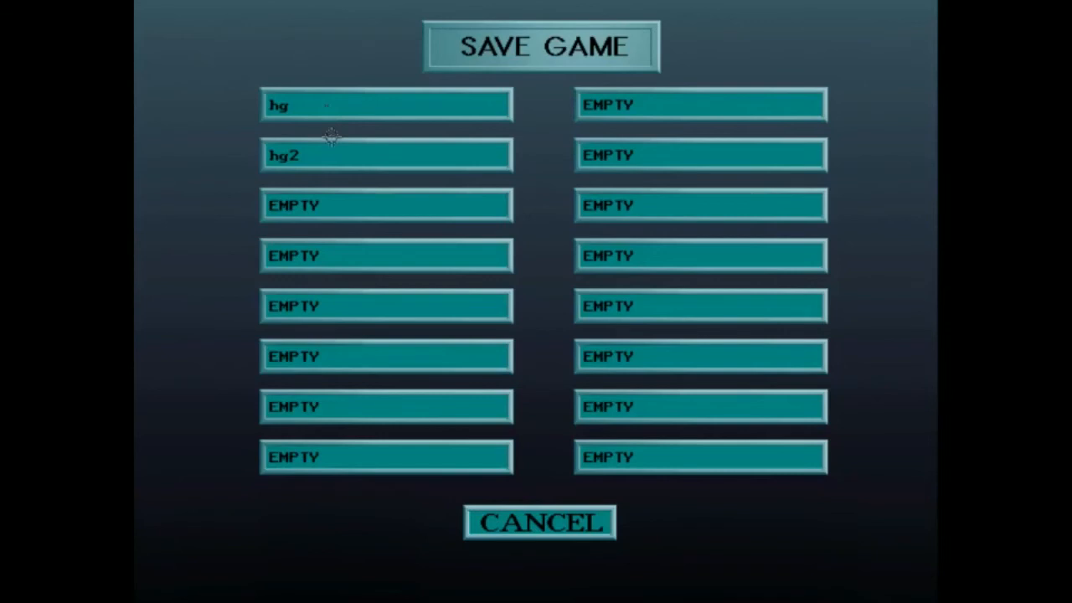